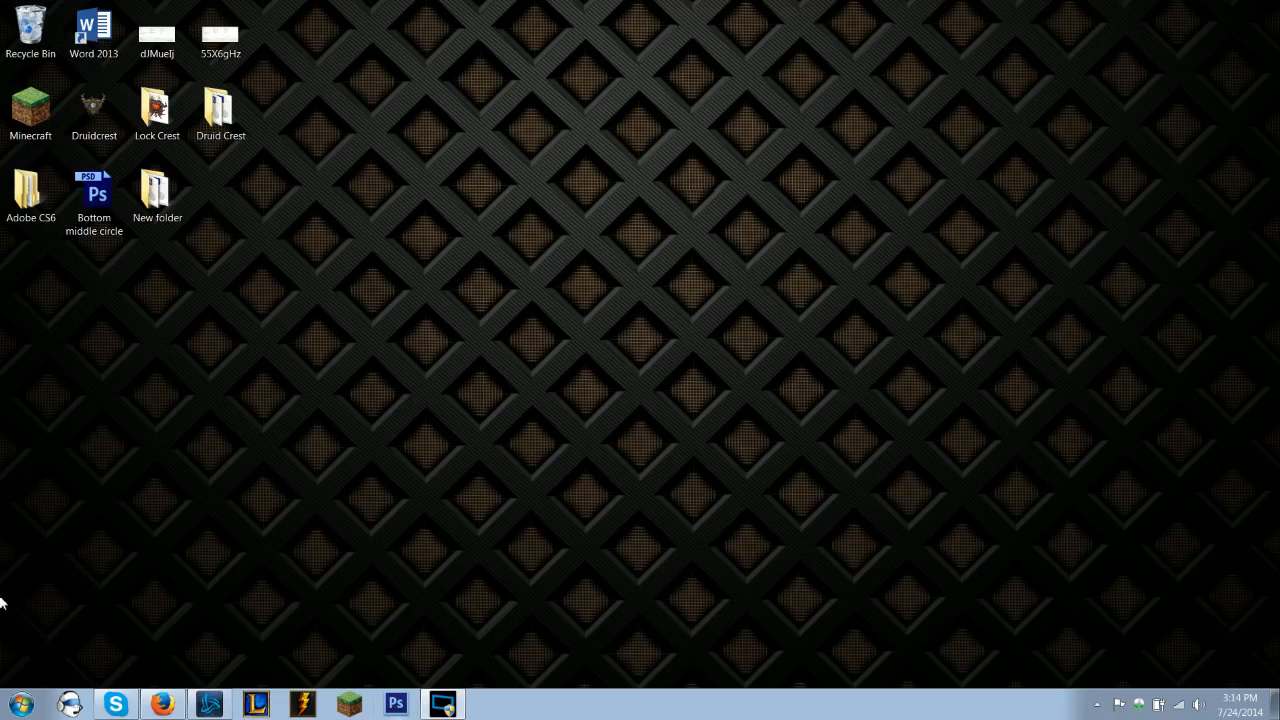
mouse_move(420, 404)
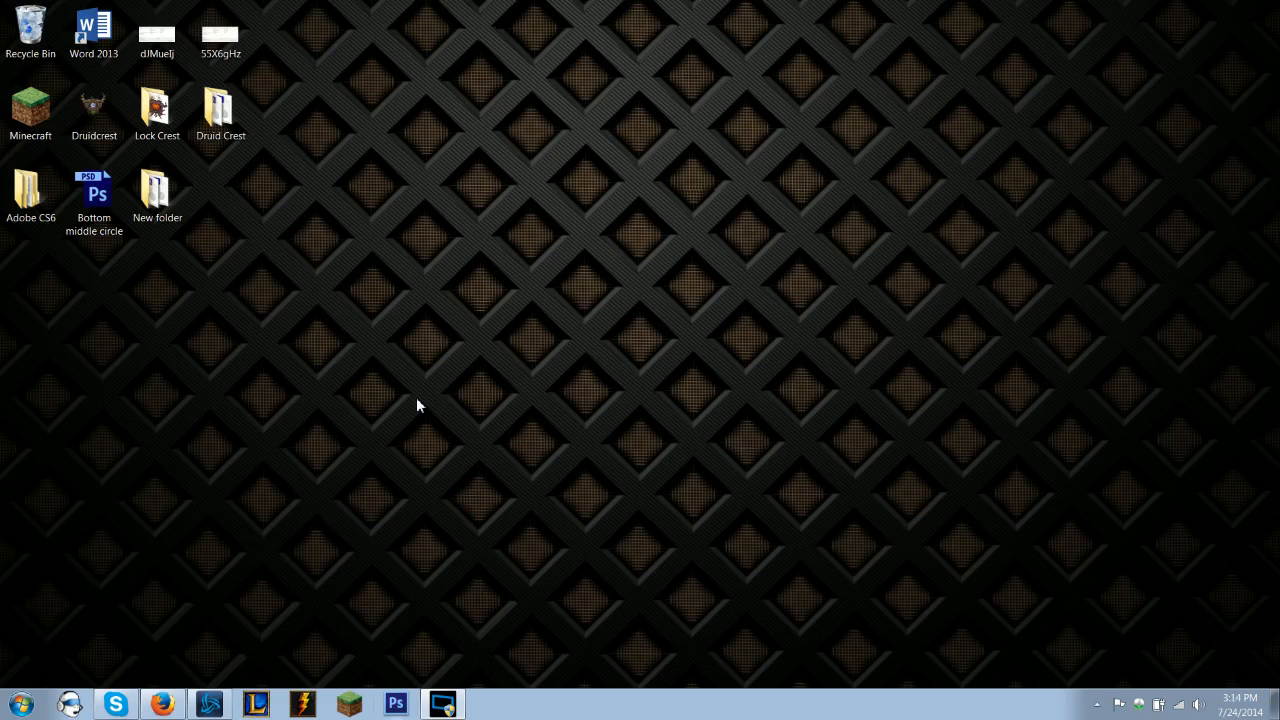
mouse_move(280, 40)
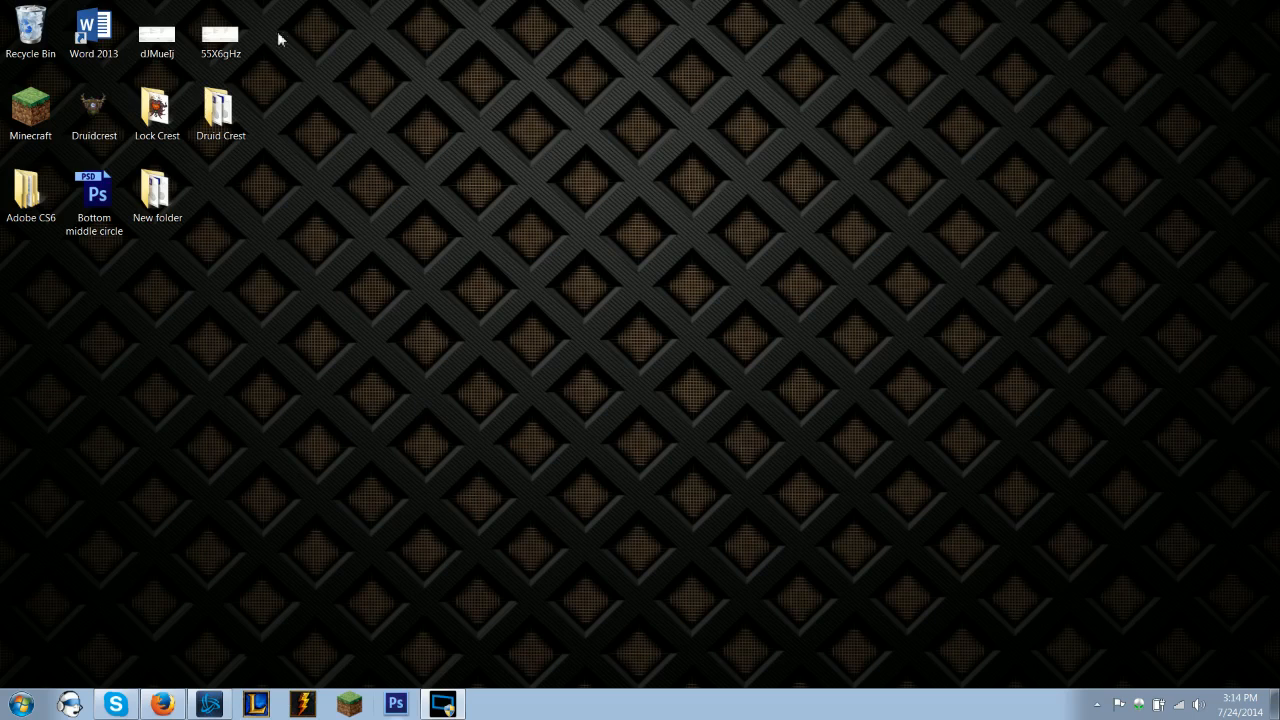
- Open the Lock Crest desktop folder and show the context menu for Warlockcrest.png
click(156, 110)
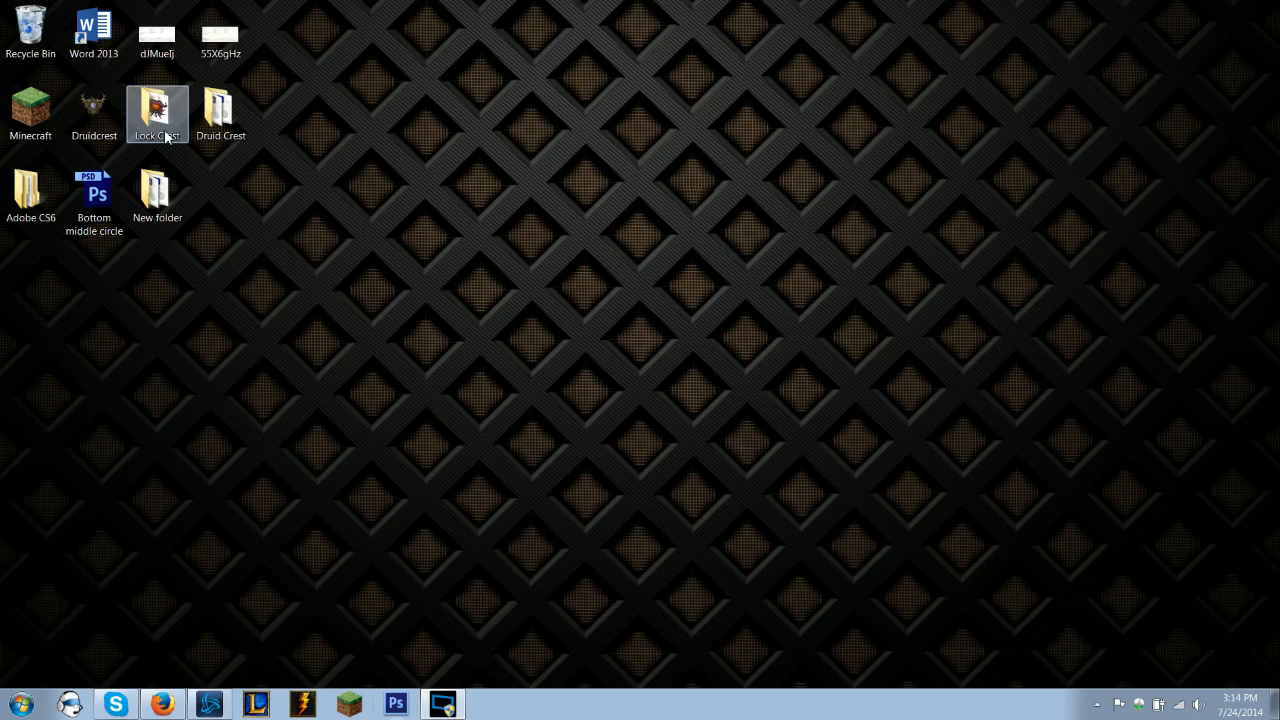
click(156, 112)
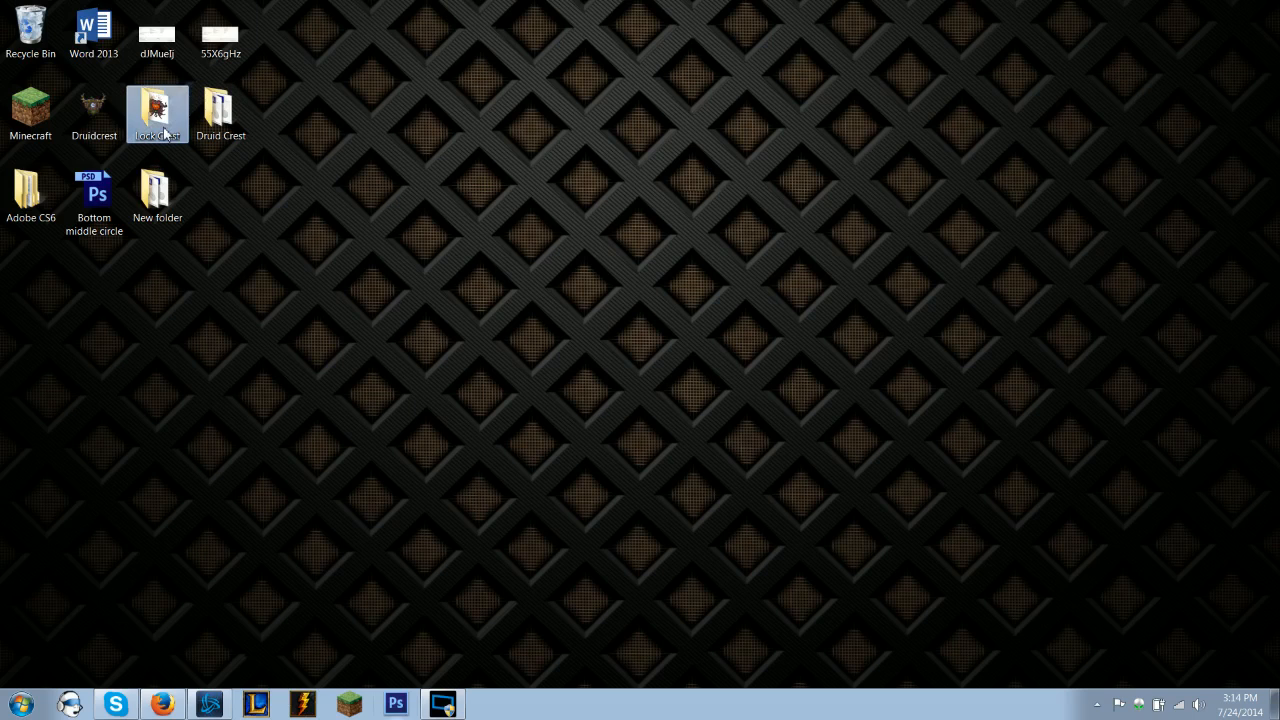
double_click(156, 114)
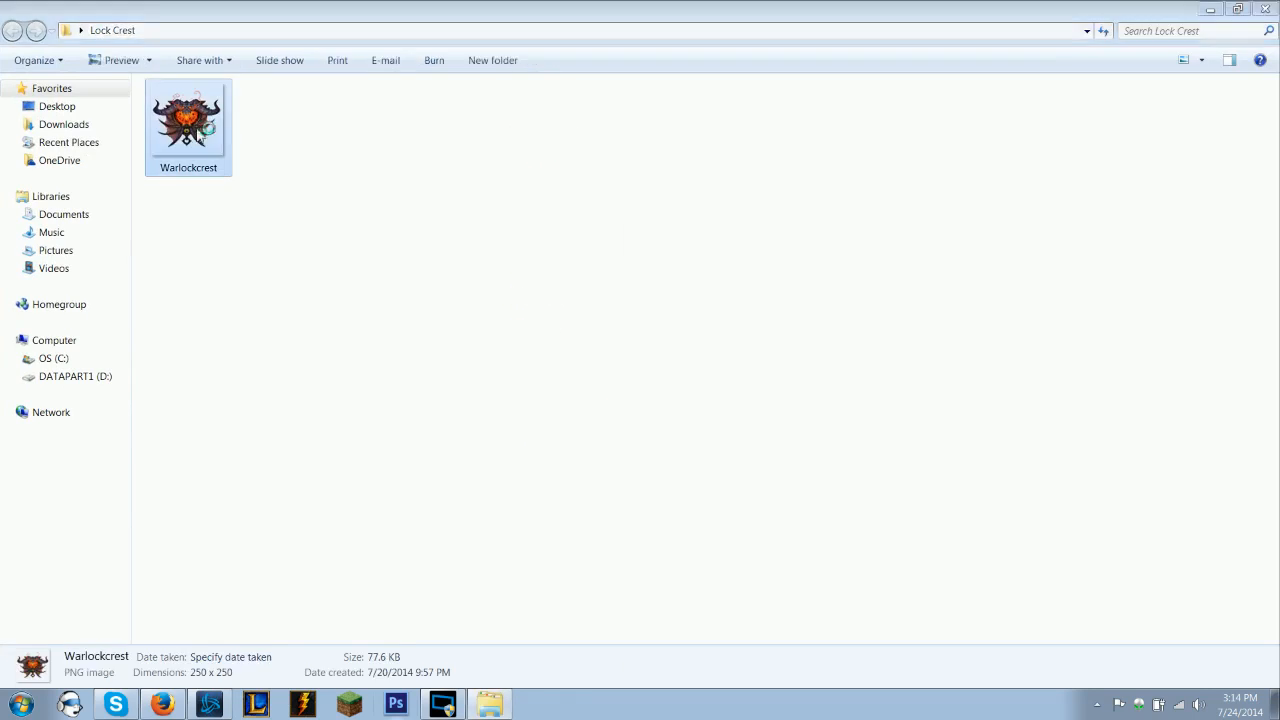
double_click(188, 120)
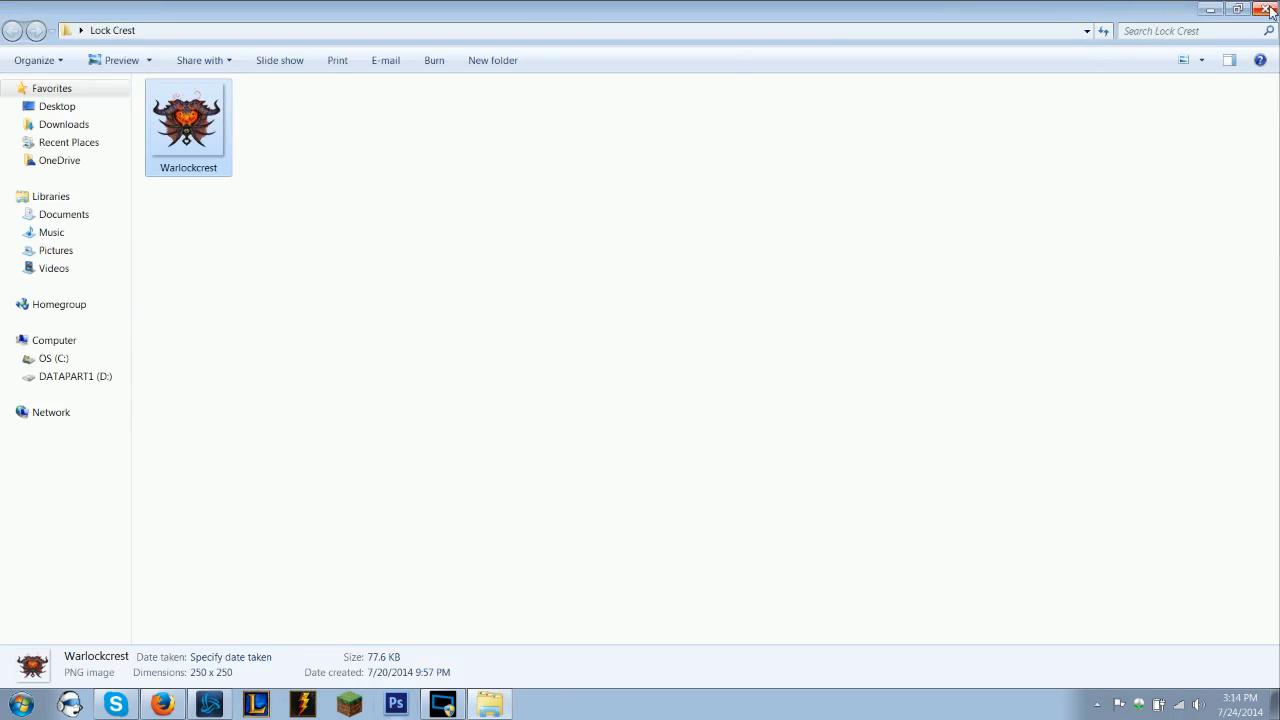
click(1270, 8)
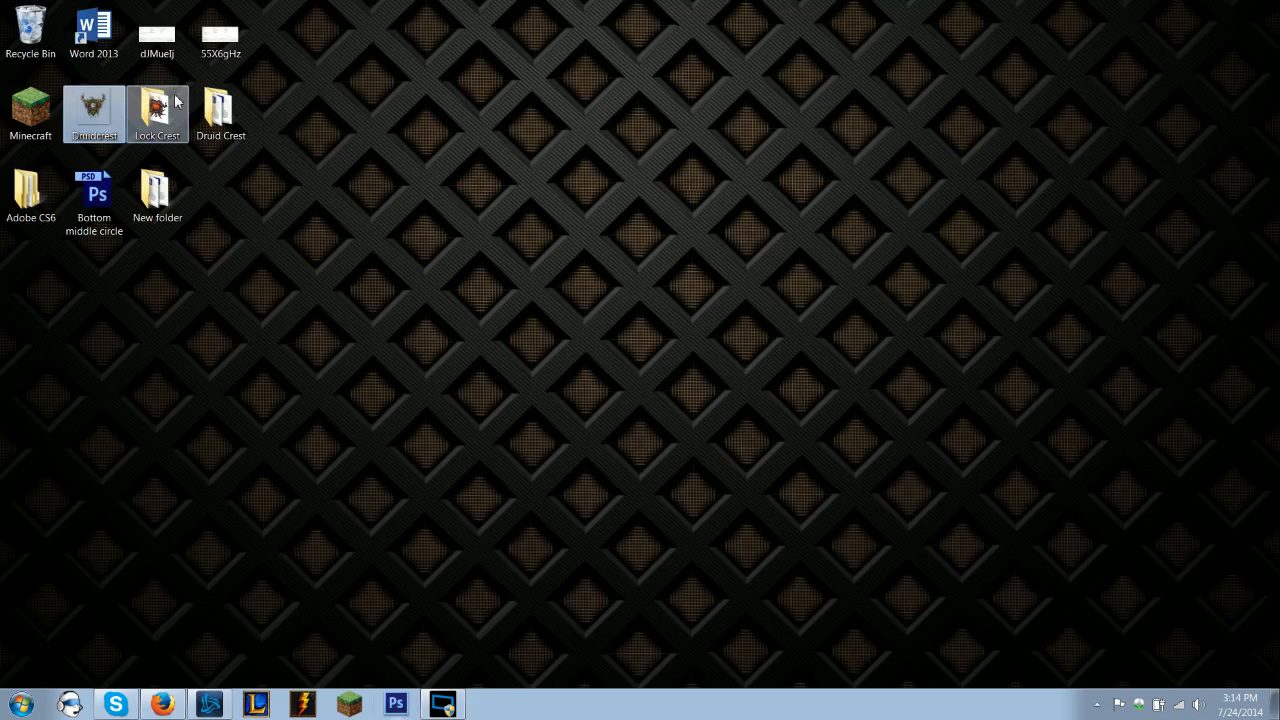
double_click(156, 108)
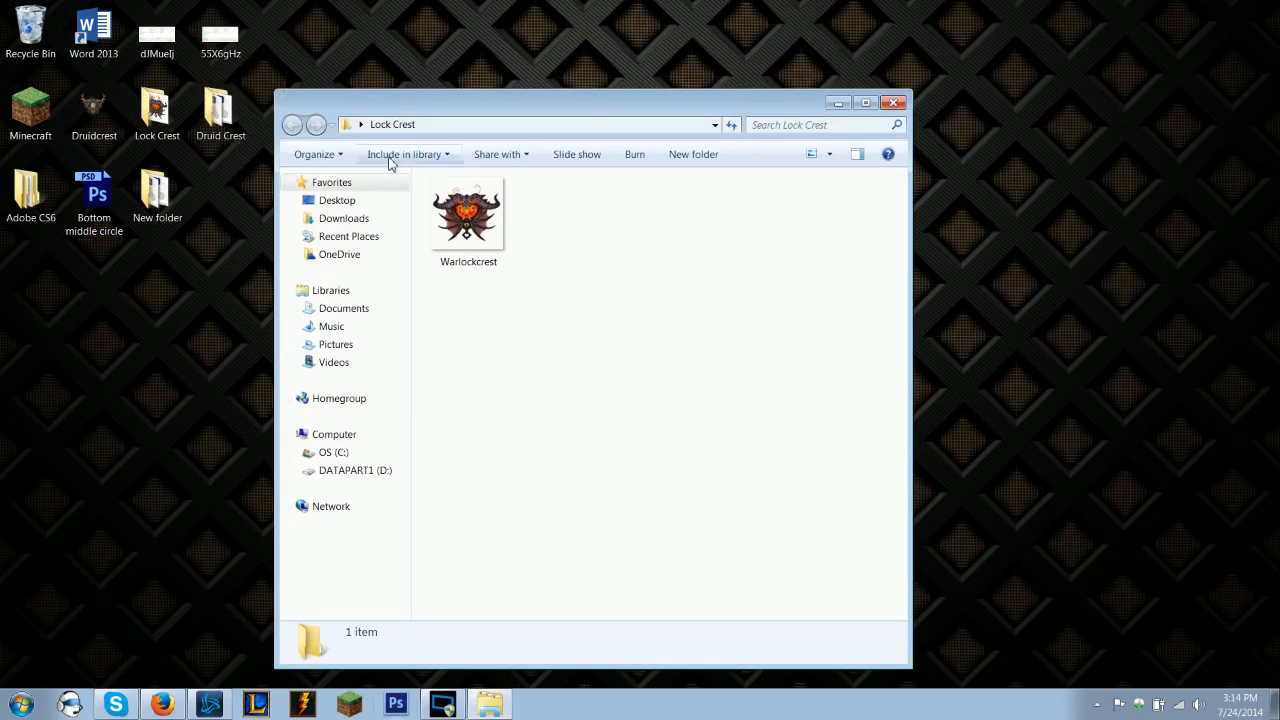
right_click(468, 212)
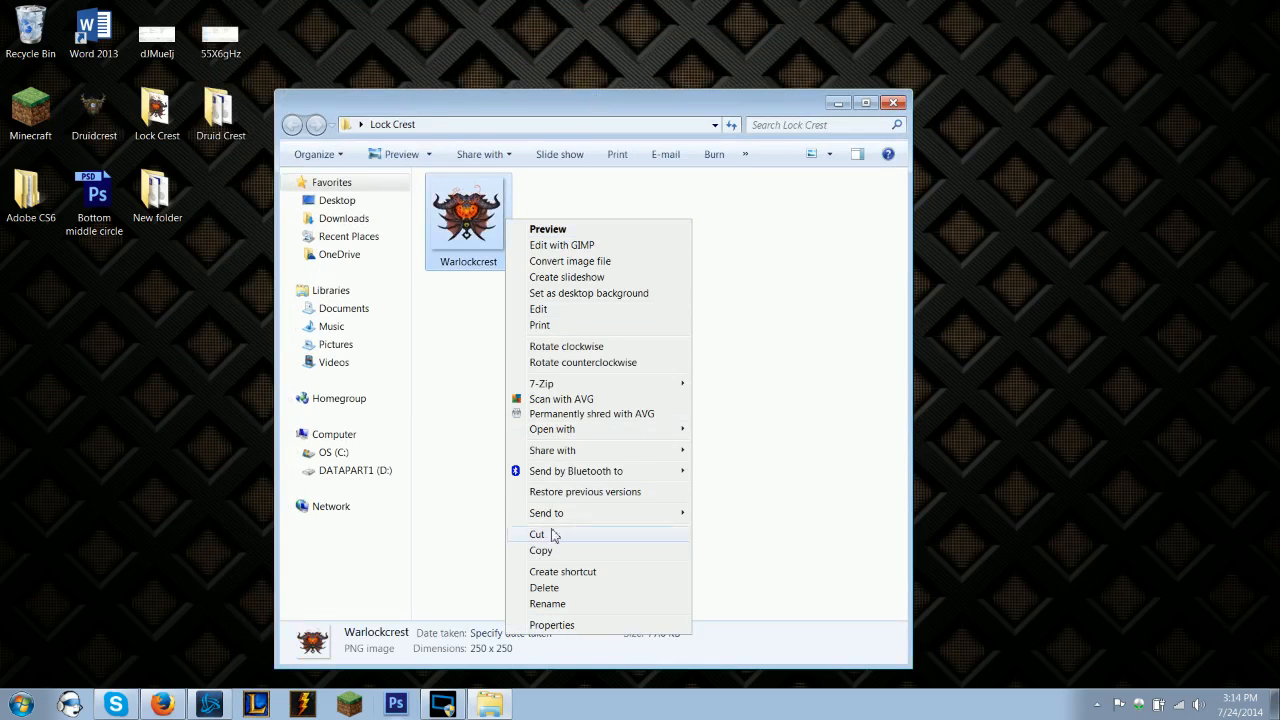
mouse_move(566, 346)
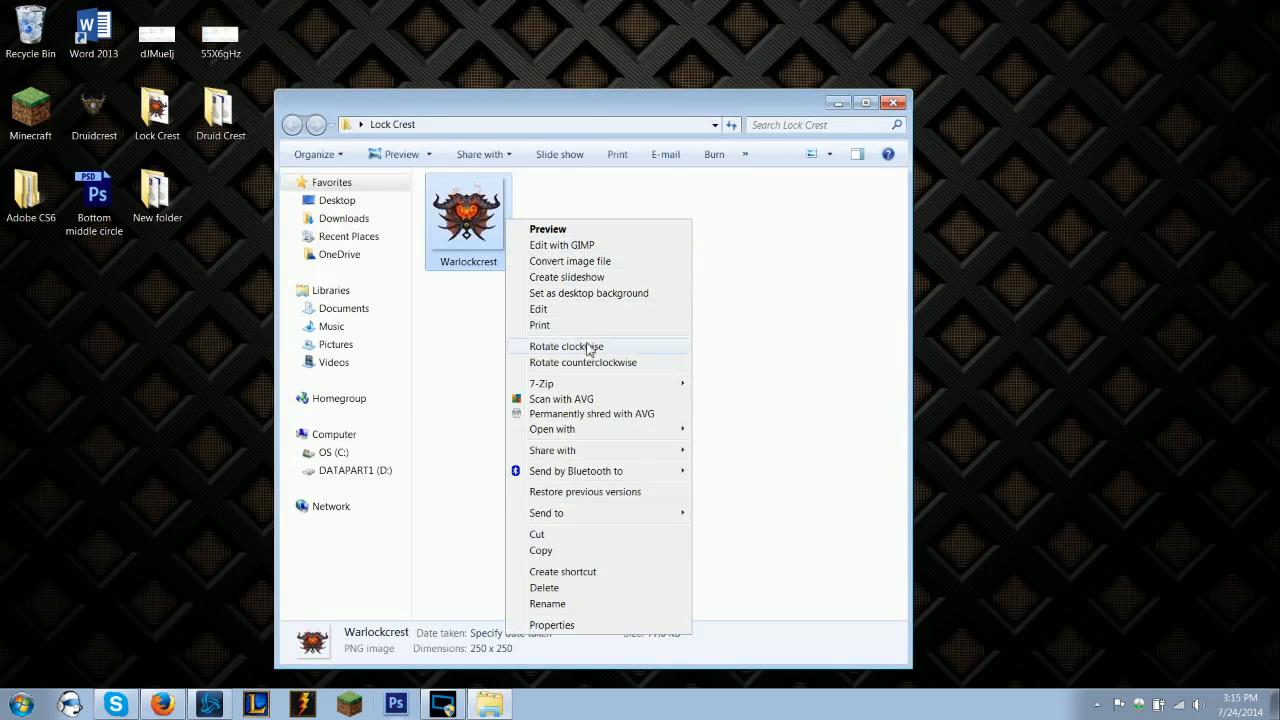
mouse_move(616, 428)
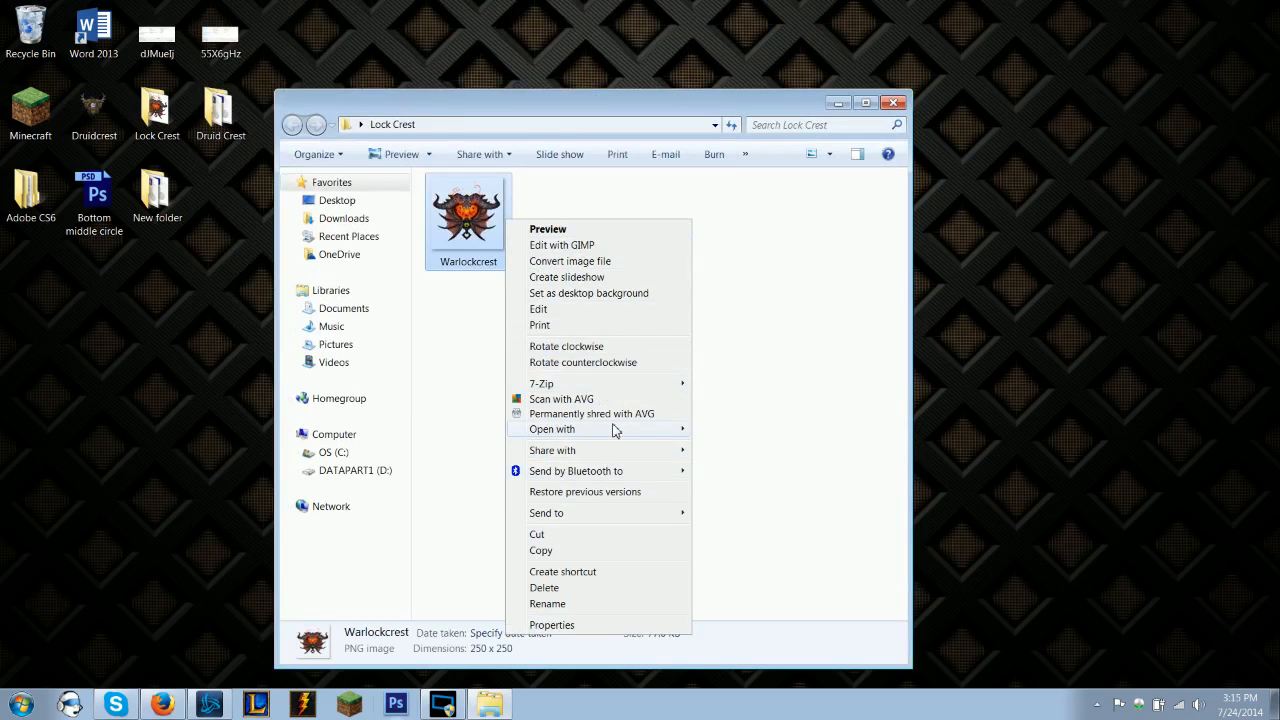
mouse_move(600, 244)
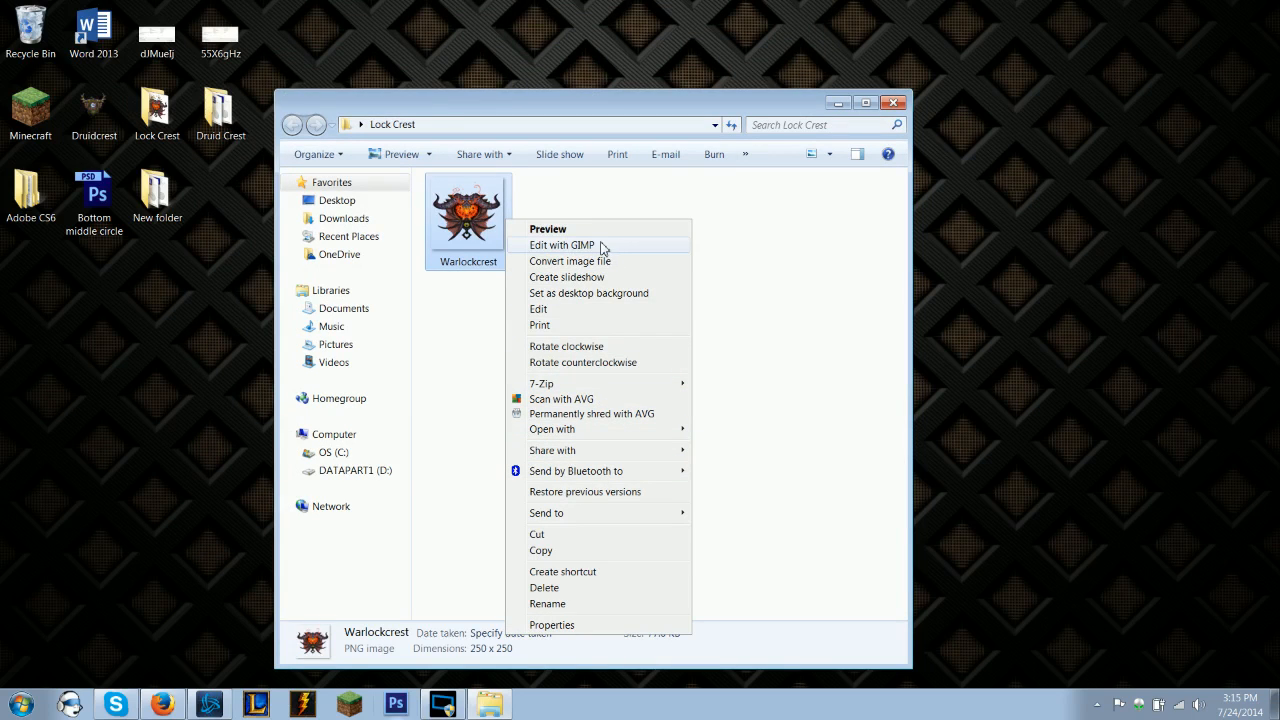
- Load Warlockcrest.png into Photoshop CS6 via Open with > Adobe Photoshop CS6
click(560, 244)
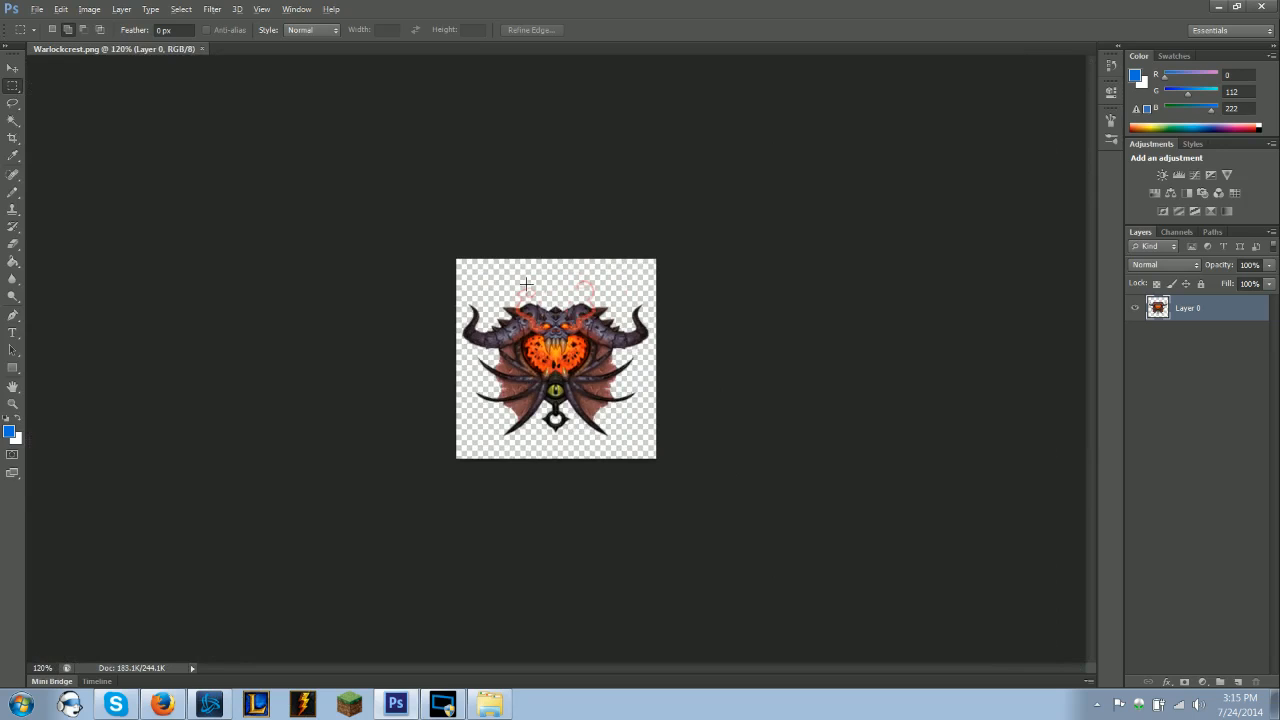
mouse_move(340, 218)
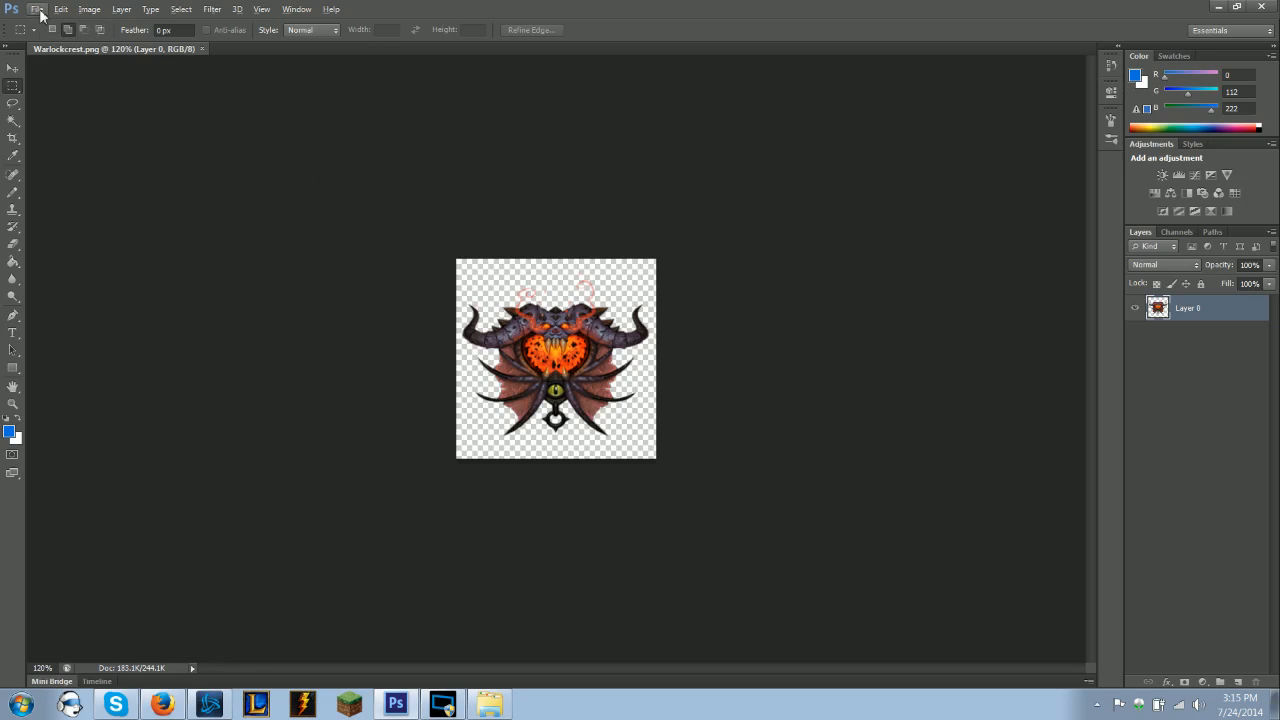
- Start a new document named Crest Warlock, keeping the custom 256×256 px size
click(36, 8)
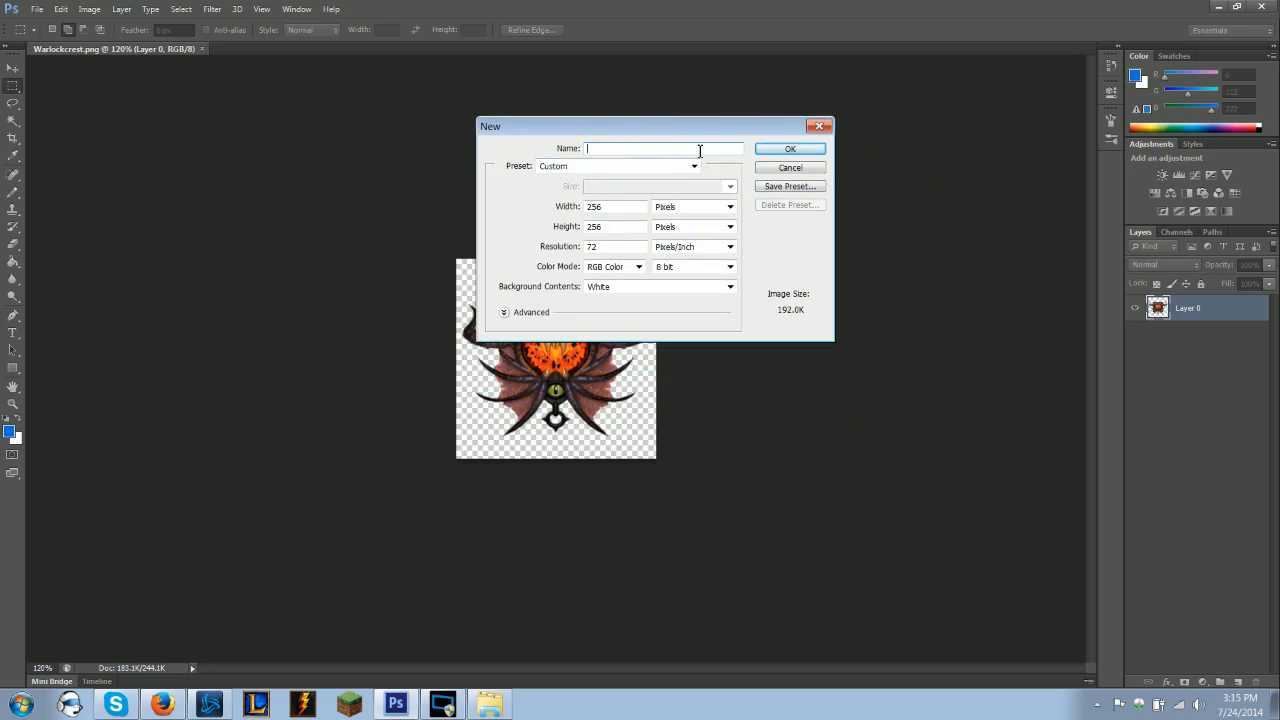
text(Crest)
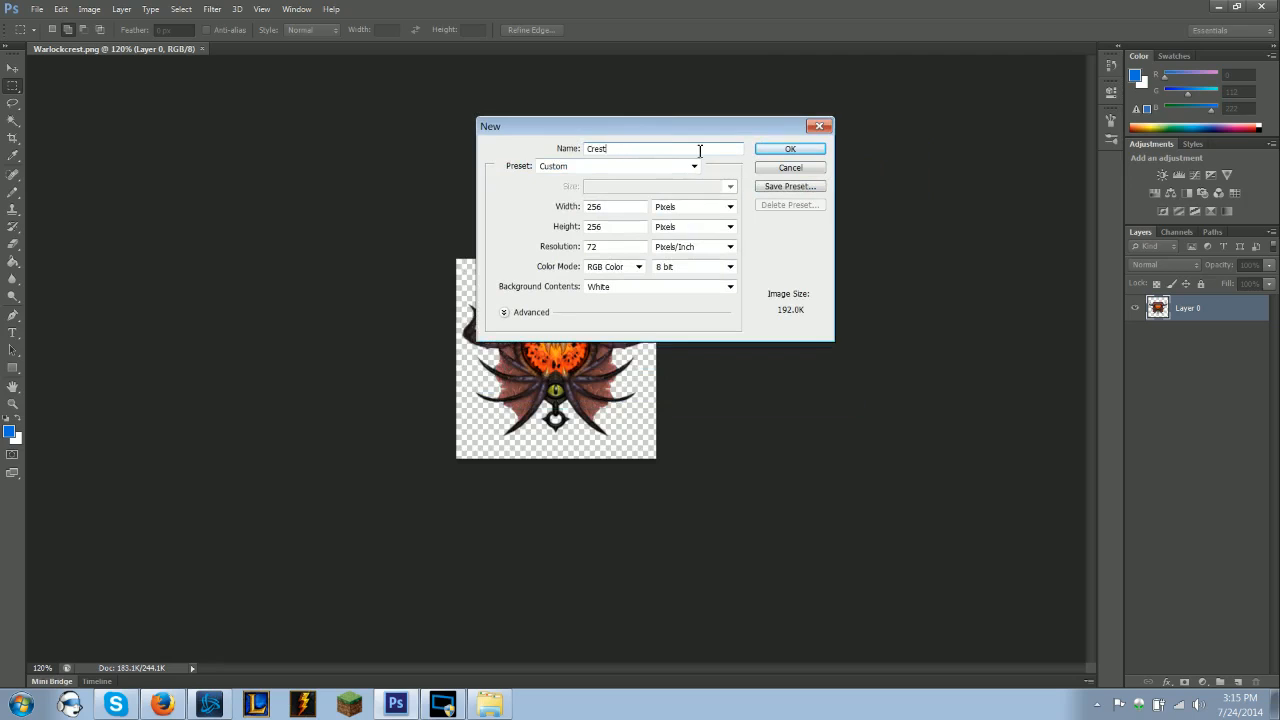
text(Warlock)
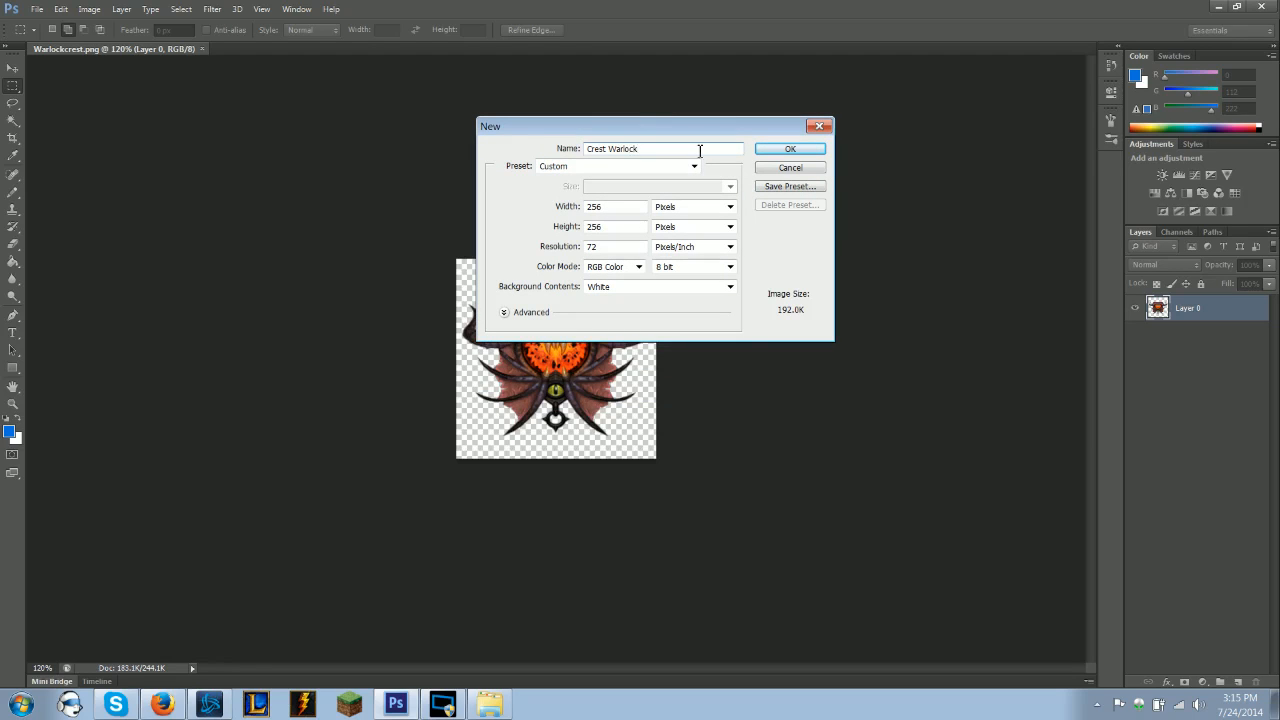
click(694, 166)
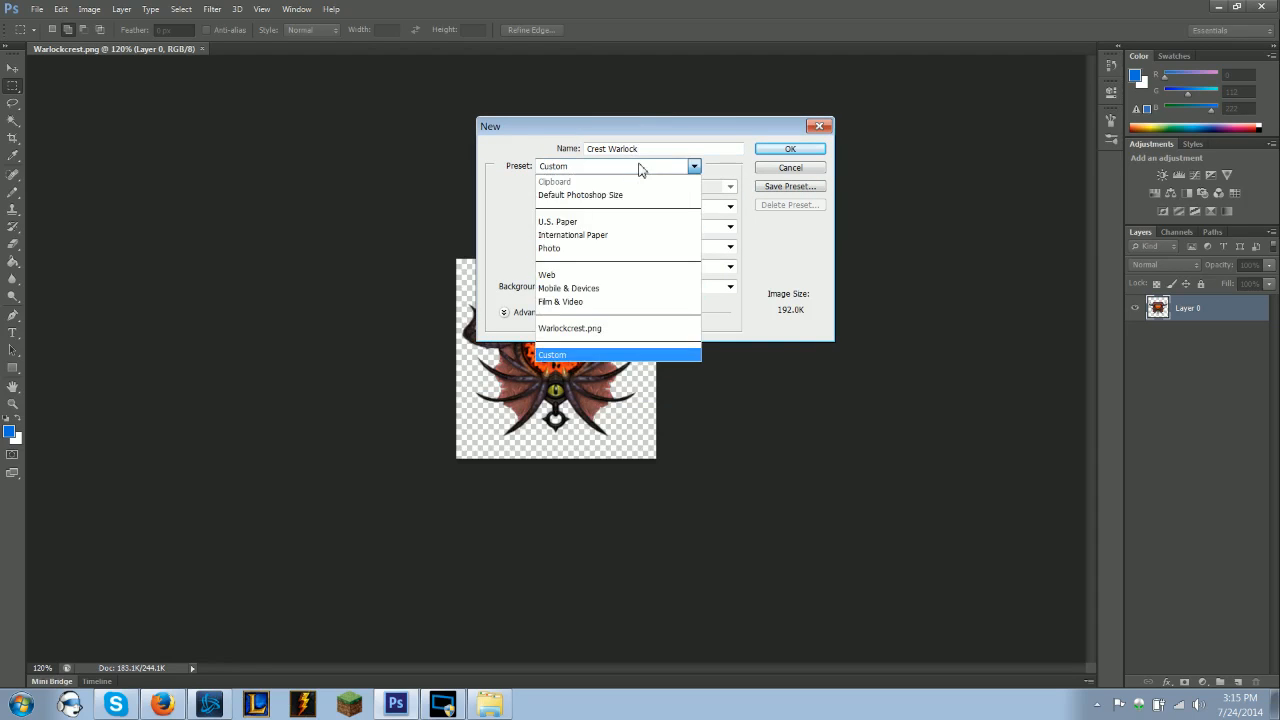
click(552, 354)
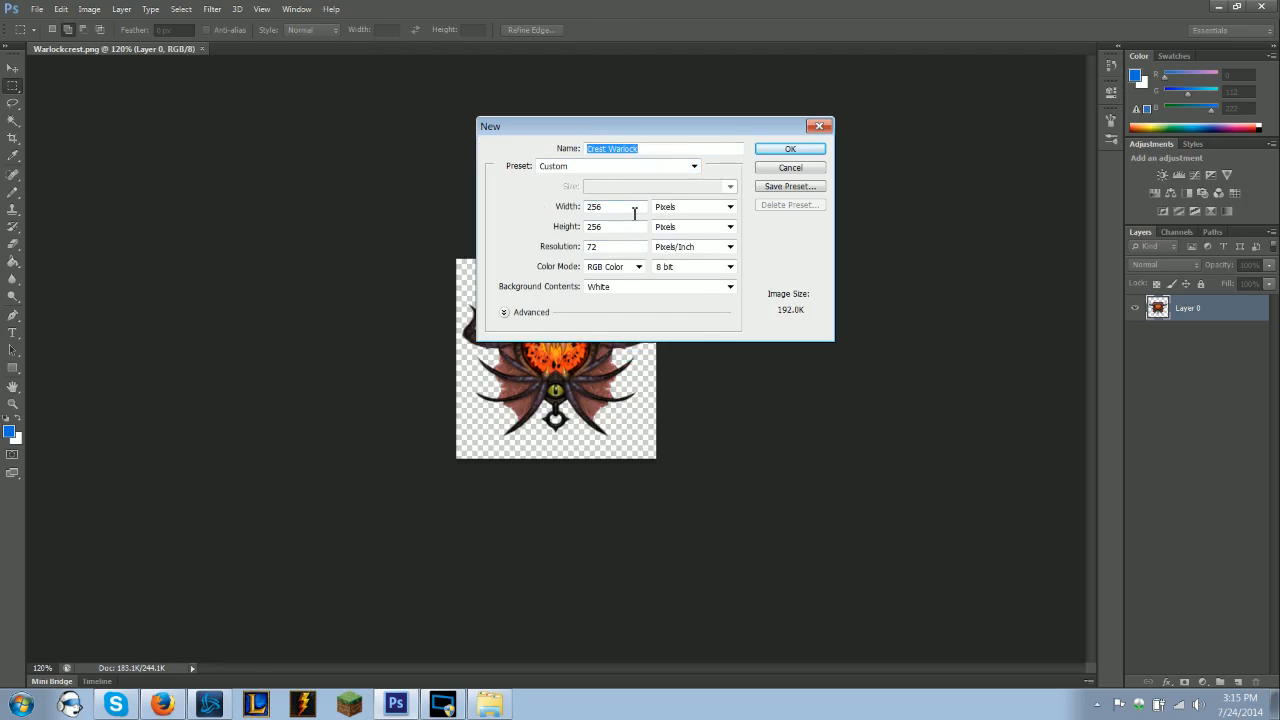
click(616, 206)
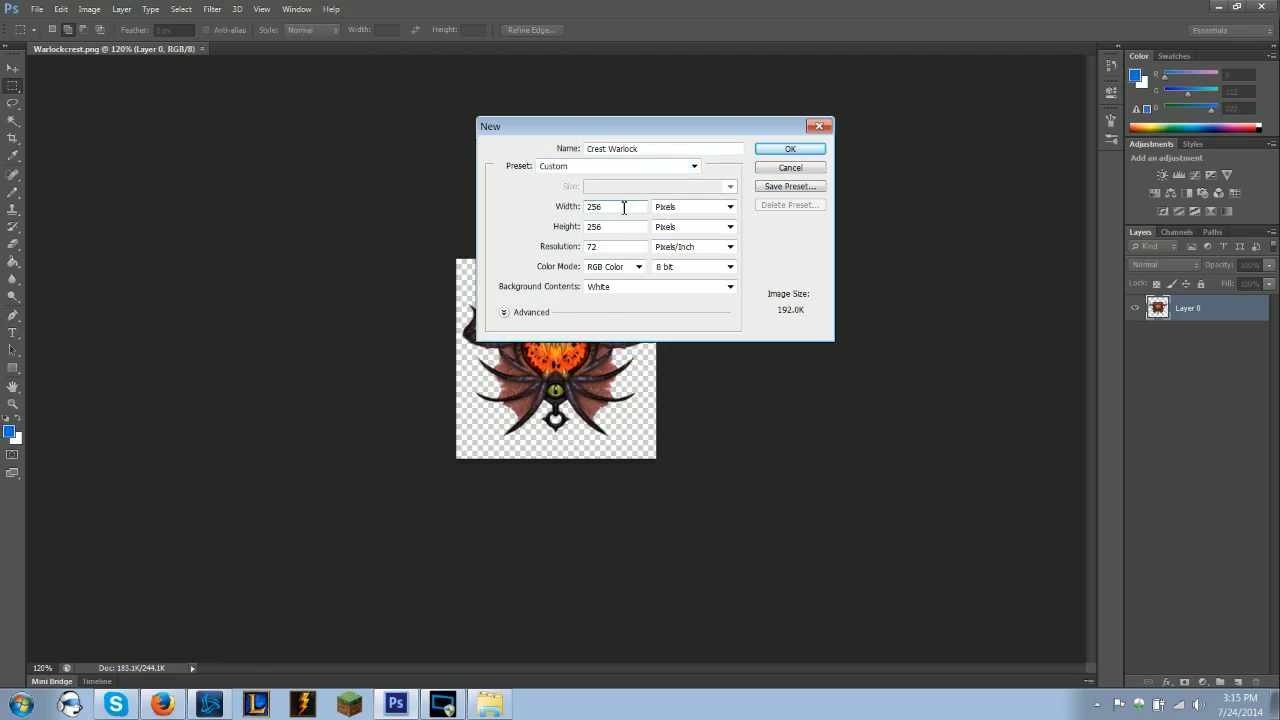
mouse_move(666, 218)
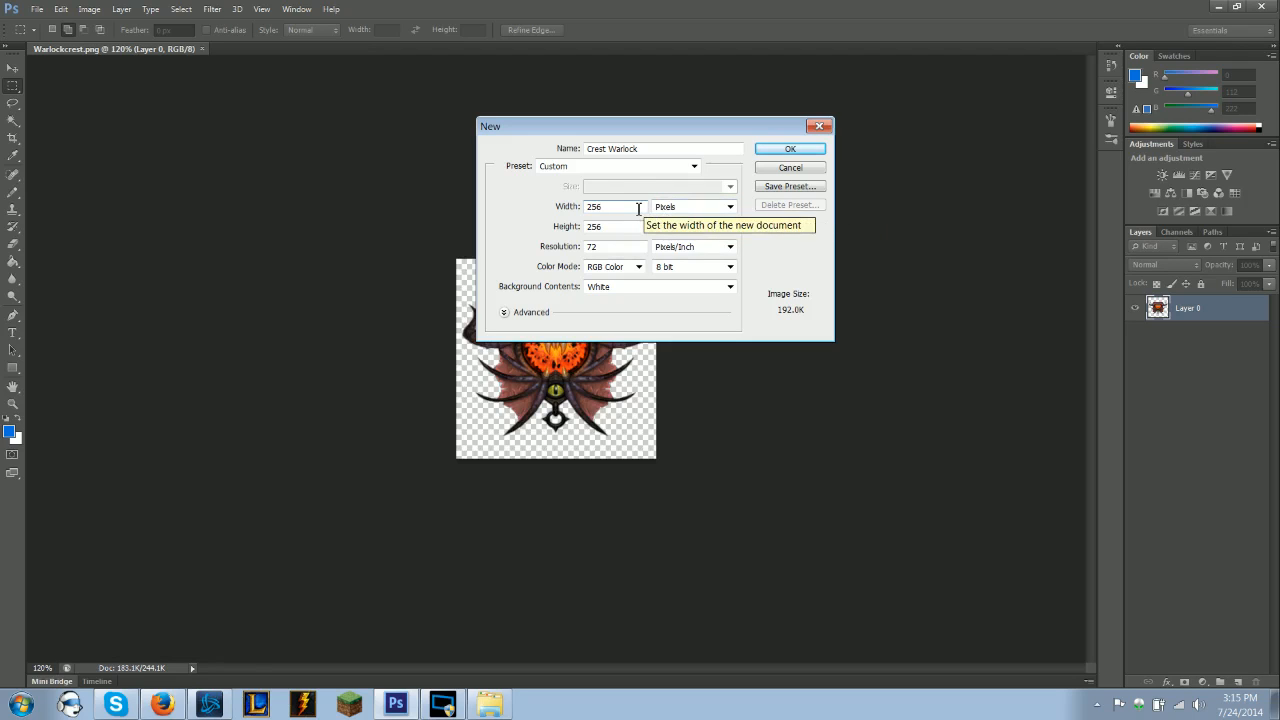
mouse_move(684, 218)
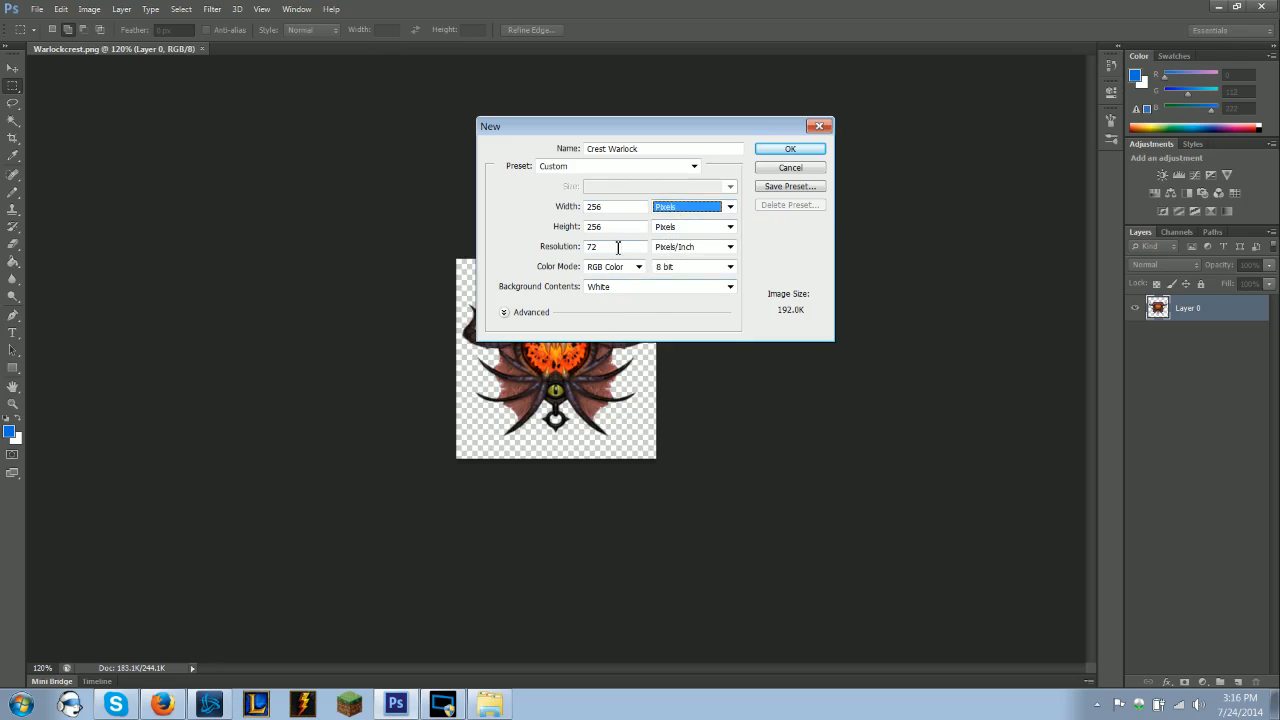
- Keep 72 ppi, RGB 8 bit and a White background, then create the document
click(728, 248)
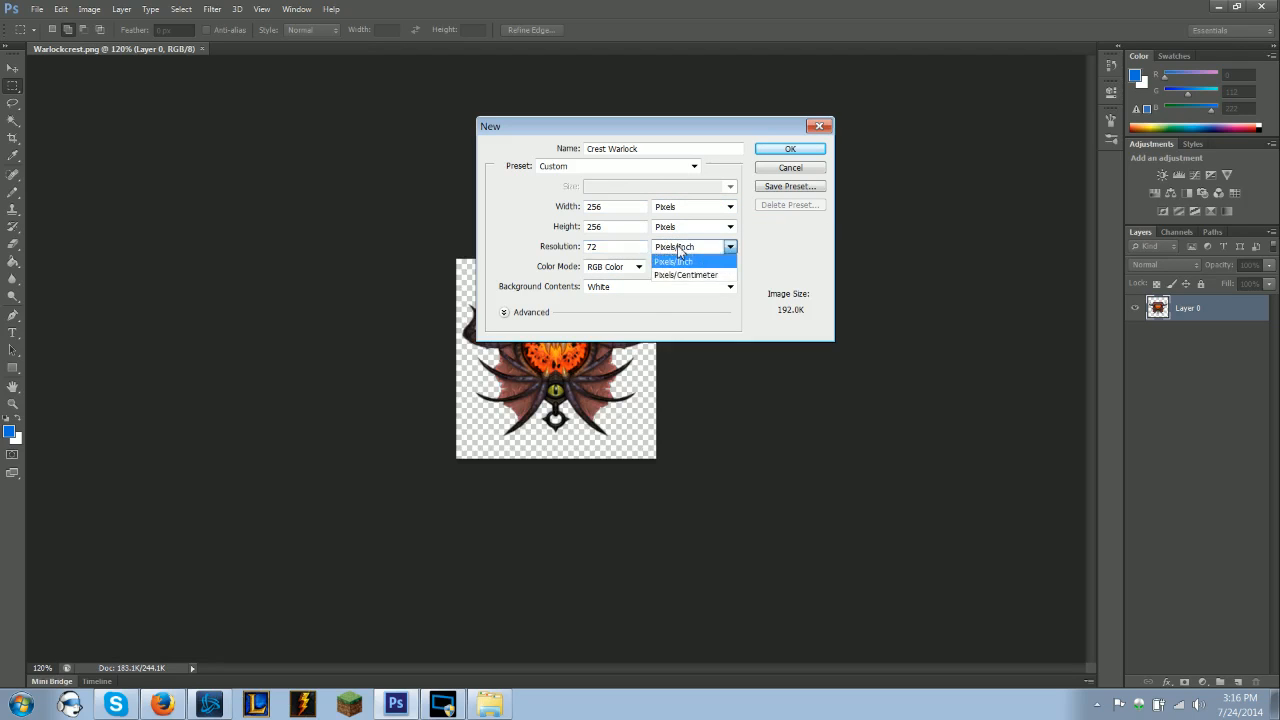
click(638, 266)
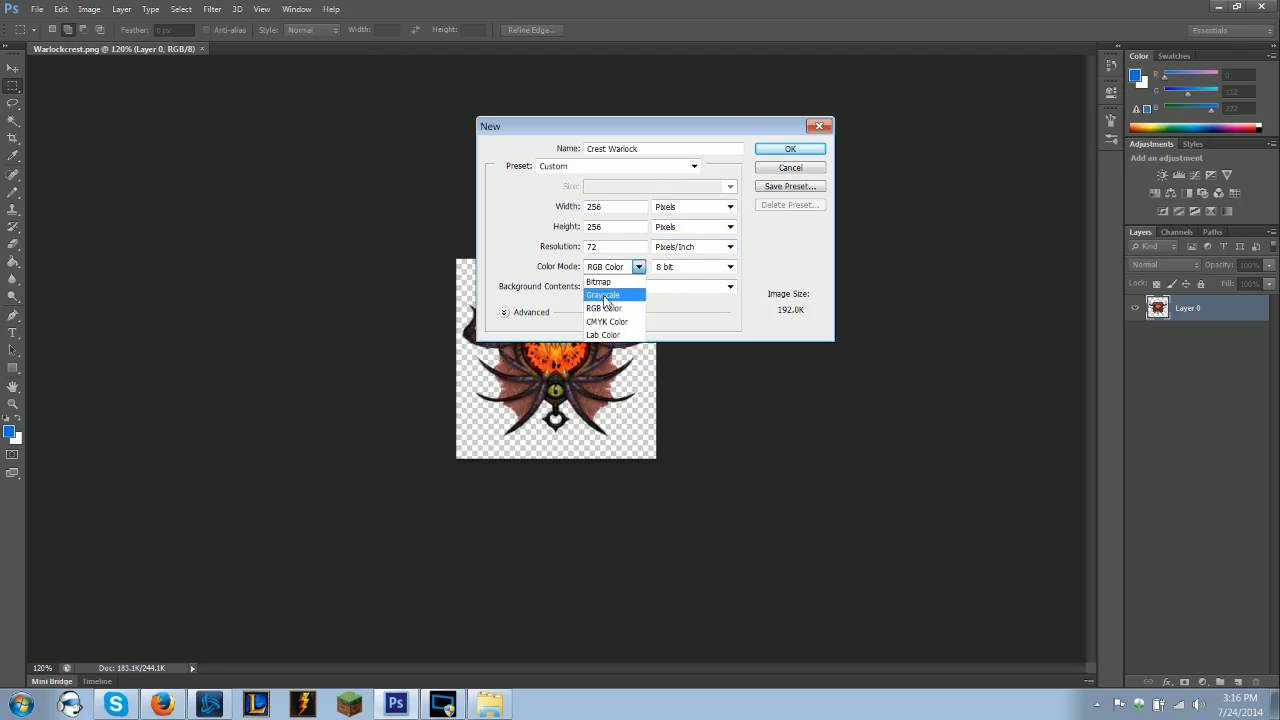
mouse_move(608, 308)
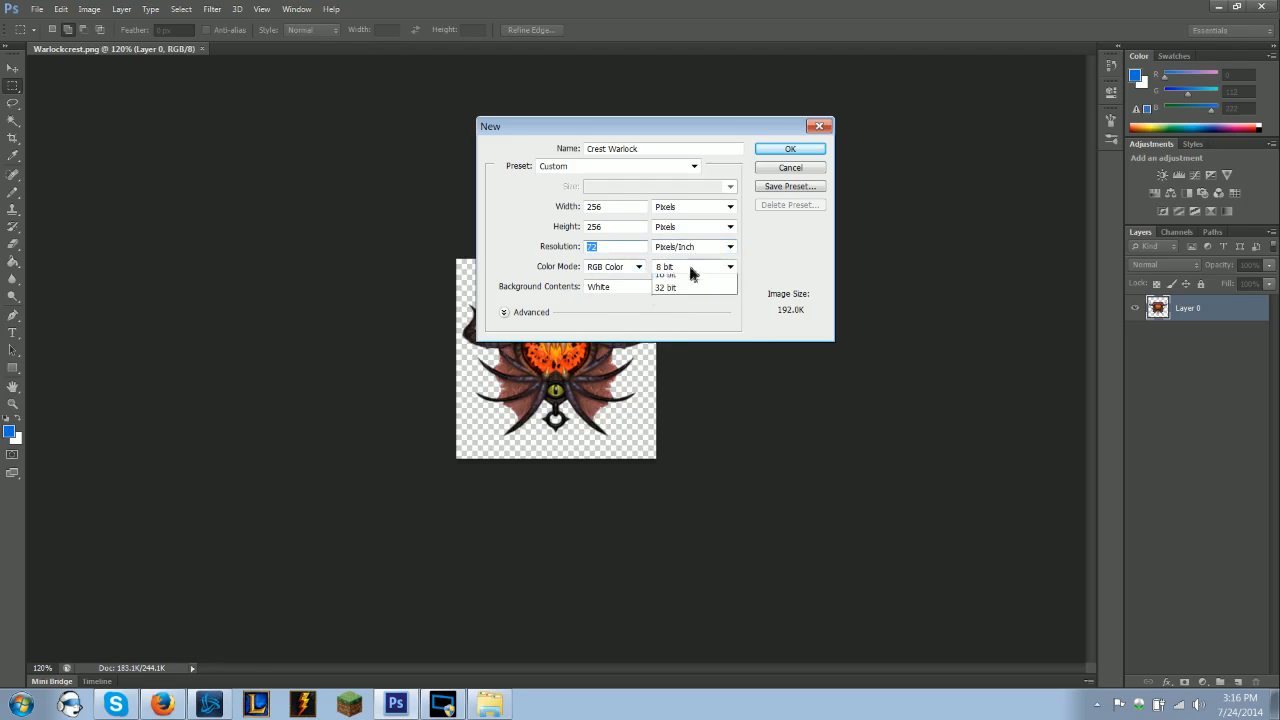
click(730, 266)
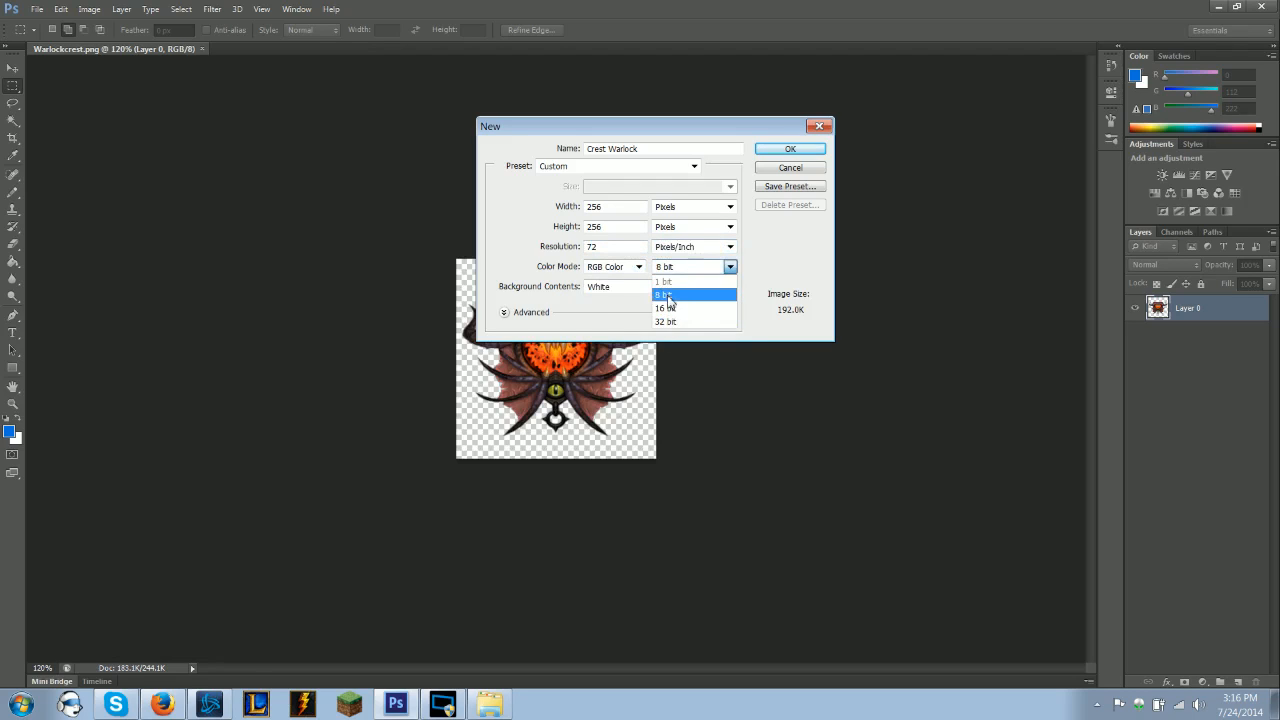
click(668, 294)
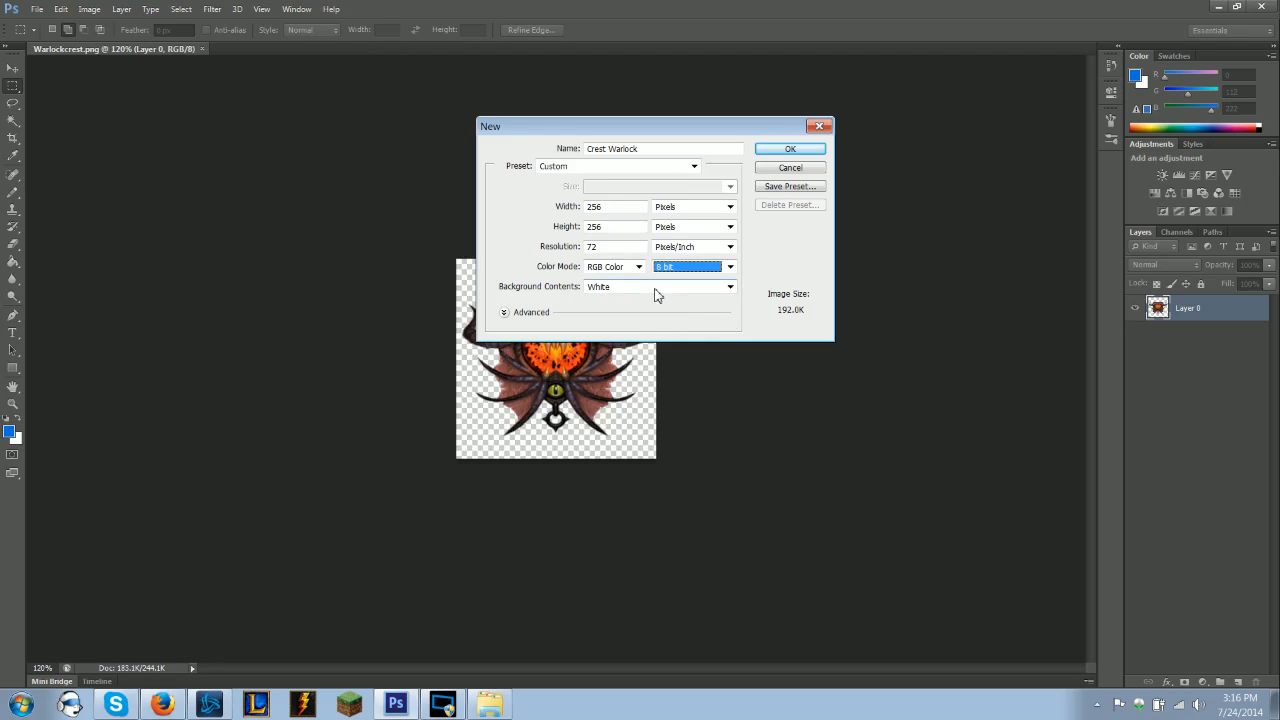
click(656, 288)
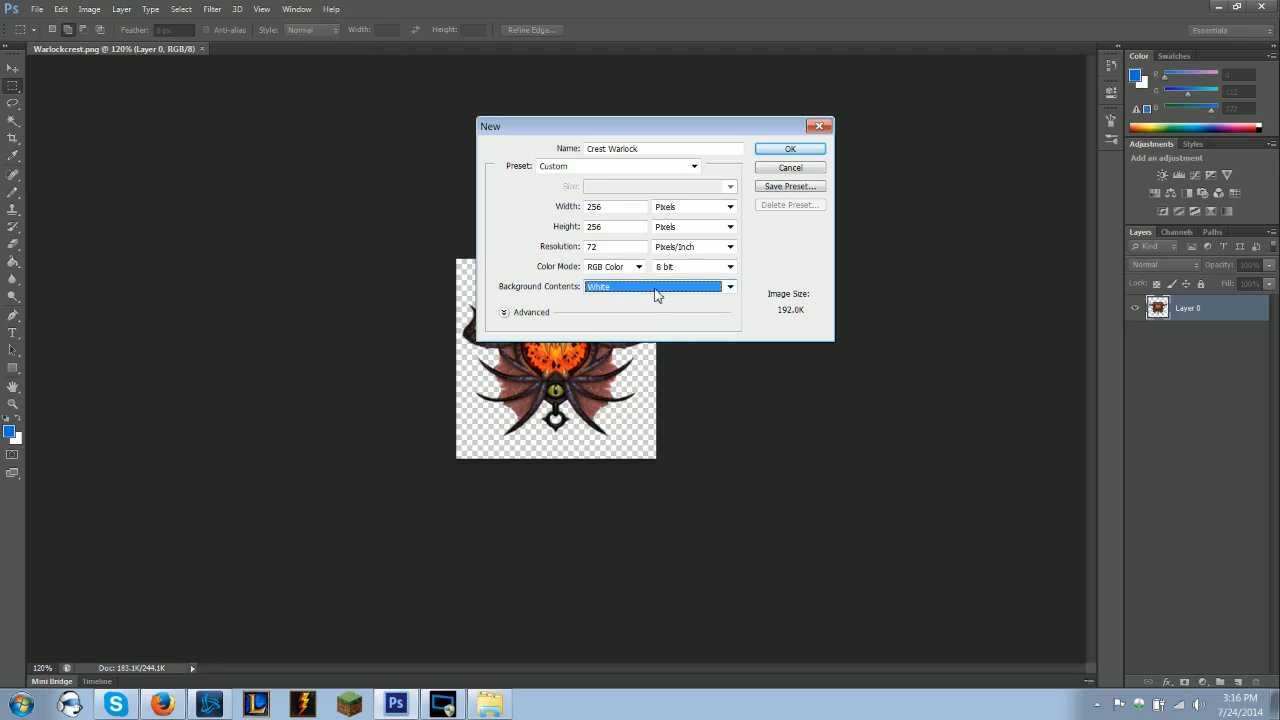
click(730, 288)
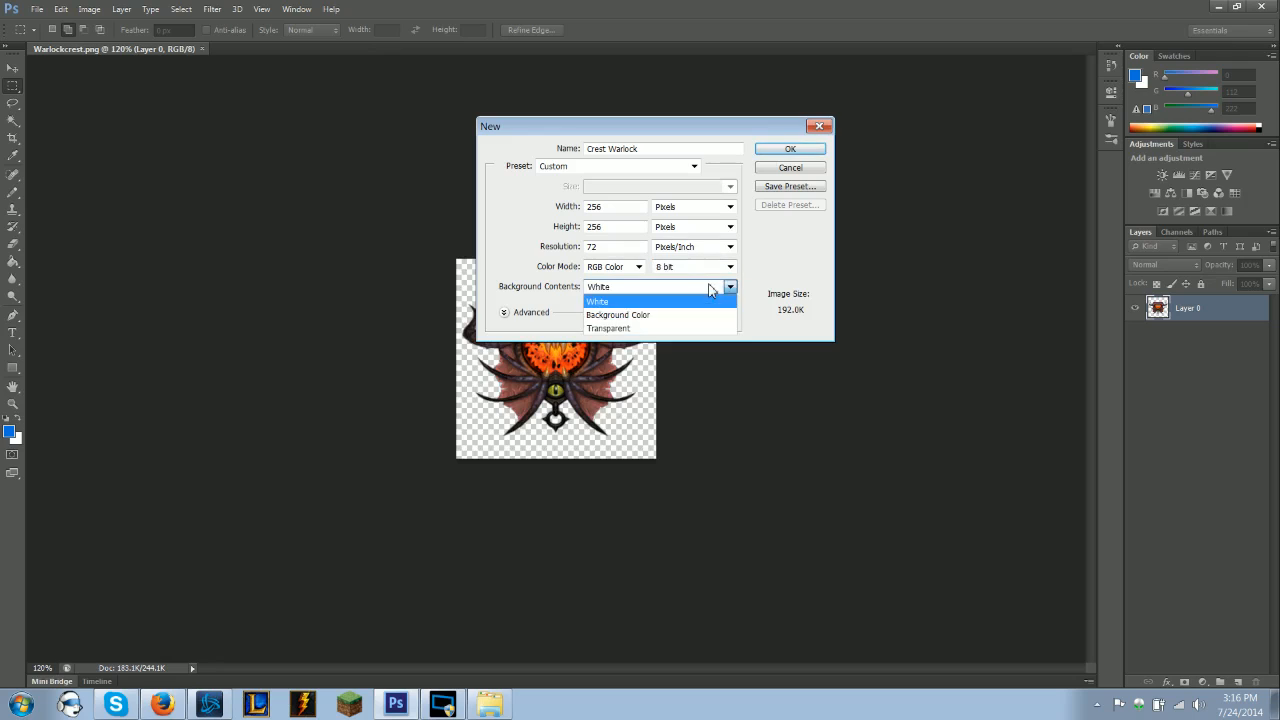
click(596, 300)
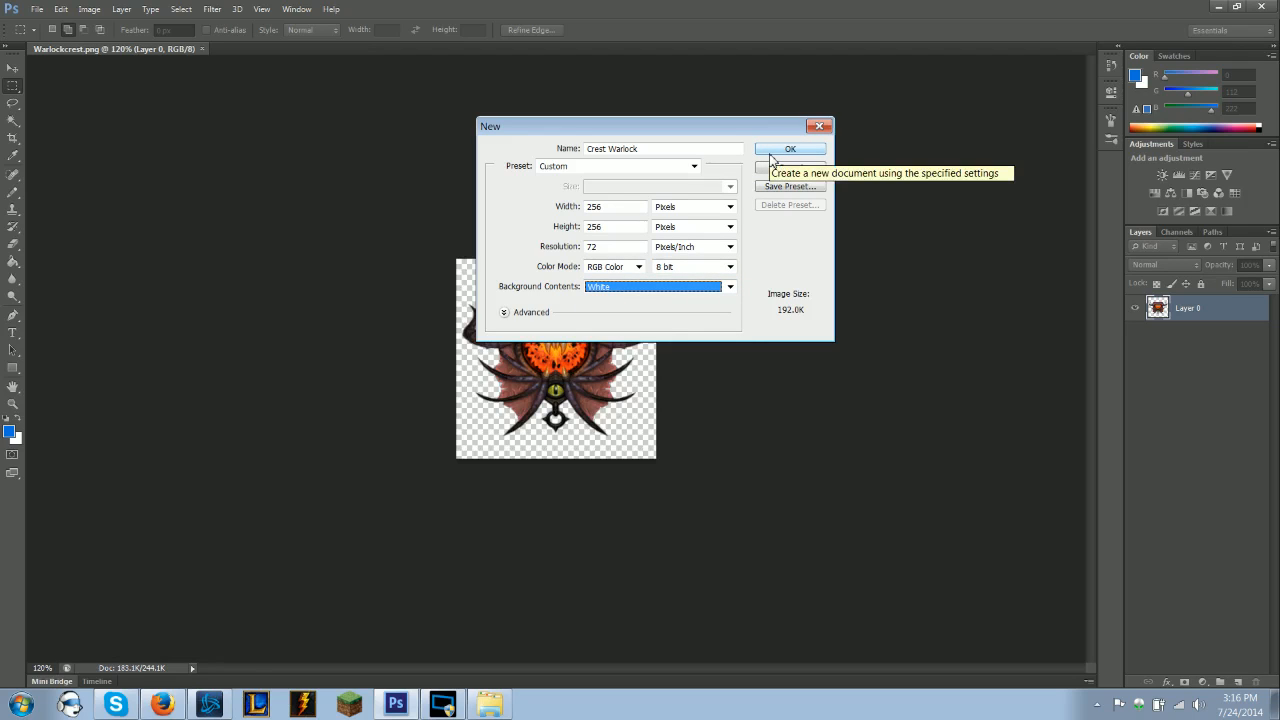
click(790, 148)
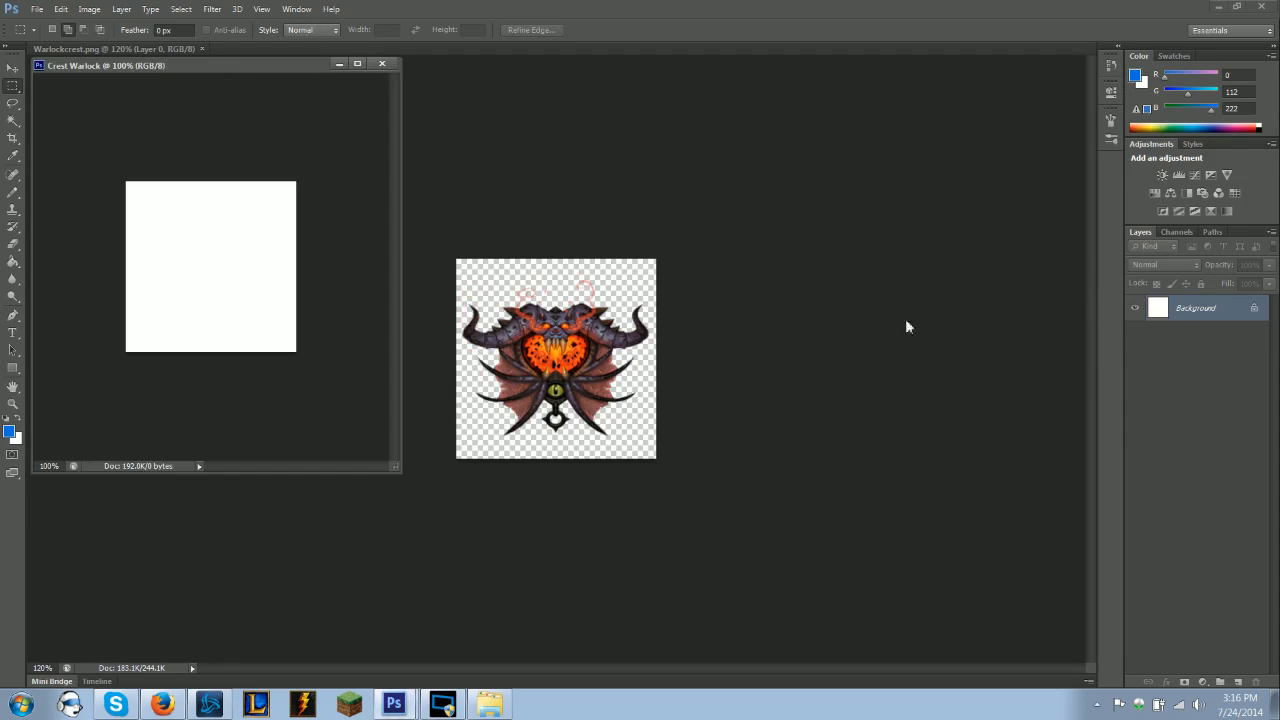
mouse_move(1178, 308)
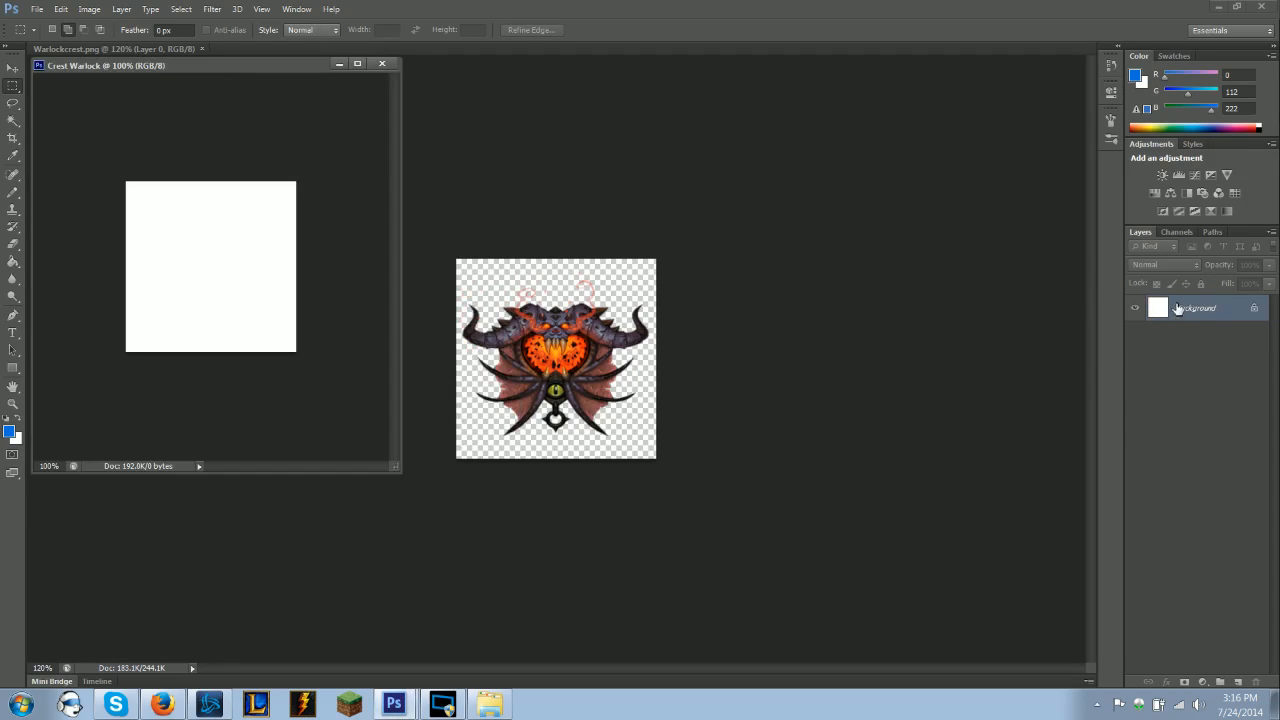
- Move the crest layer onto the Crest Warlock canvas and scale it to fit
click(12, 130)
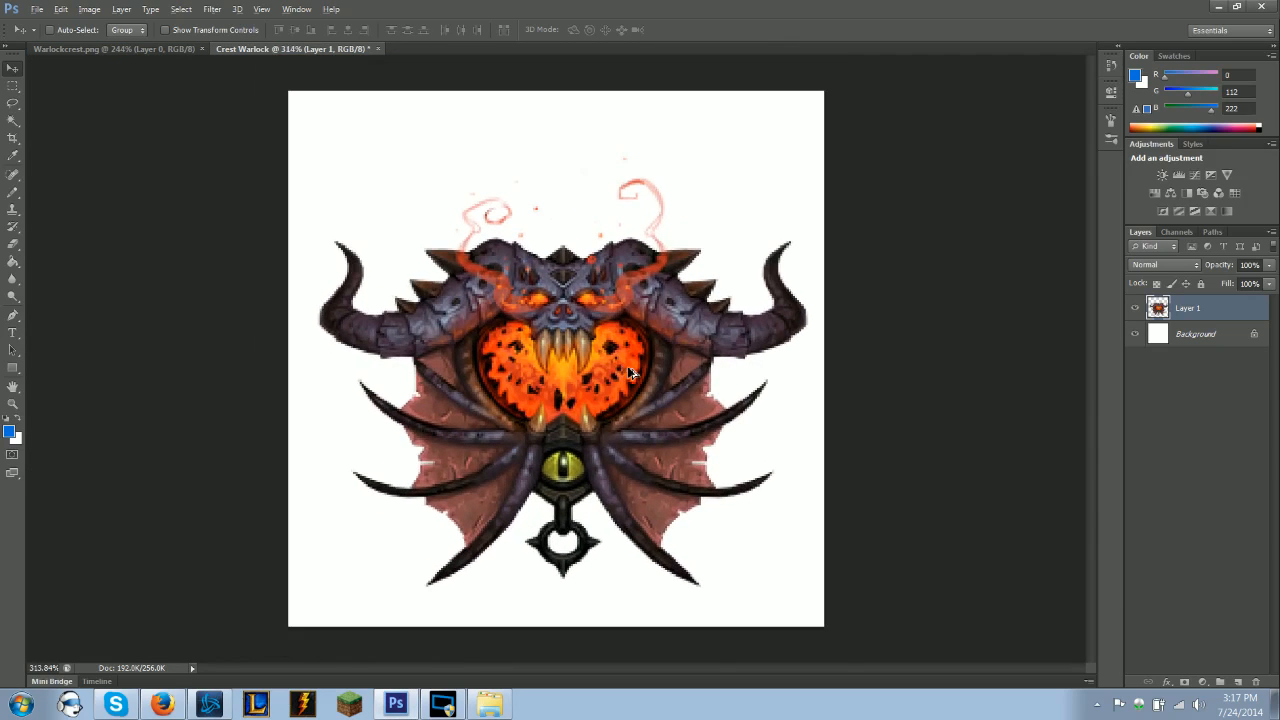
mouse_move(820, 236)
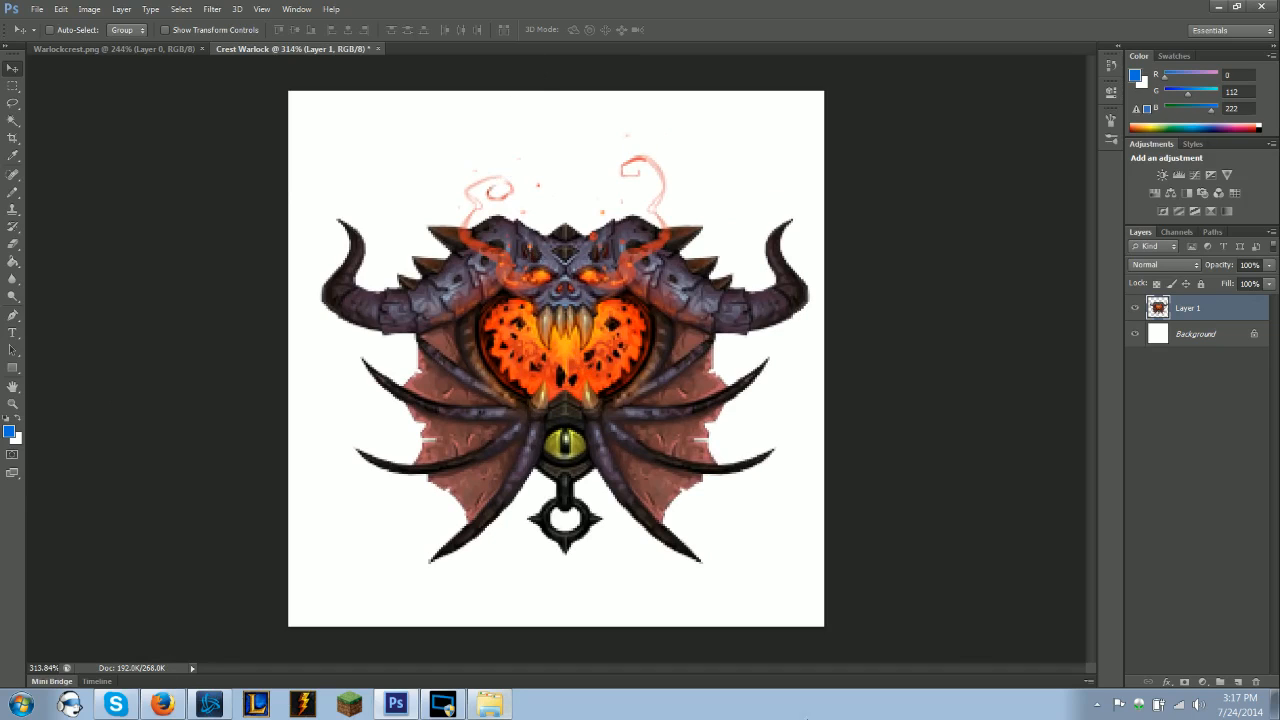
mouse_move(296, 538)
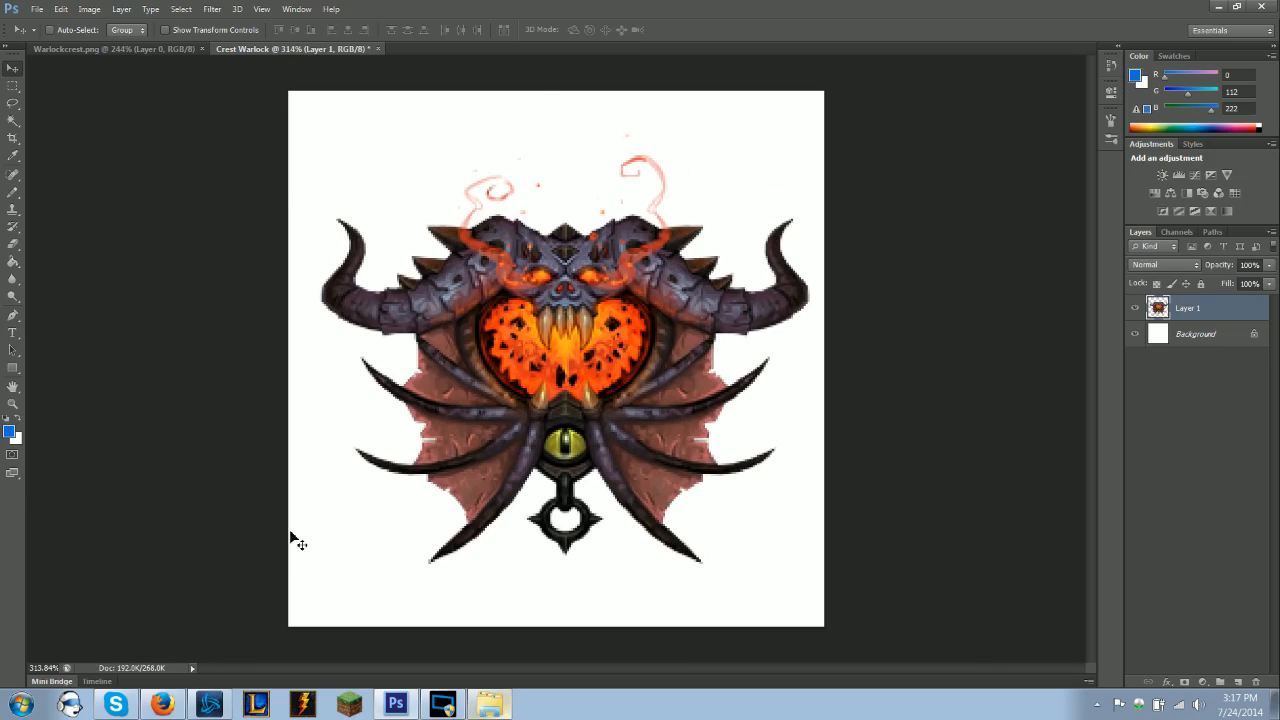
mouse_move(418, 400)
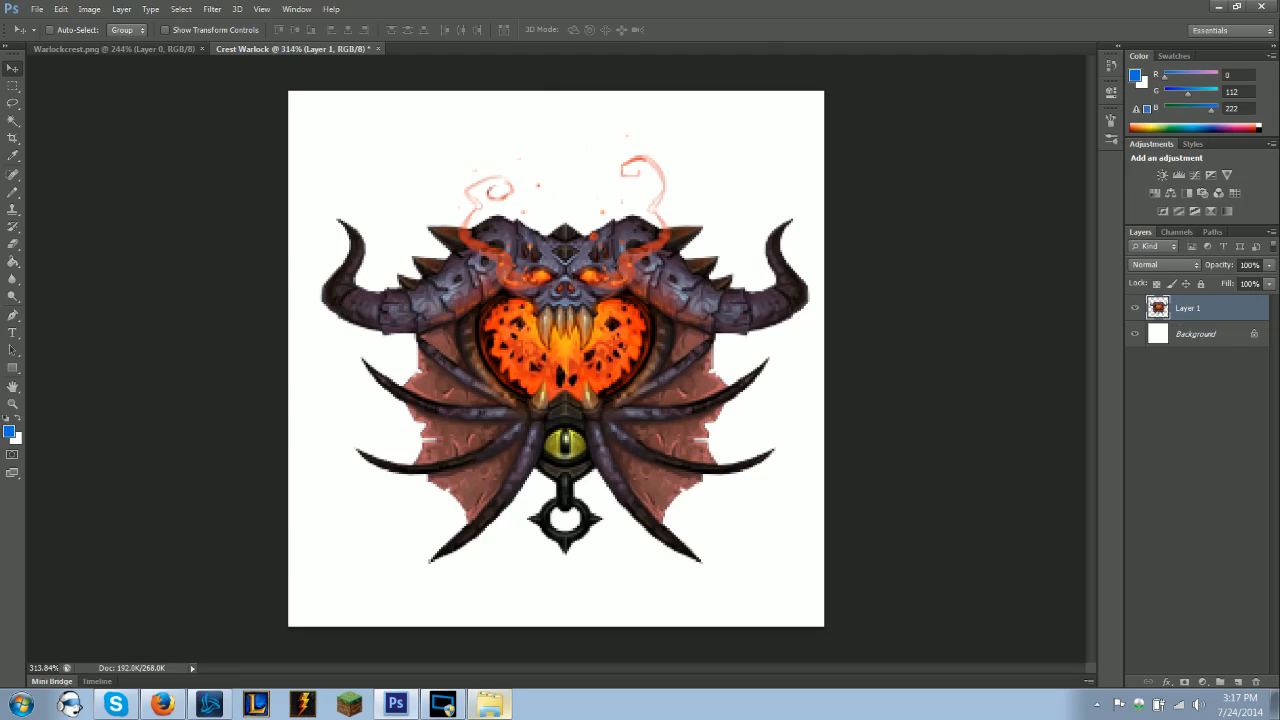
mouse_move(44, 112)
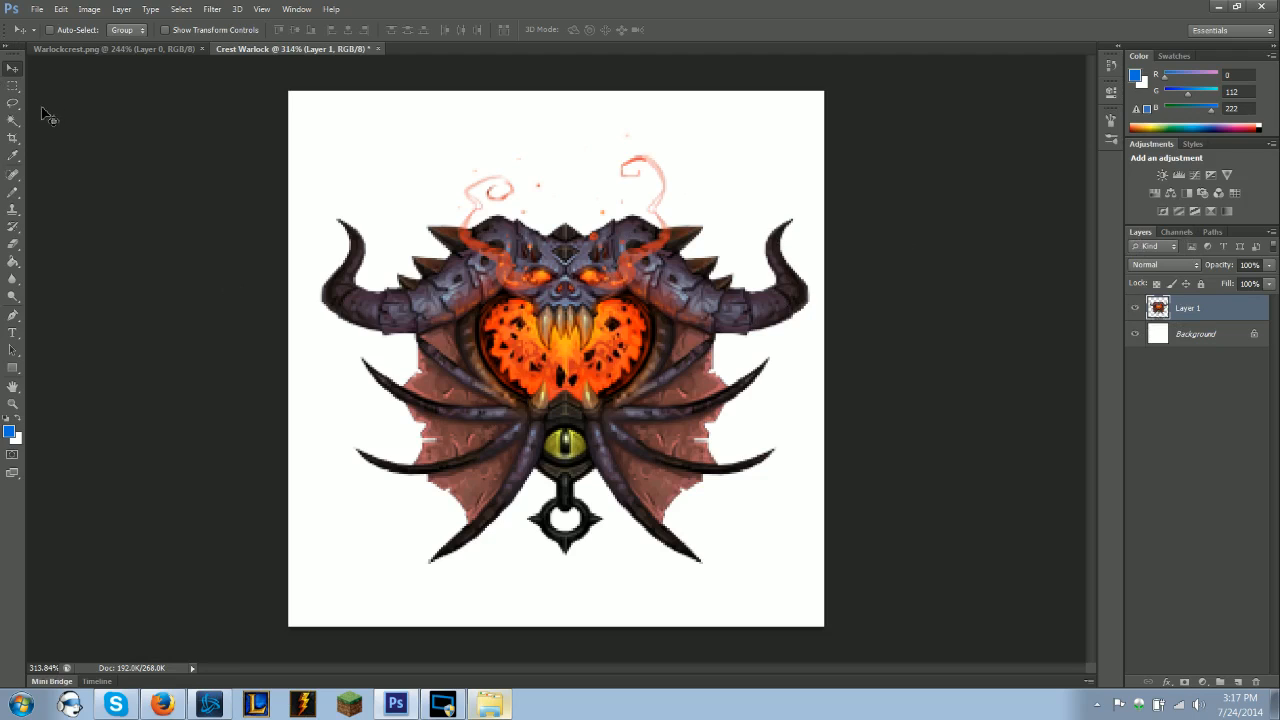
- Select the white background with the Magic Wand and add a new Alpha 1 channel
click(12, 120)
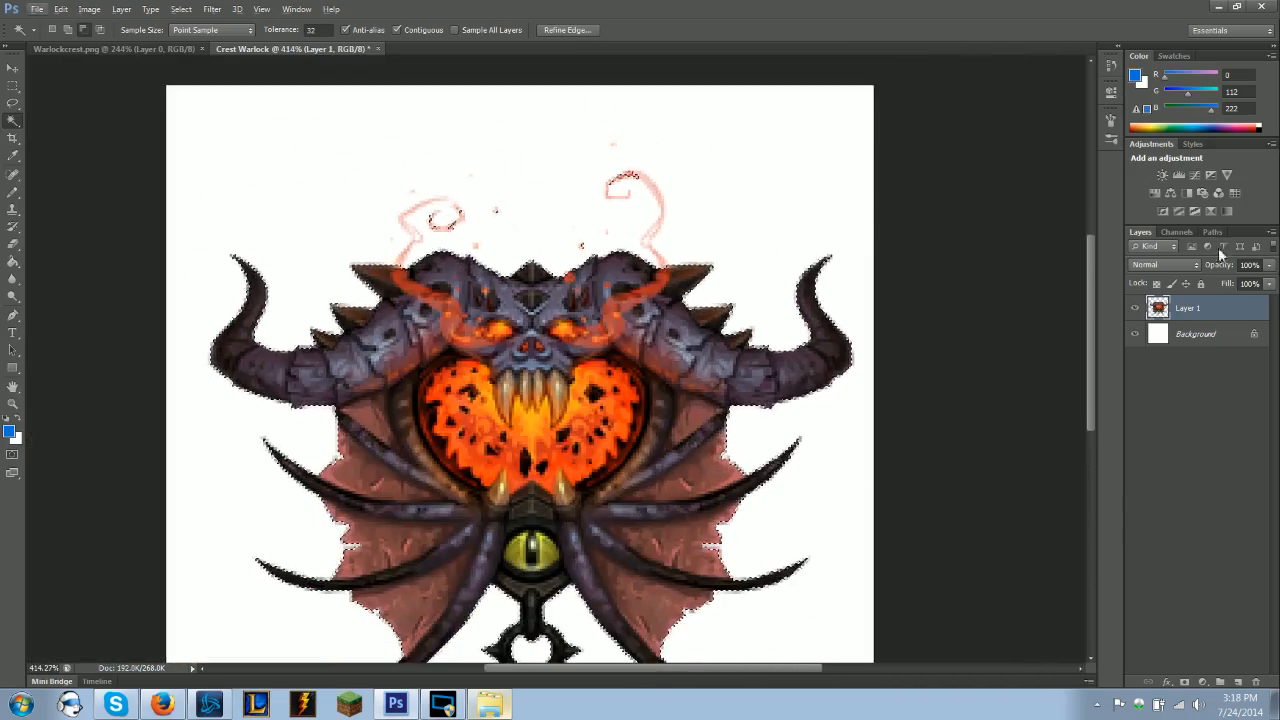
click(1176, 232)
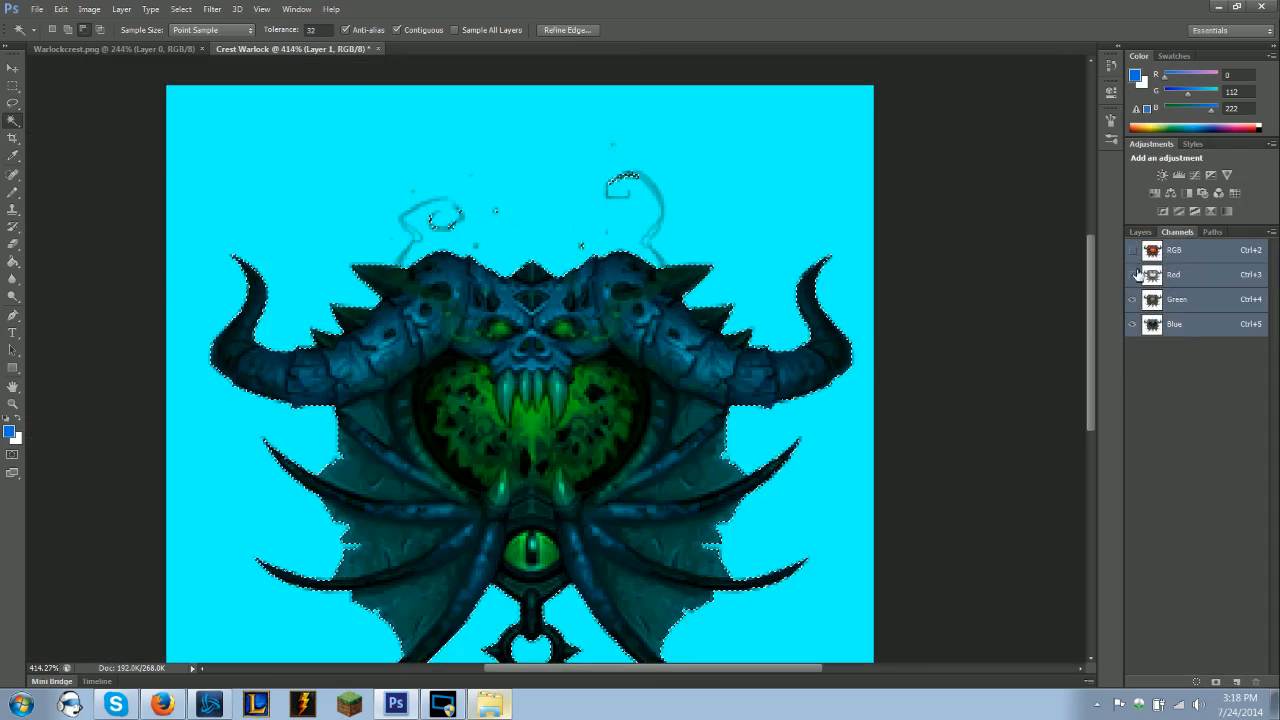
click(1132, 324)
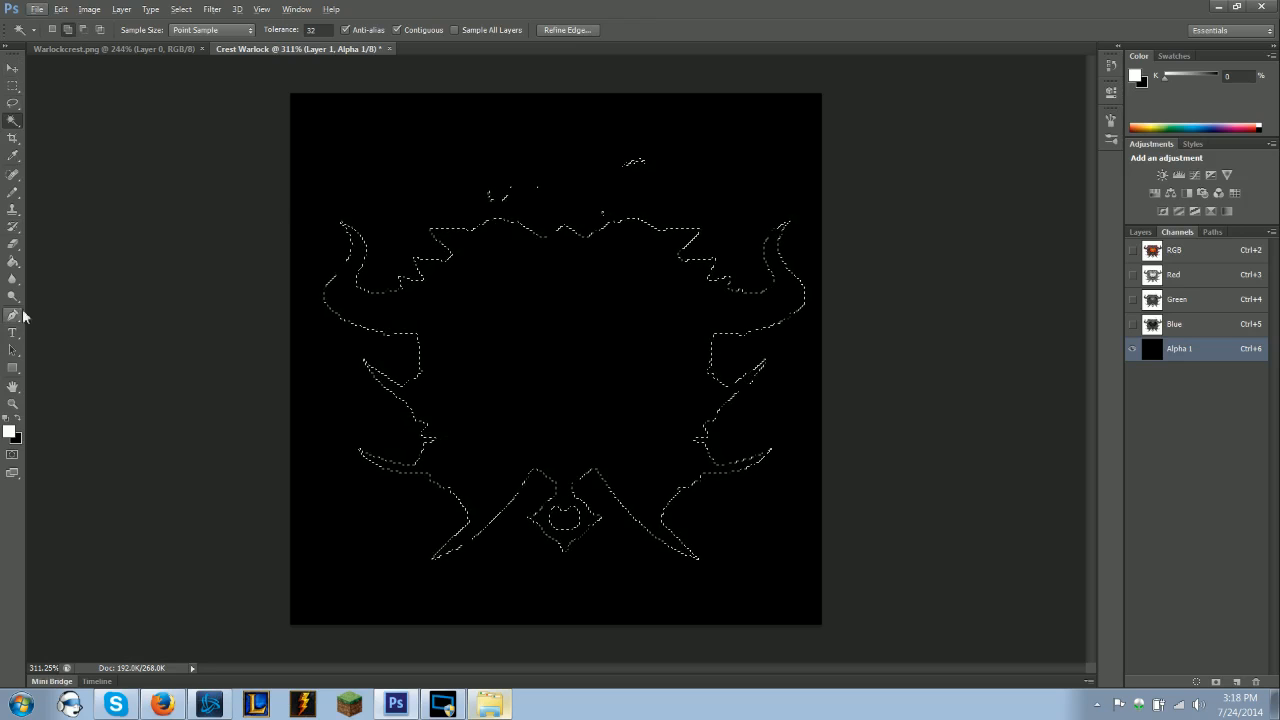
- Fill the crest silhouette white in Alpha 1 with the Paint Bucket, preview the mask and return to RGB
click(12, 244)
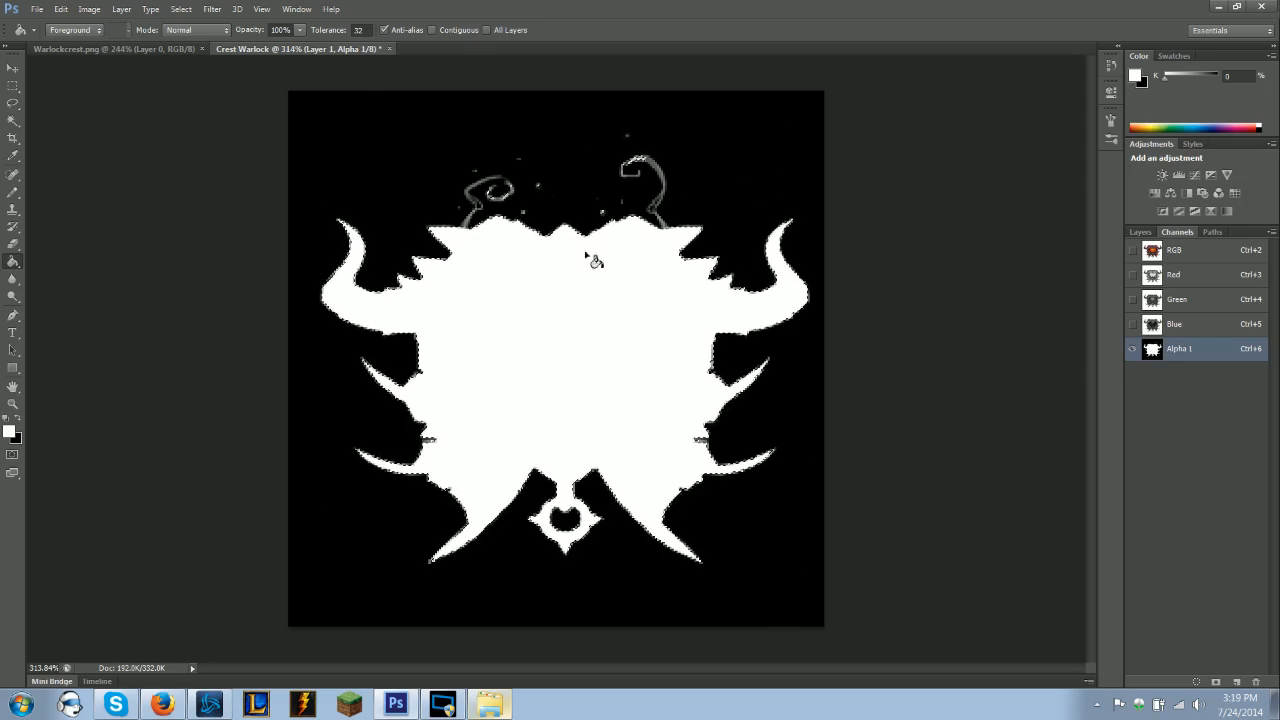
click(1140, 232)
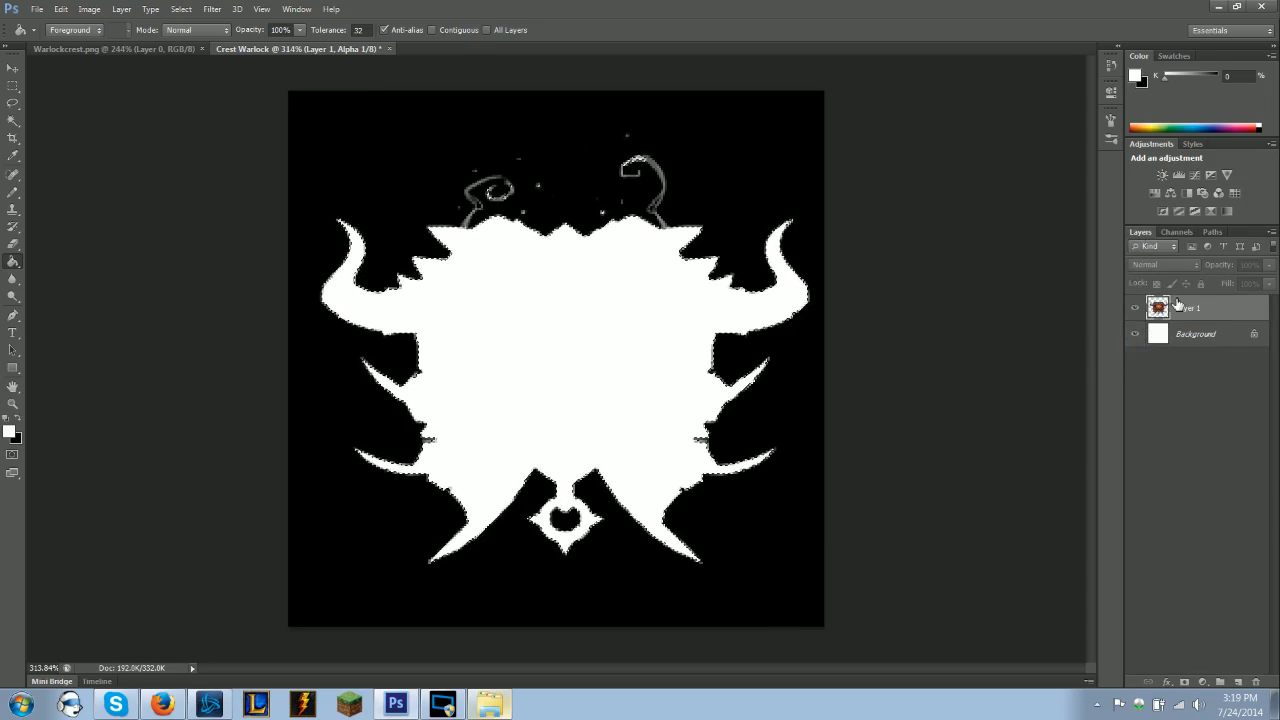
click(1176, 232)
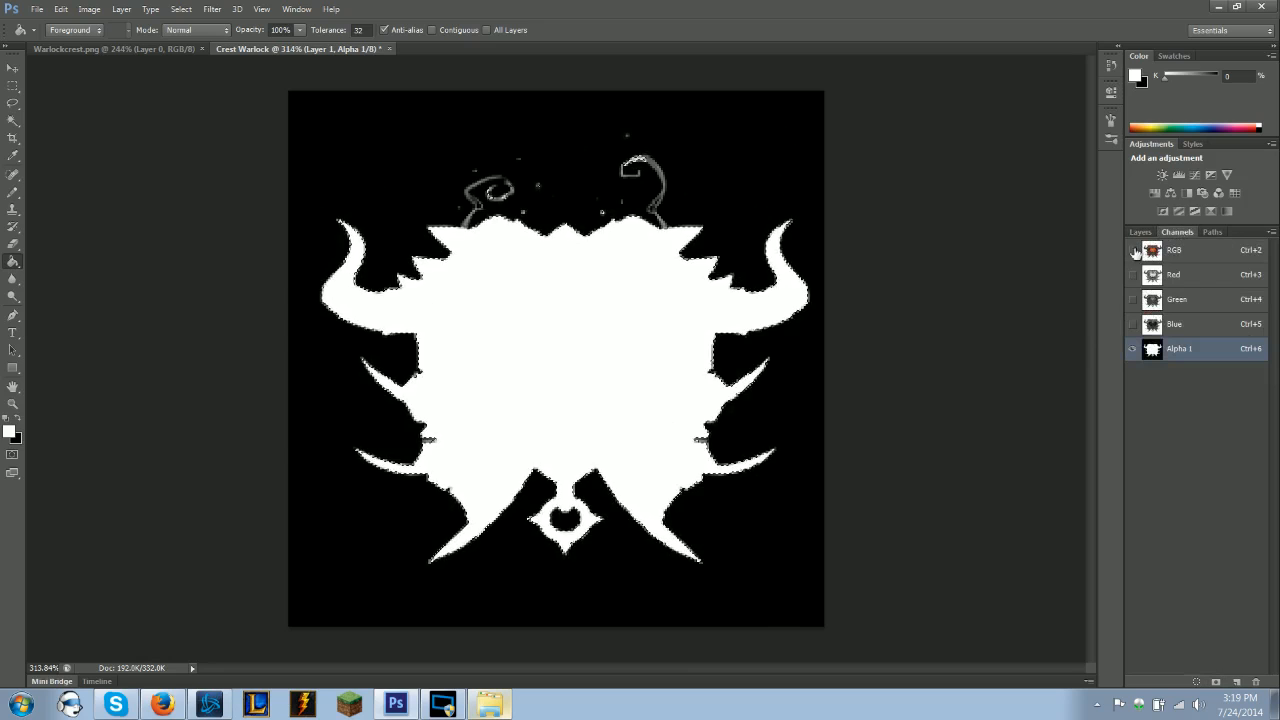
click(1132, 250)
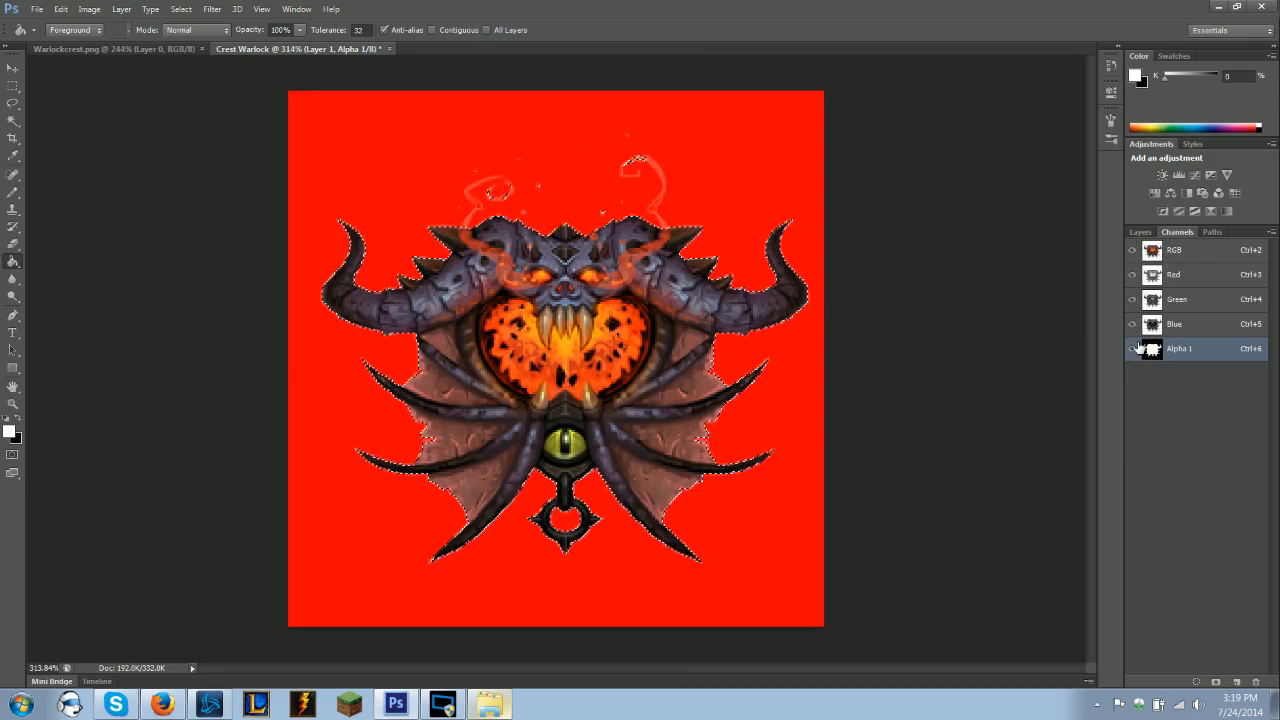
click(1132, 348)
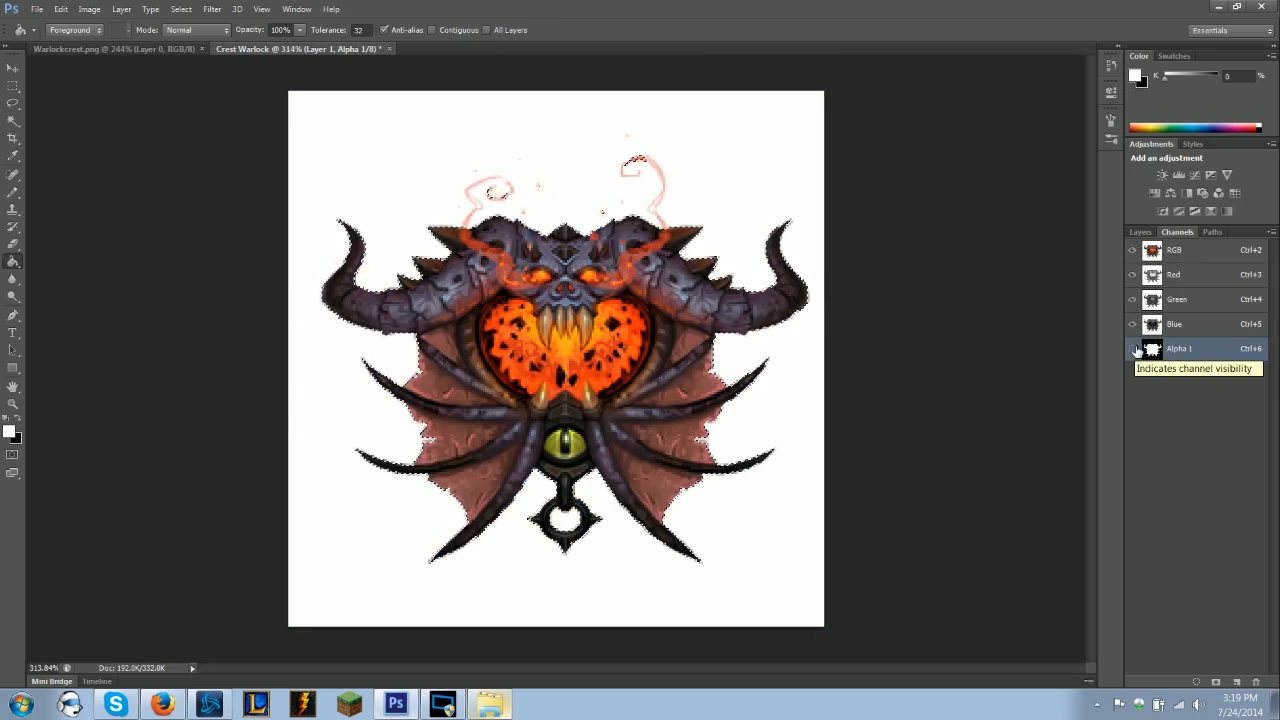
click(1134, 348)
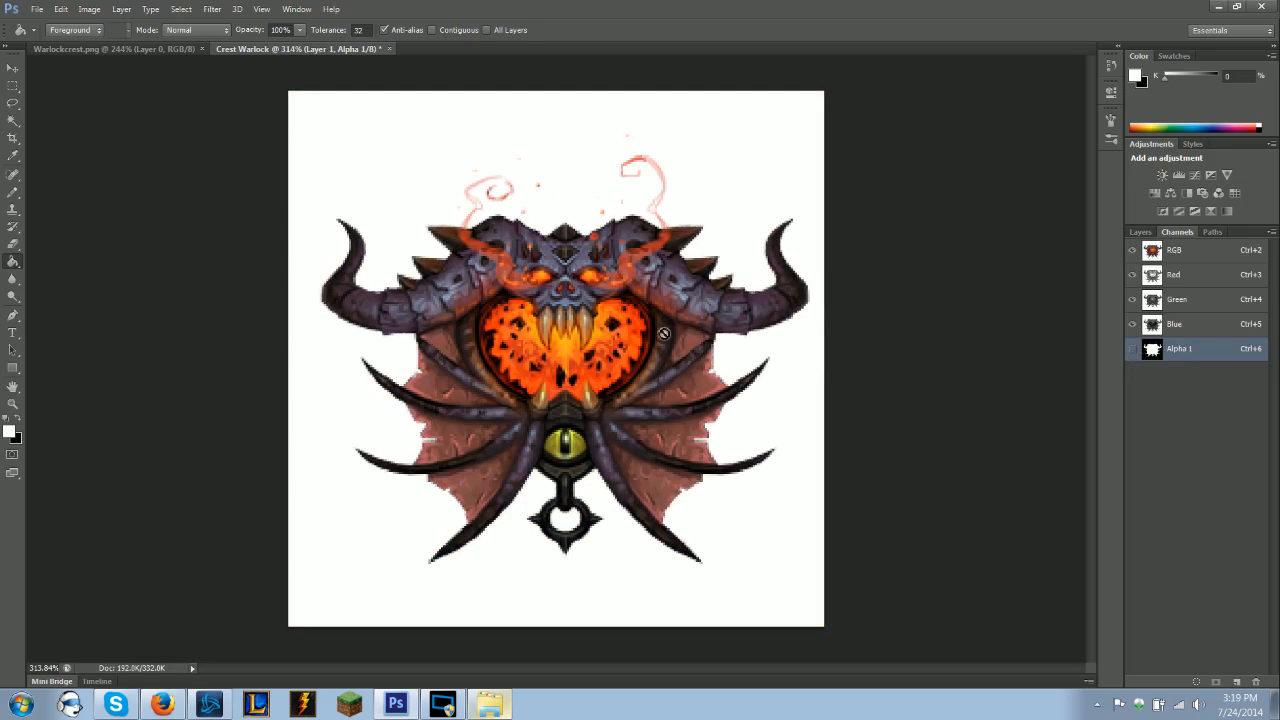
- Start Save As for Crest Warlock into the Desktop folder
click(36, 8)
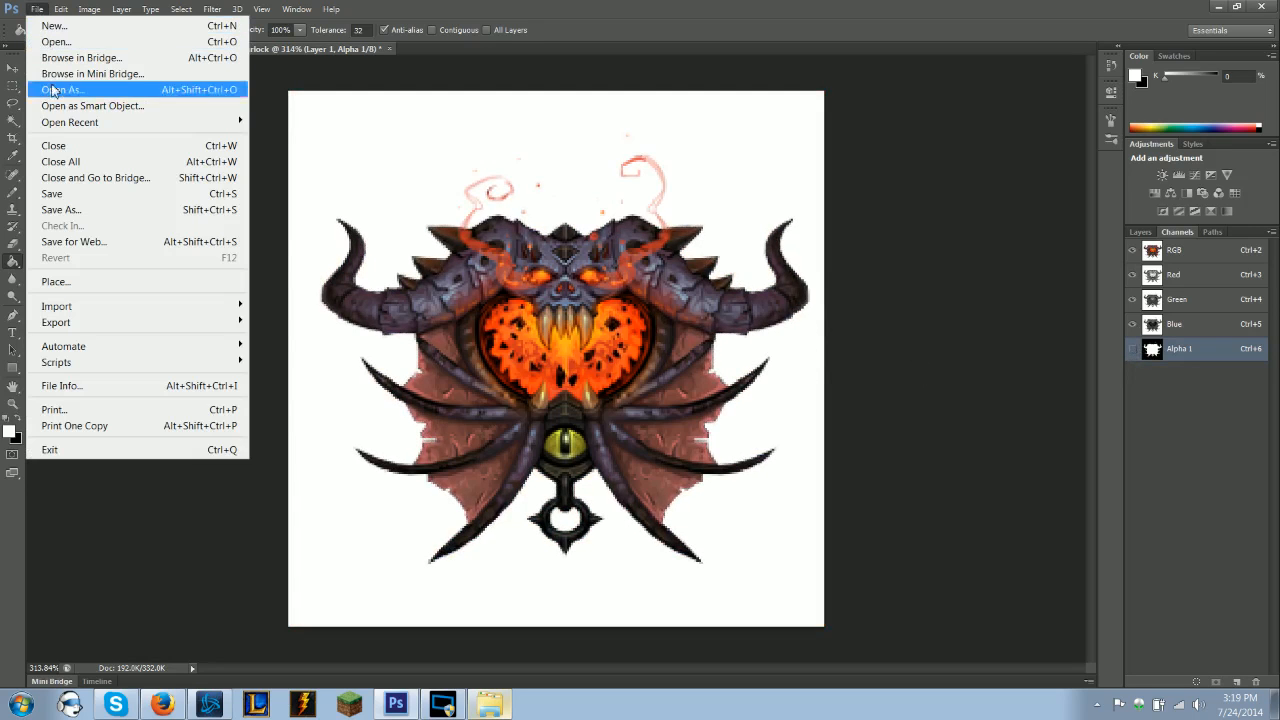
mouse_move(60, 210)
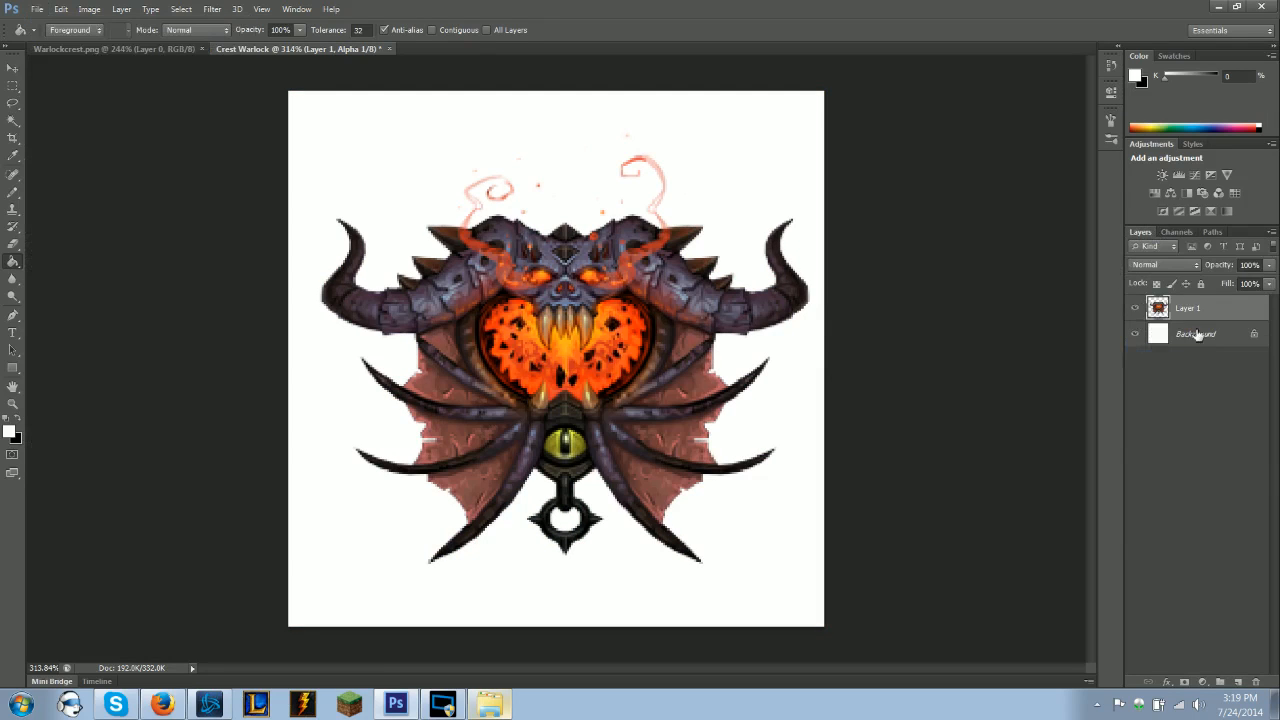
click(36, 8)
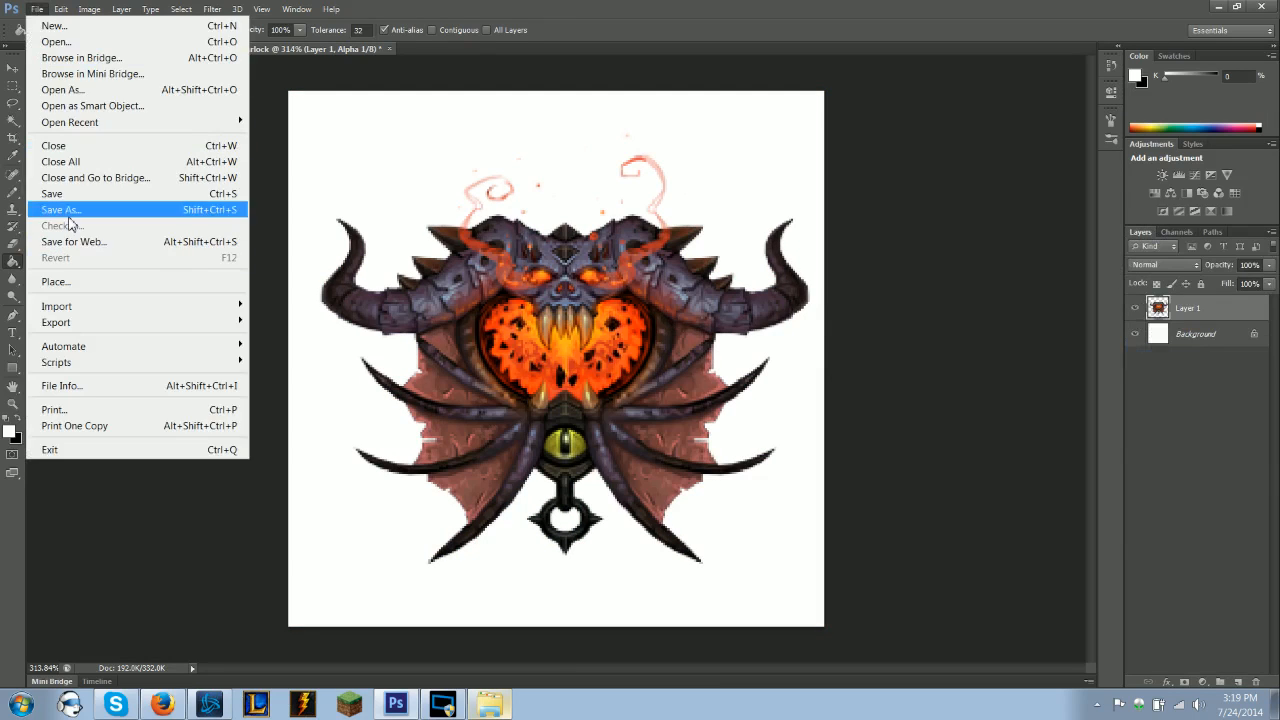
click(60, 210)
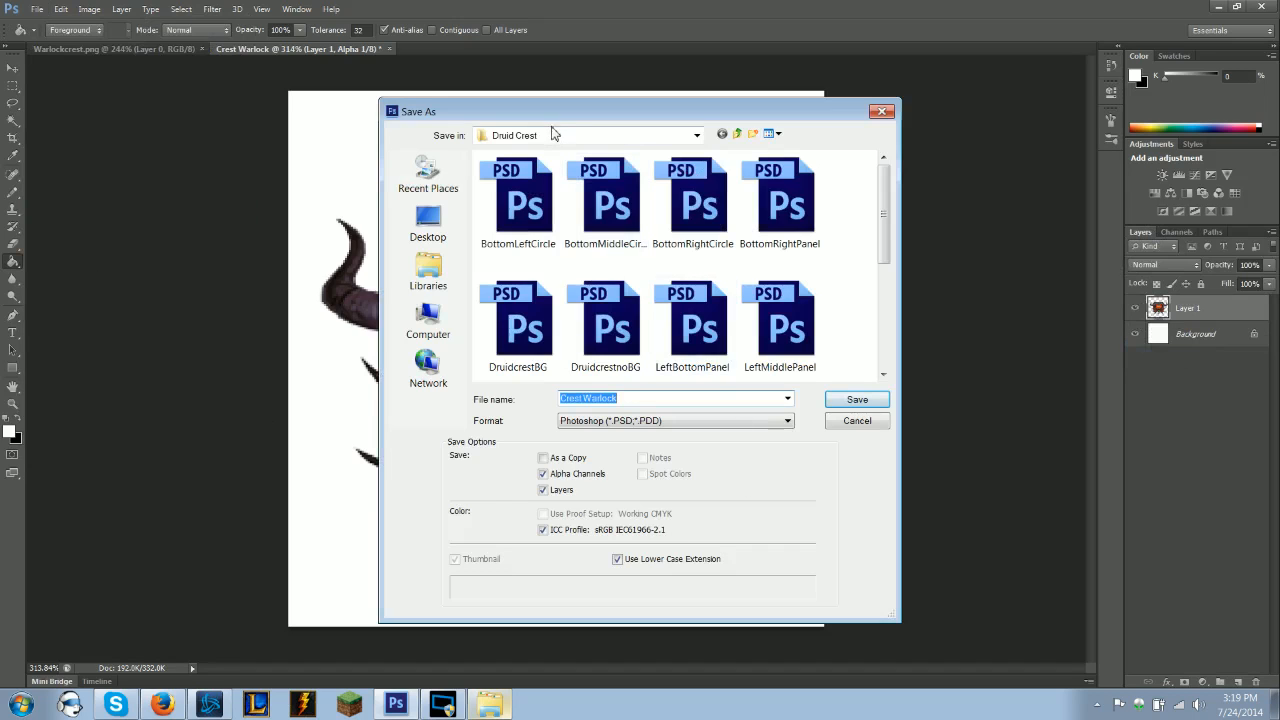
click(864, 112)
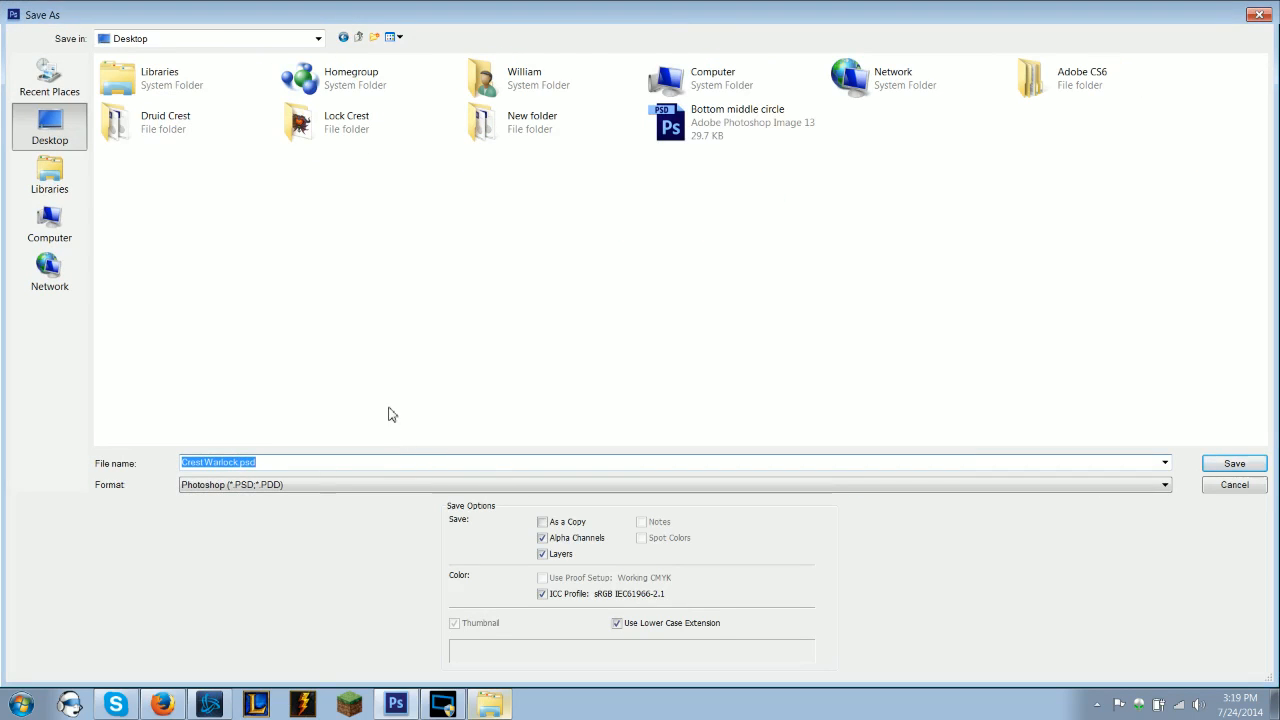
mouse_move(484, 546)
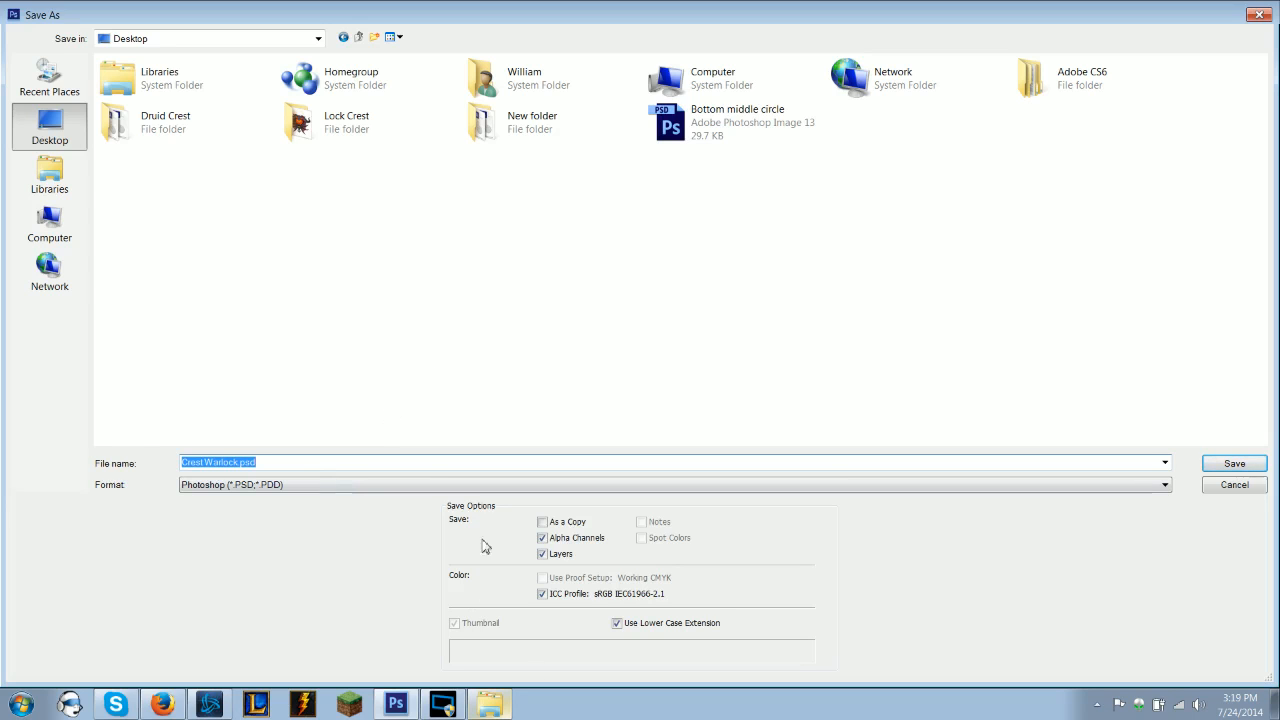
- Save as CrestWarlock.tga in Targa format with alpha channels
click(1164, 484)
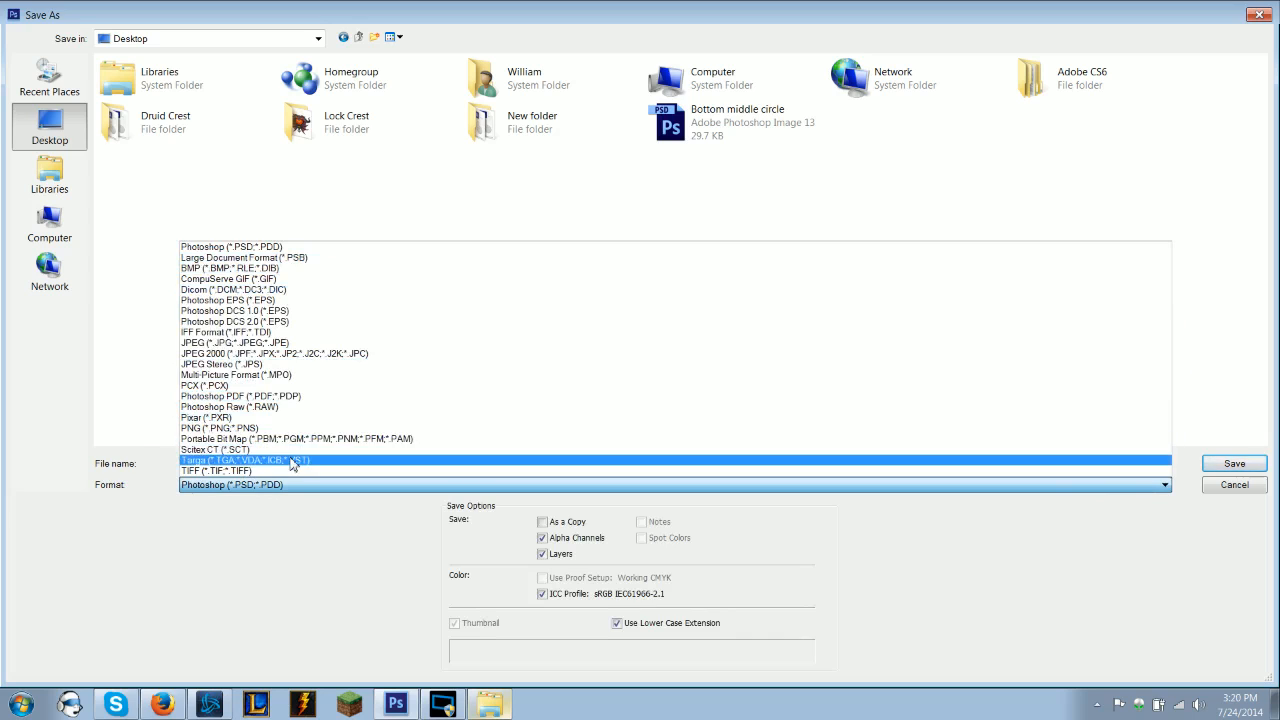
click(244, 460)
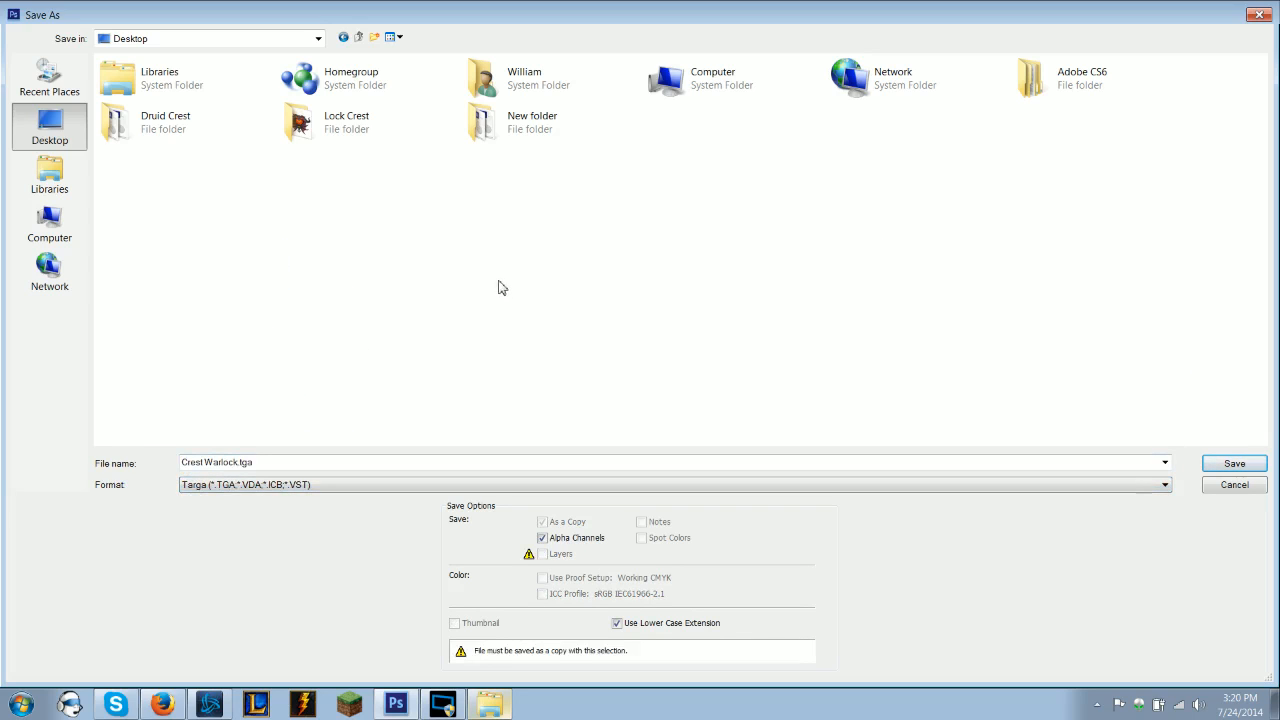
mouse_move(460, 340)
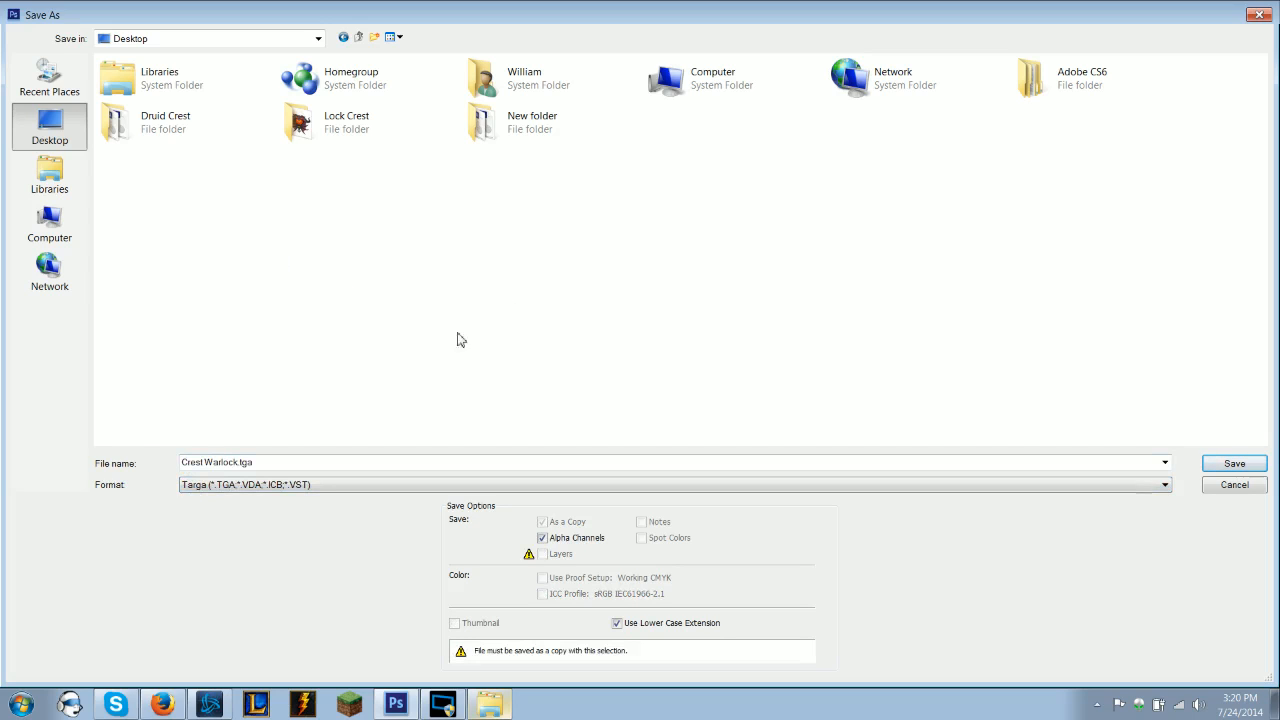
click(208, 462)
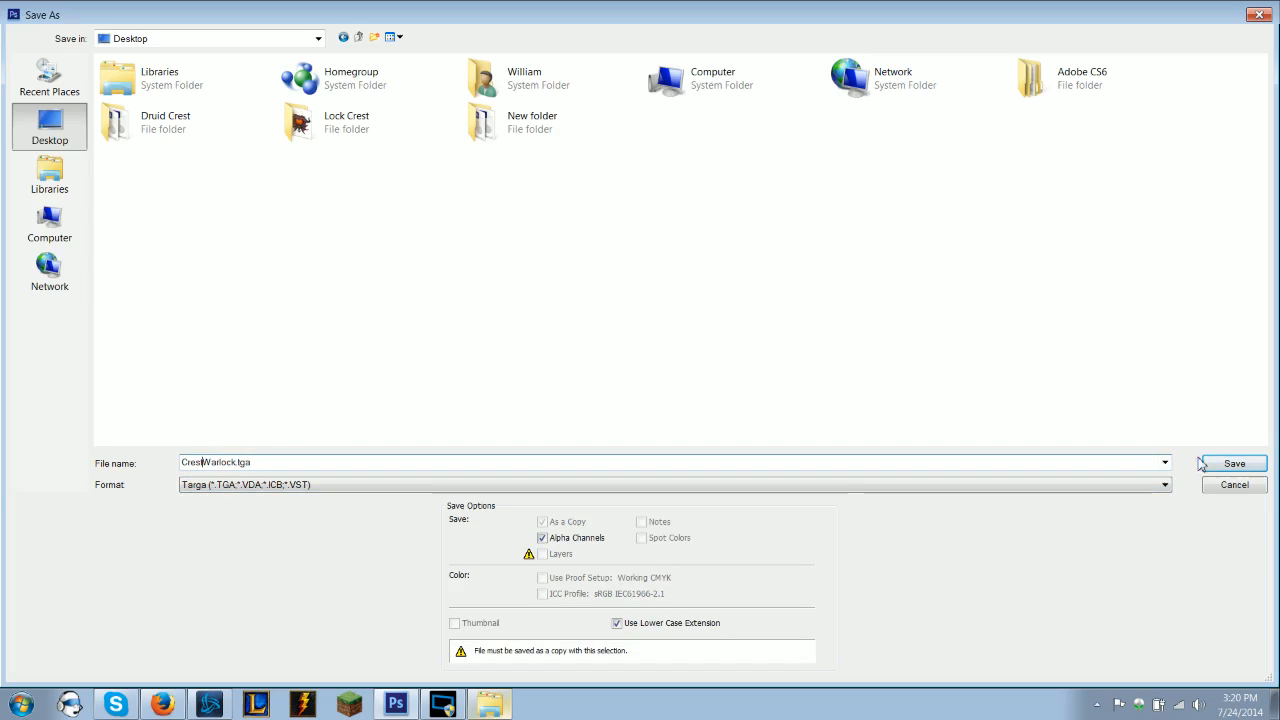
click(1164, 484)
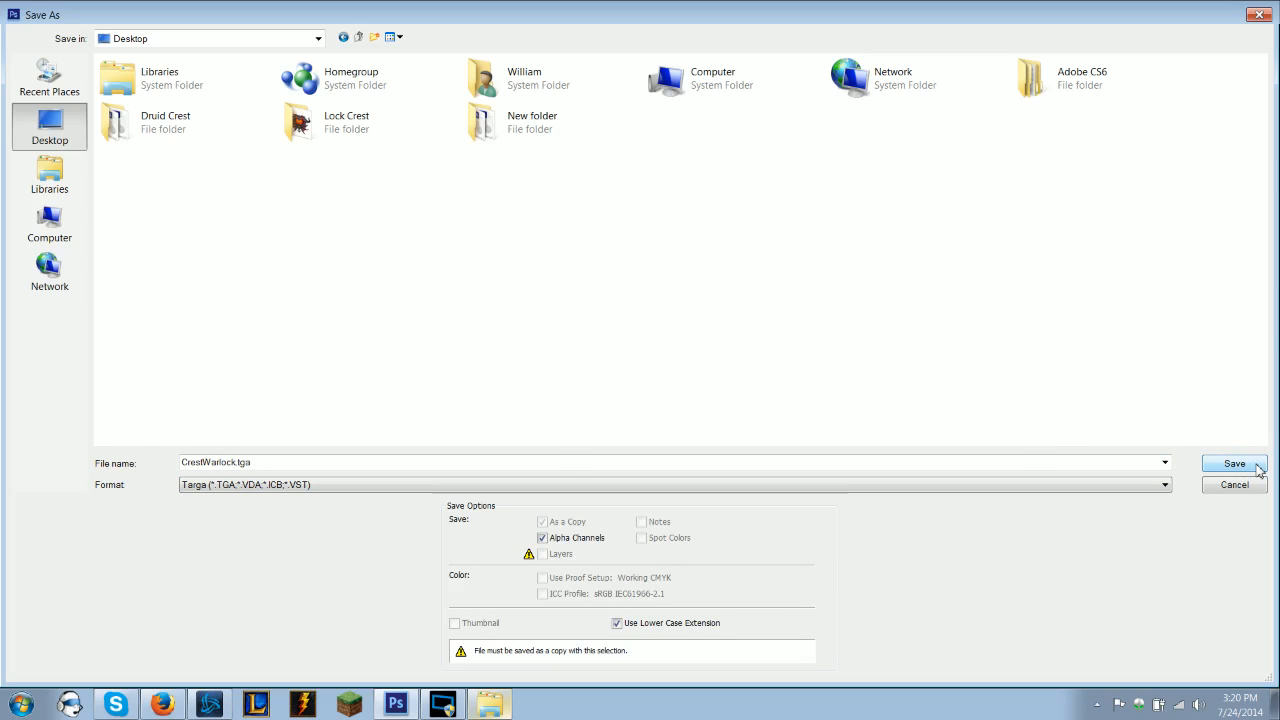
click(1232, 464)
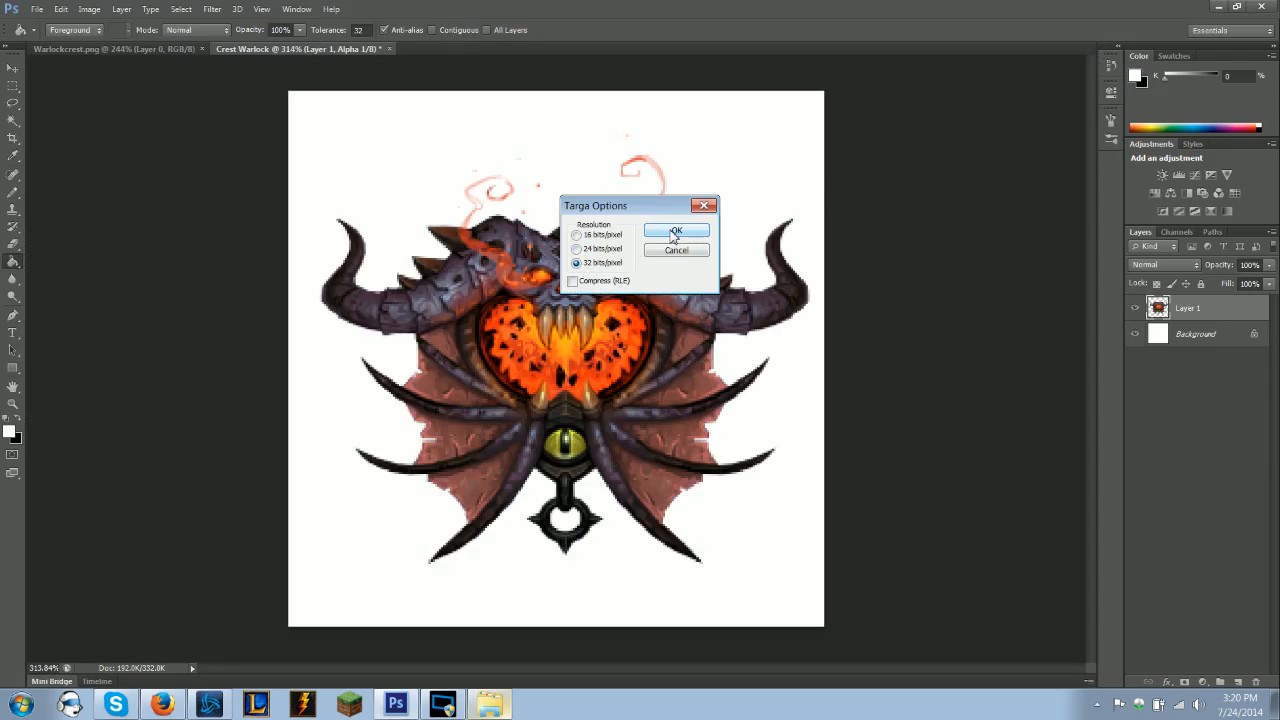
- Confirm 32 bits/pixel for the TGA, then close the document agreeing to save changes
click(676, 232)
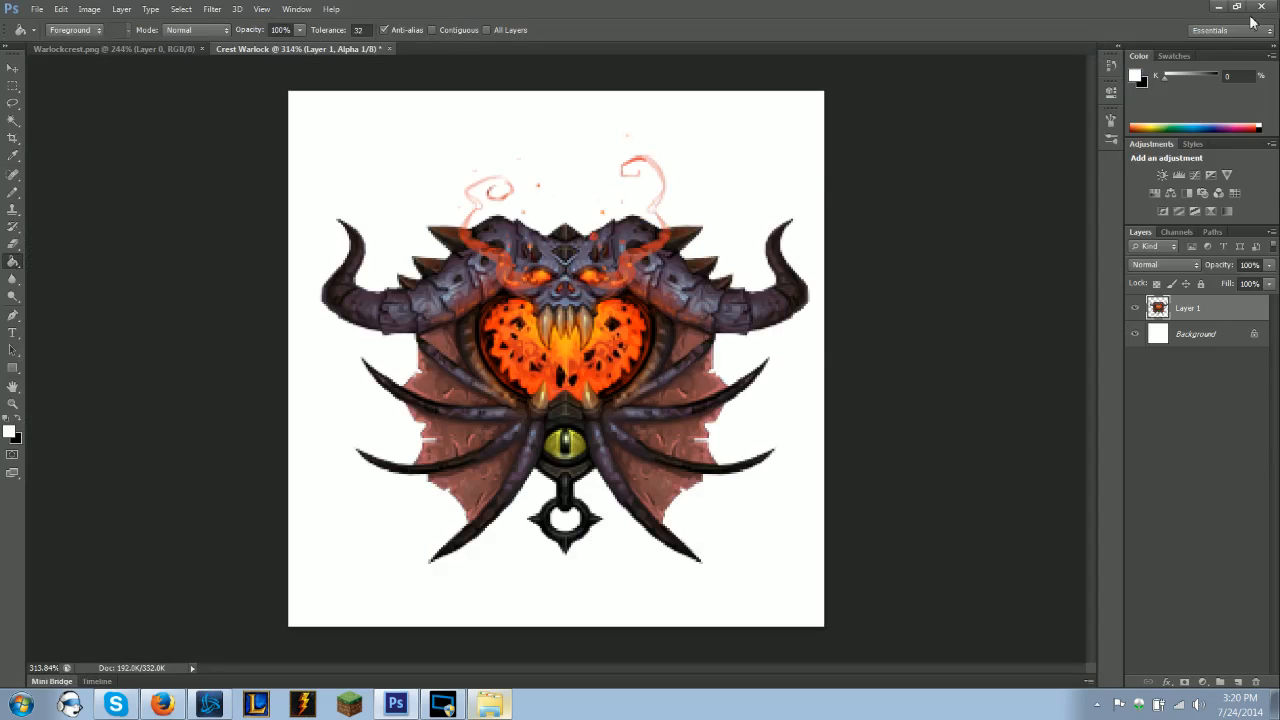
click(1260, 6)
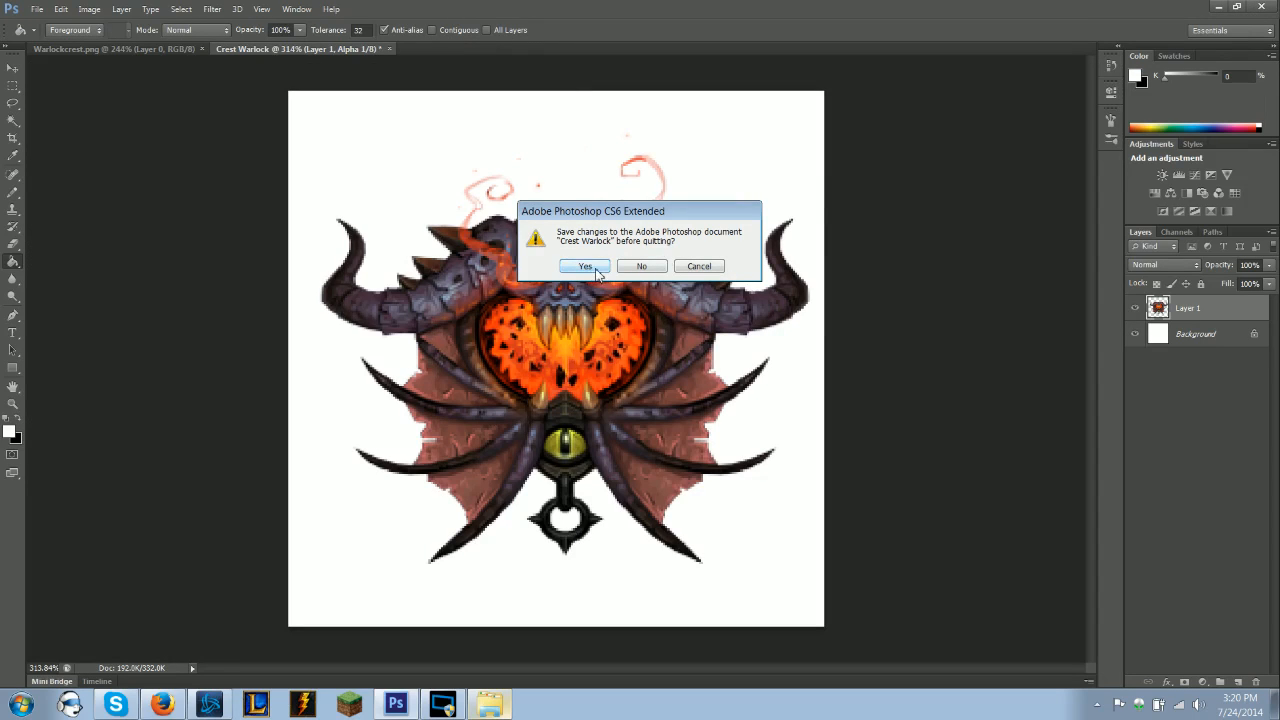
click(584, 266)
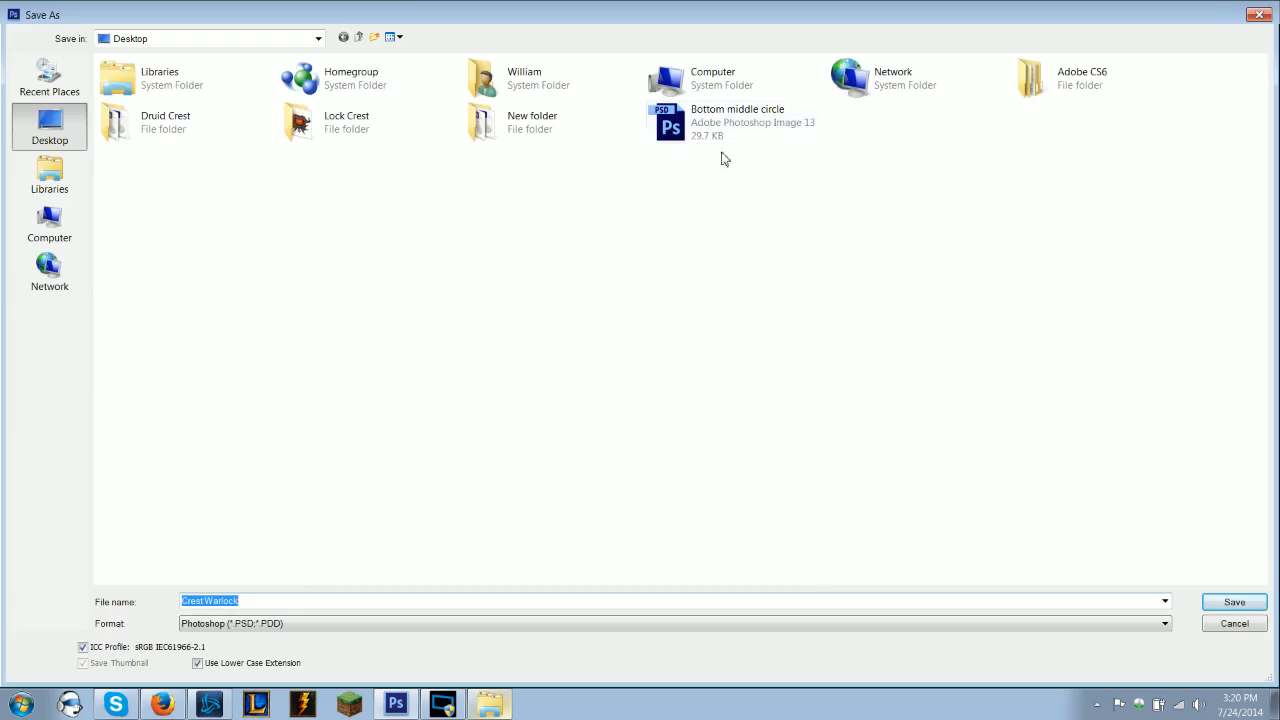
click(736, 122)
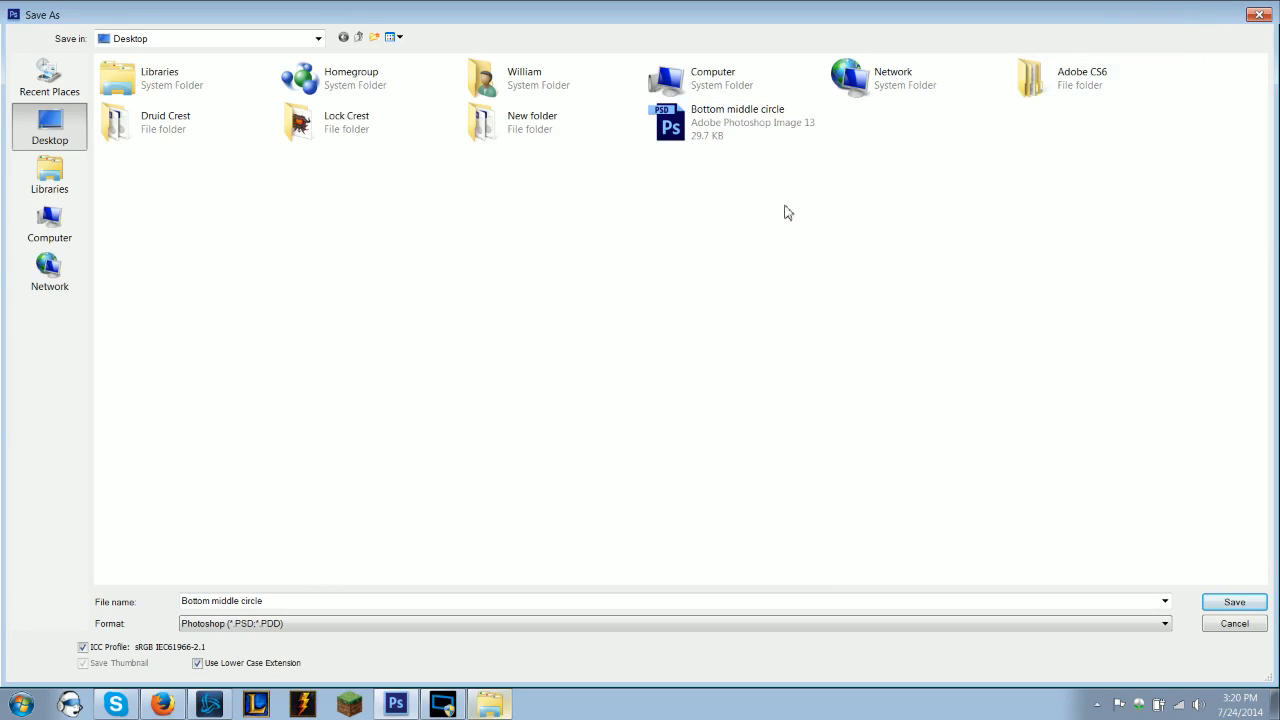
- Cancel the first save attempt and save the crest again as CrestWarlock PSD on the Desktop
click(1164, 624)
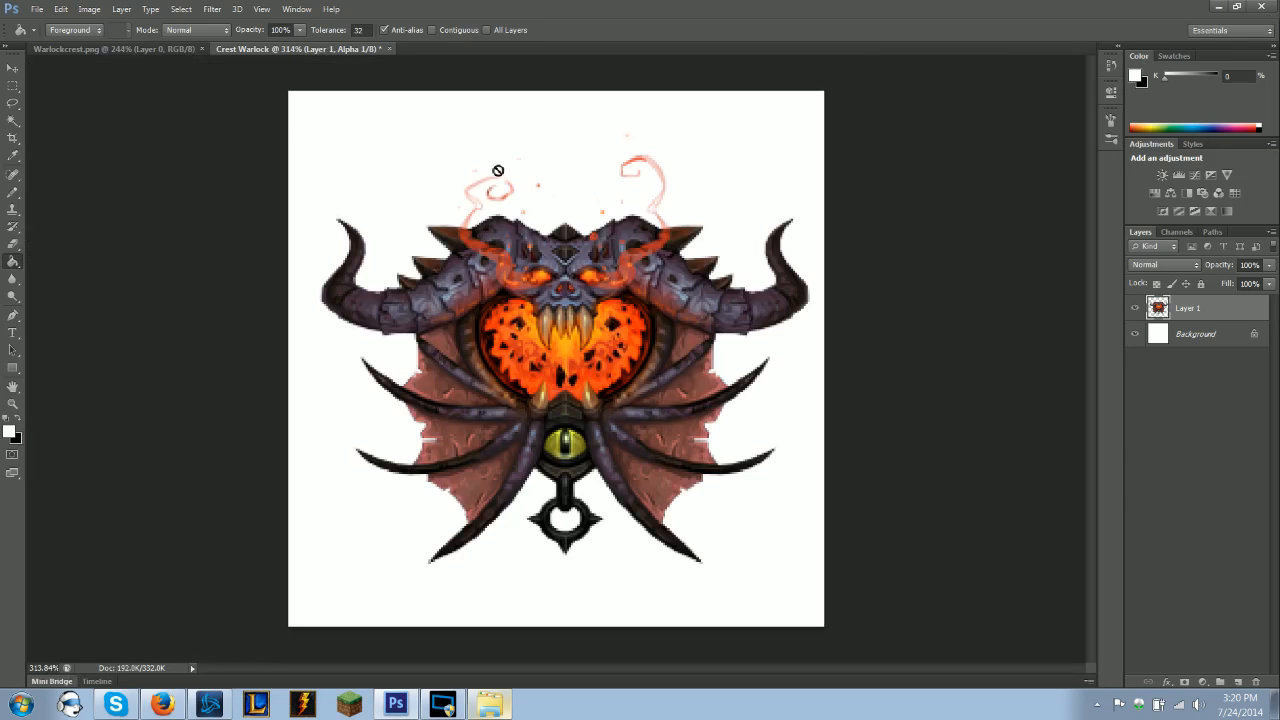
click(36, 8)
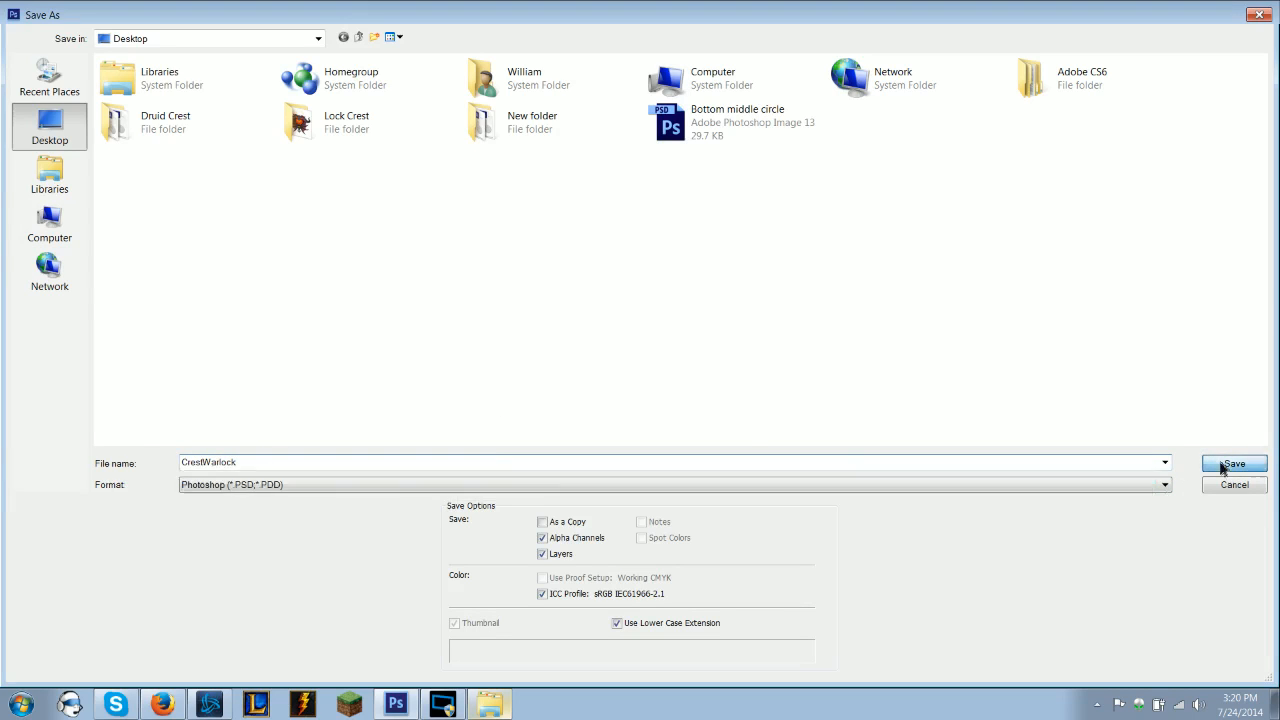
click(1232, 464)
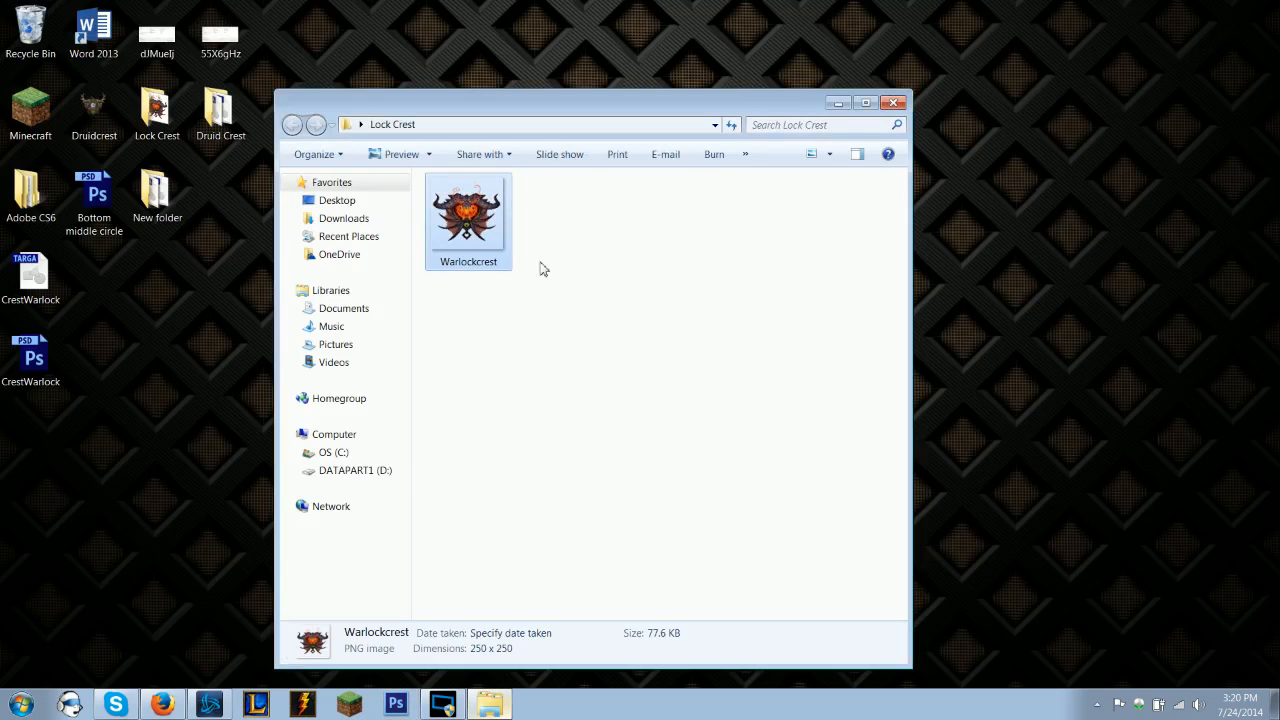
- Browse C: > Program Files (x86) > World of Warcraft > Interface in a docked file window
click(892, 102)
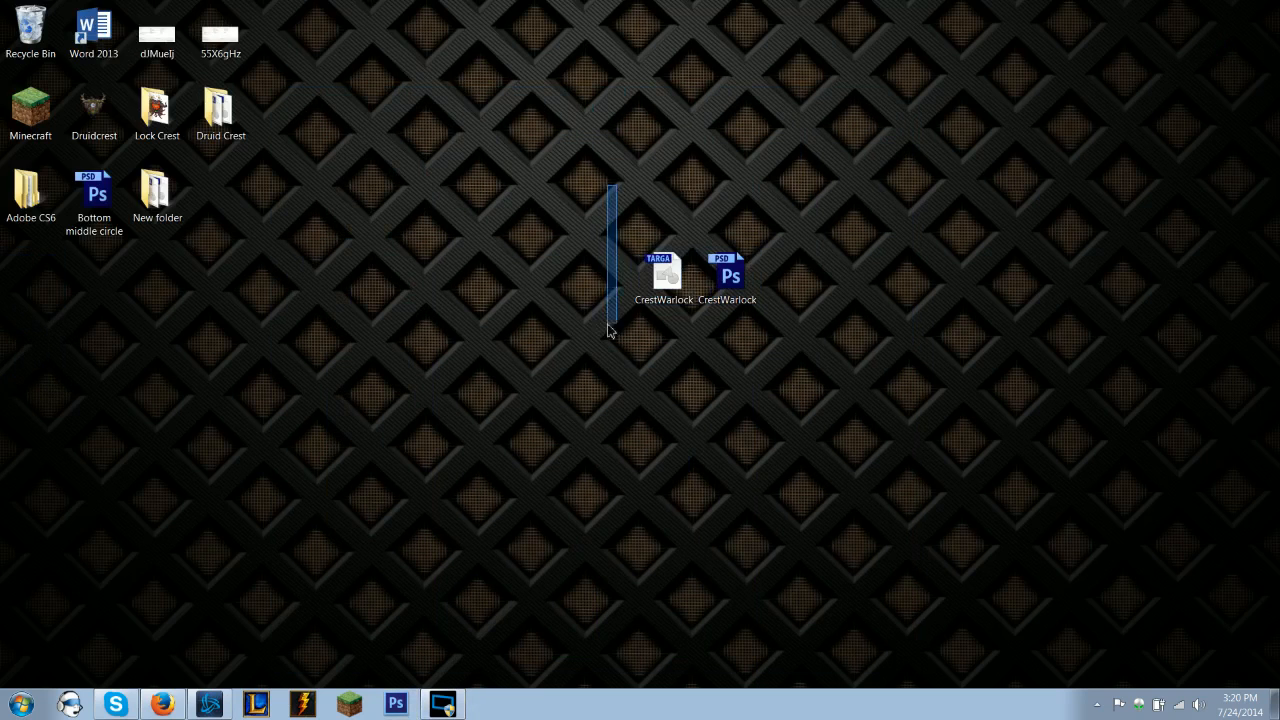
click(16, 704)
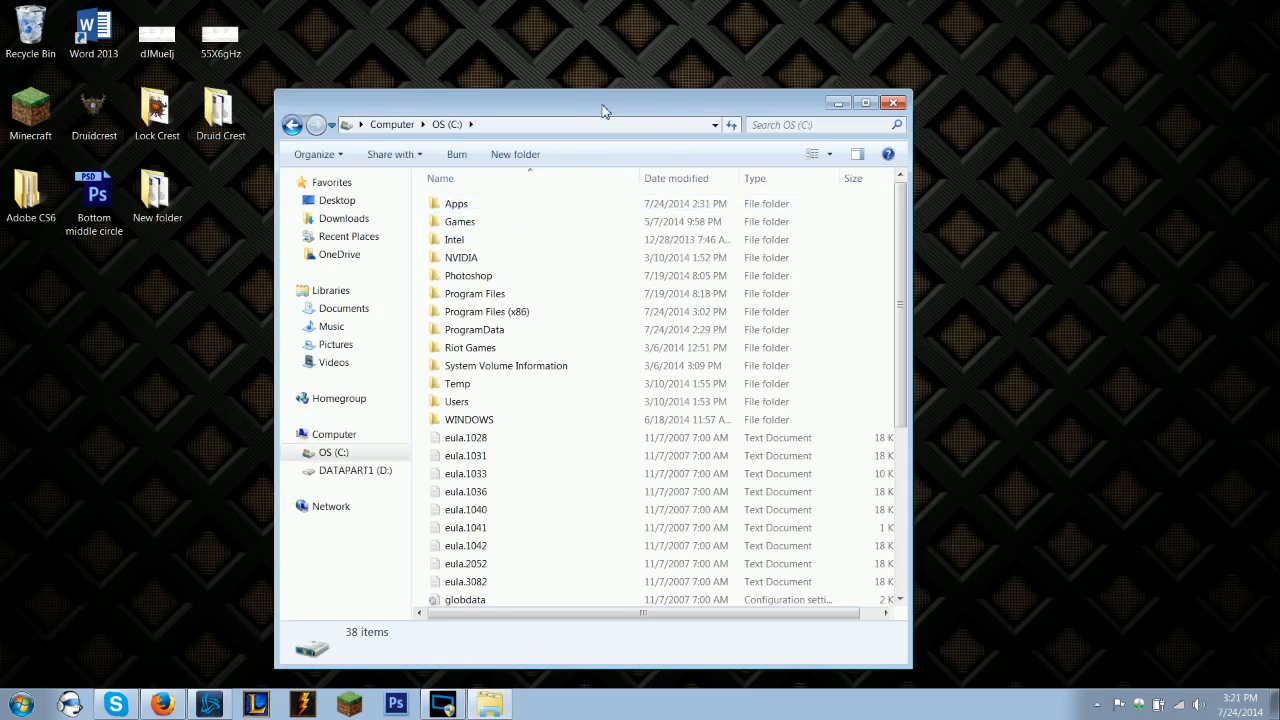
drag(604, 110, 1076, 260)
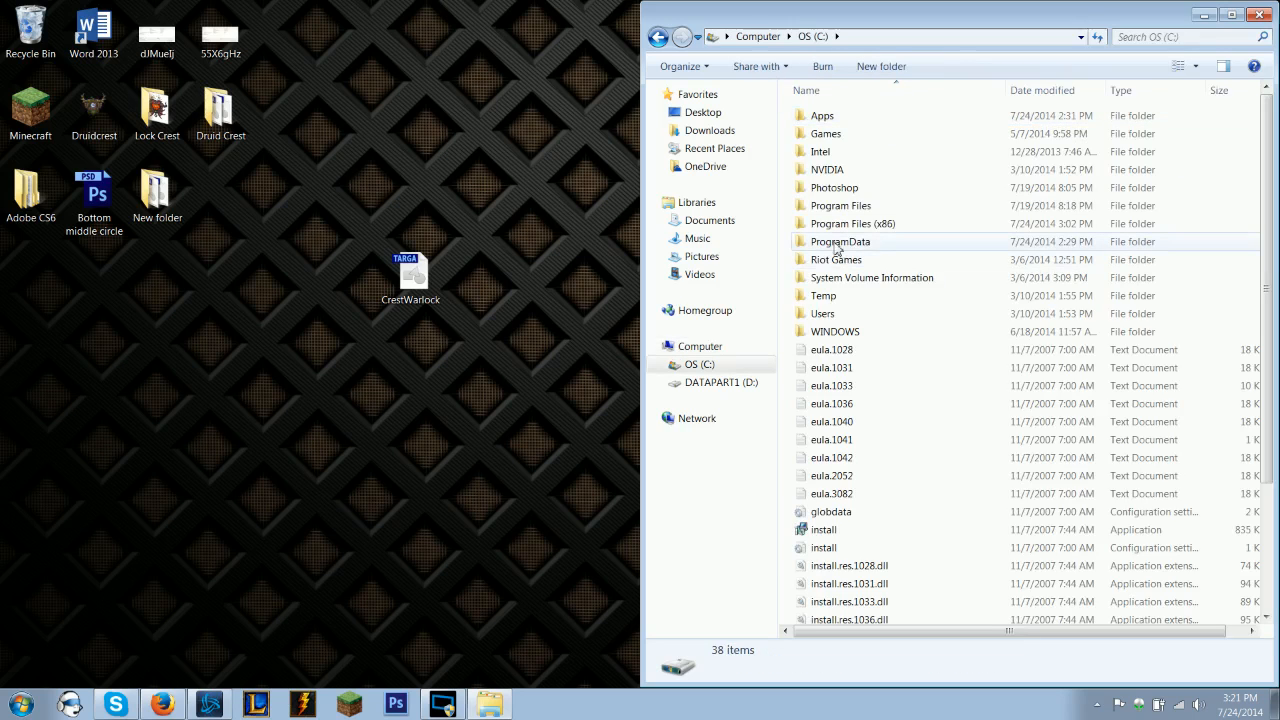
double_click(840, 224)
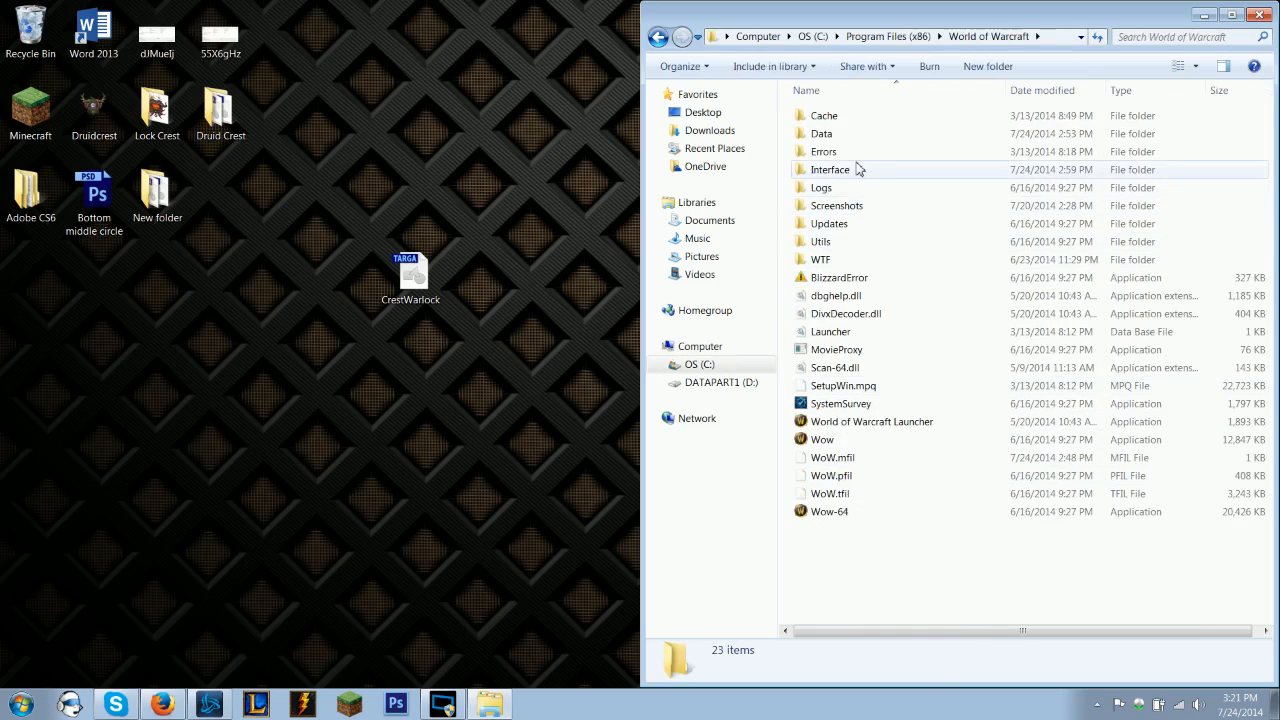
double_click(828, 168)
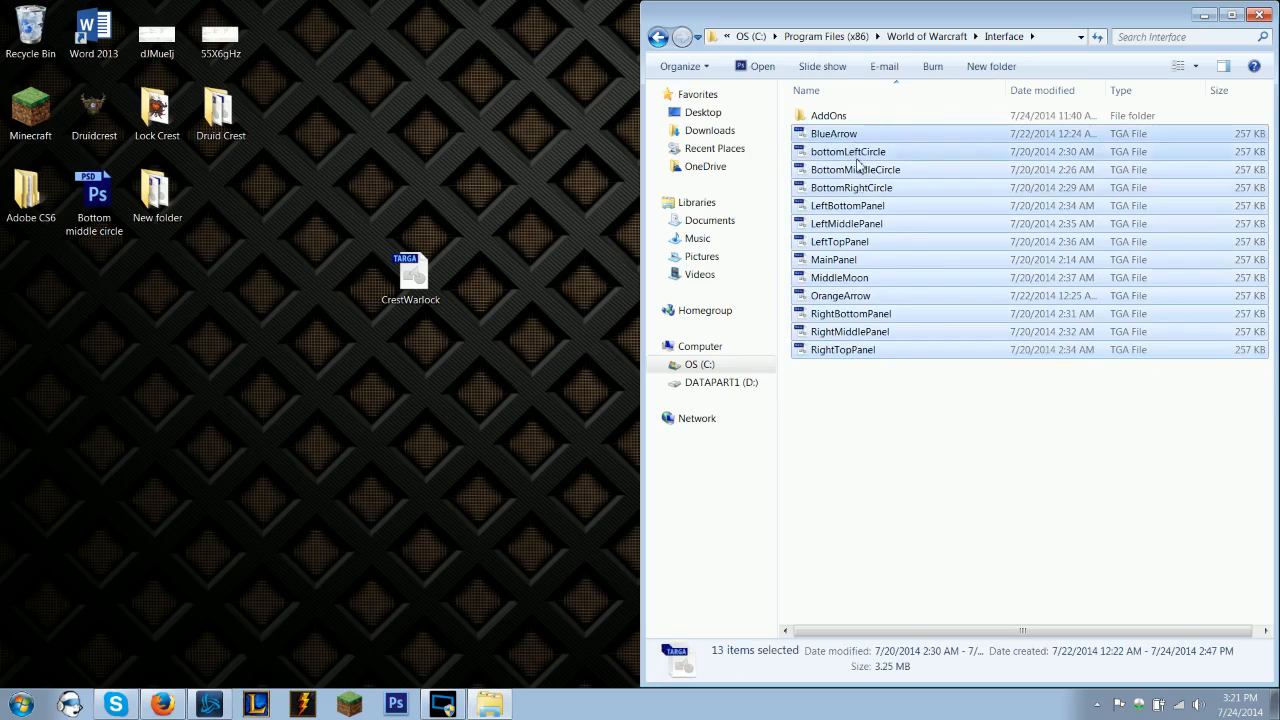
- Delete the 13 old TGA files to the Recycle Bin, move CrestWarlock.tga into Interface and close Explorer
key(Delete)
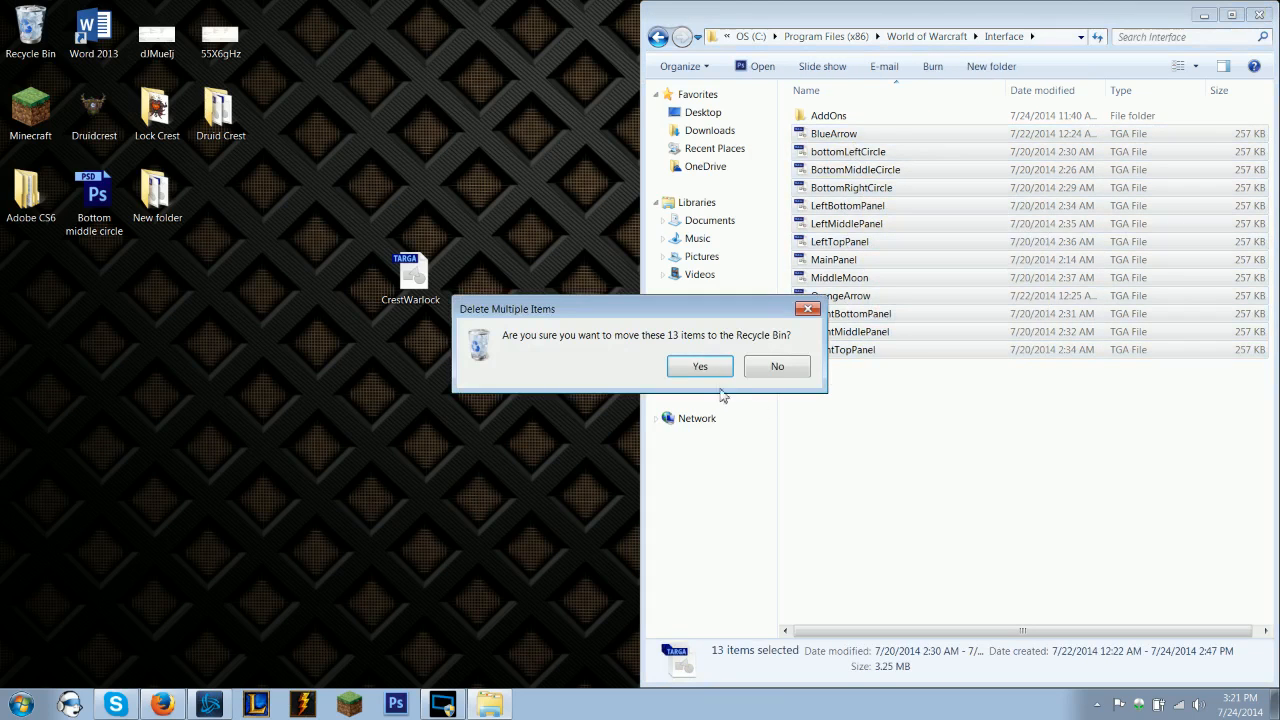
click(700, 366)
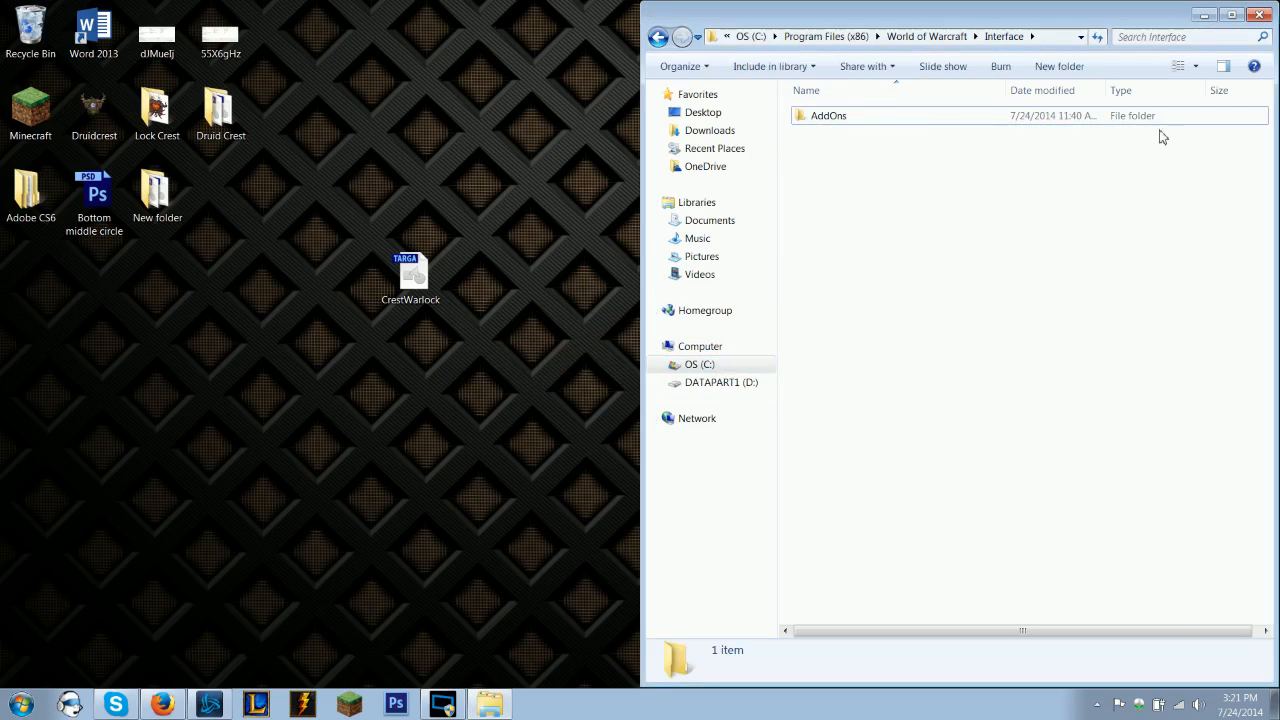
double_click(828, 114)
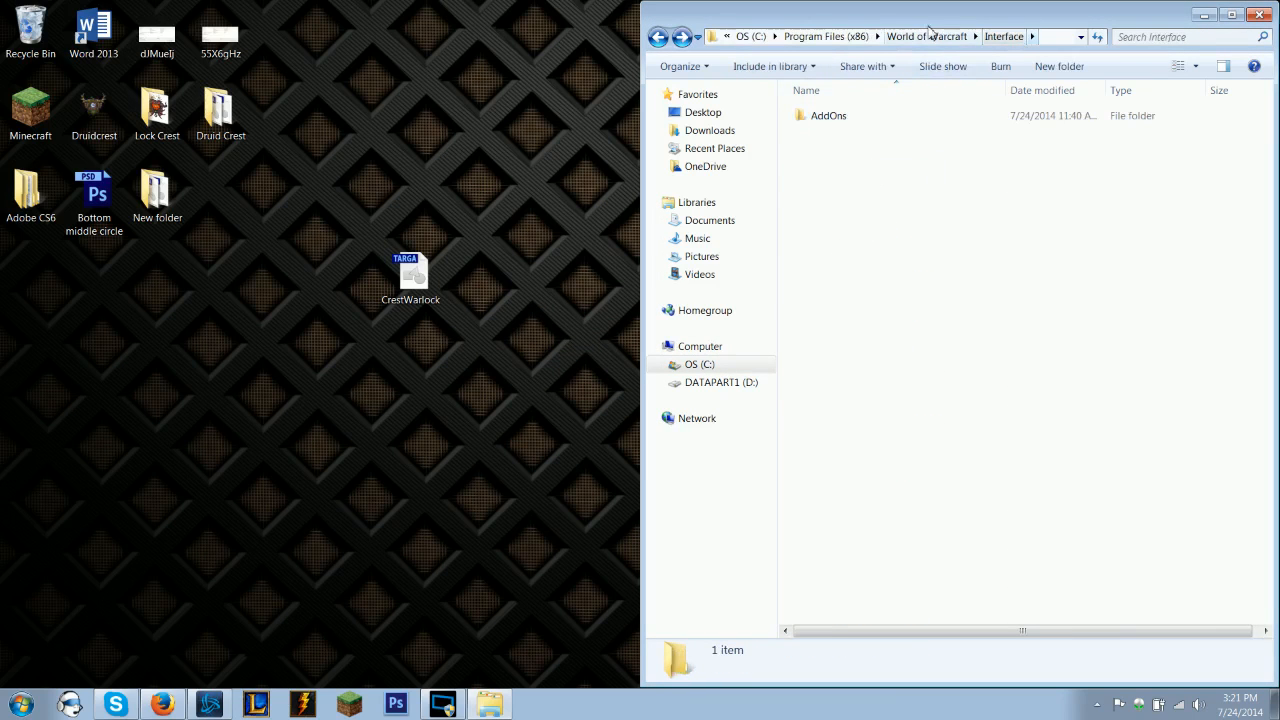
click(924, 36)
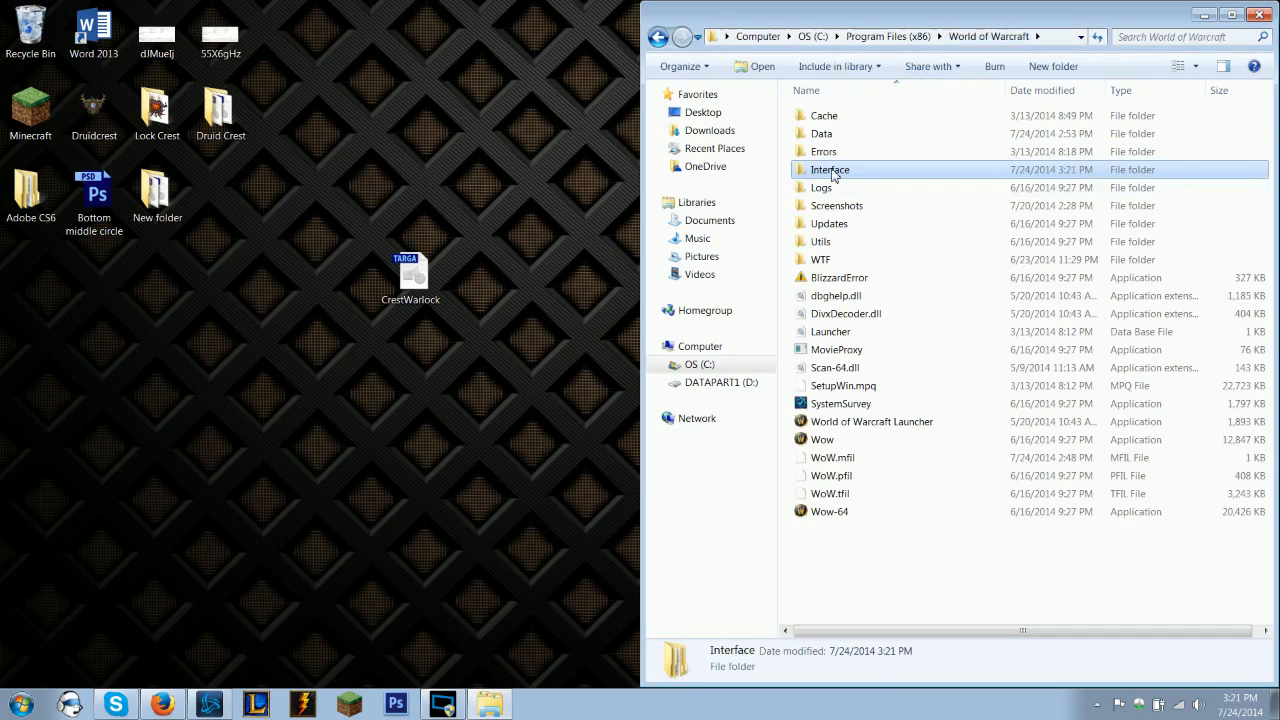
double_click(828, 168)
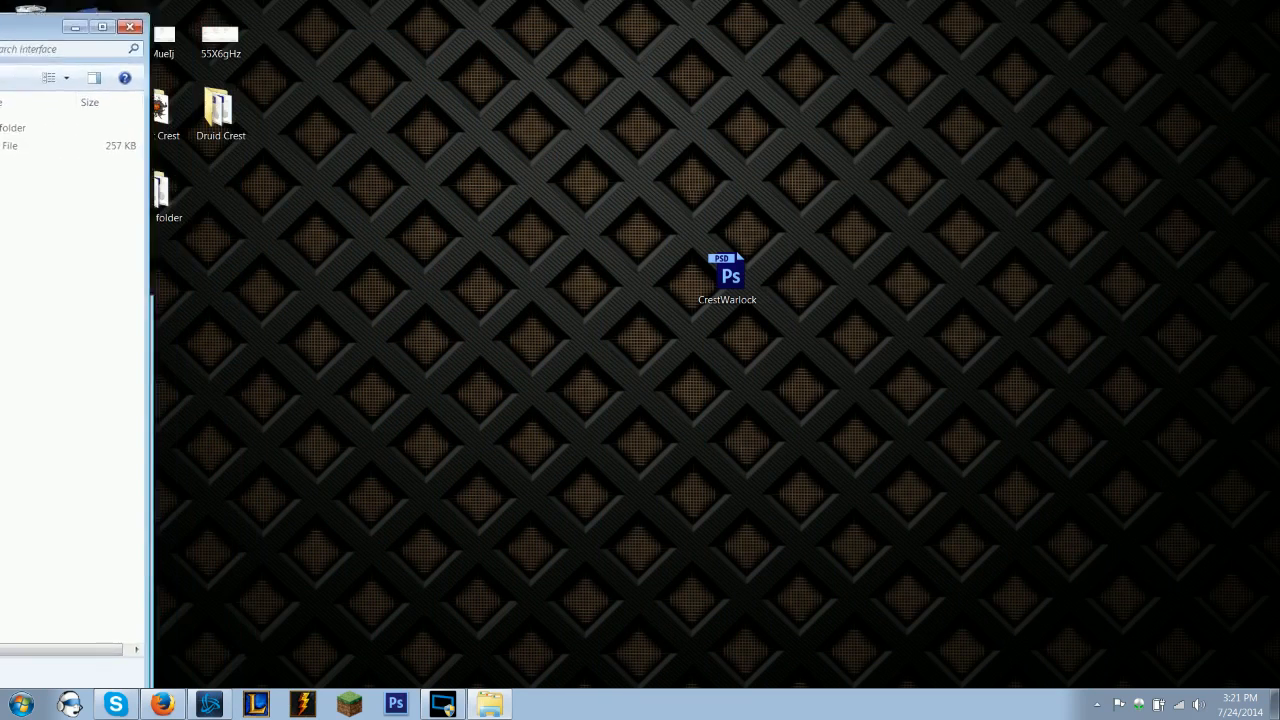
click(130, 26)
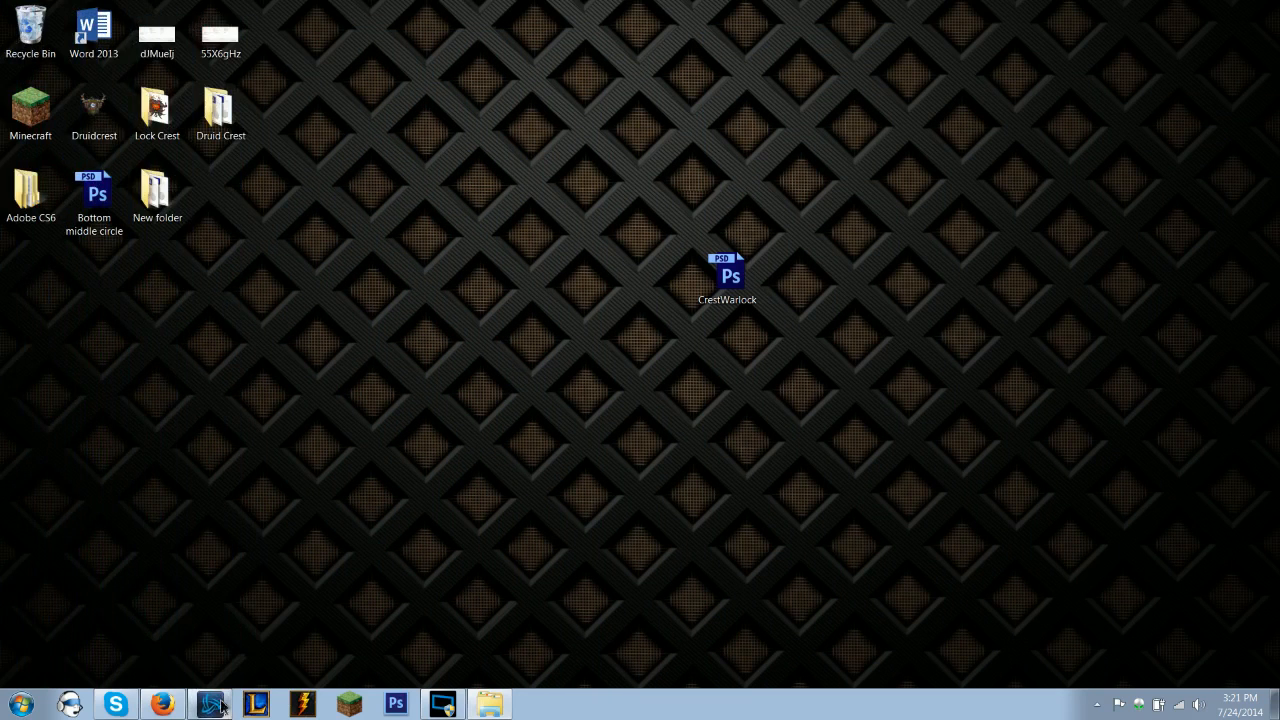
- Launch World of Warcraft and pick a character to enter the world with
click(210, 704)
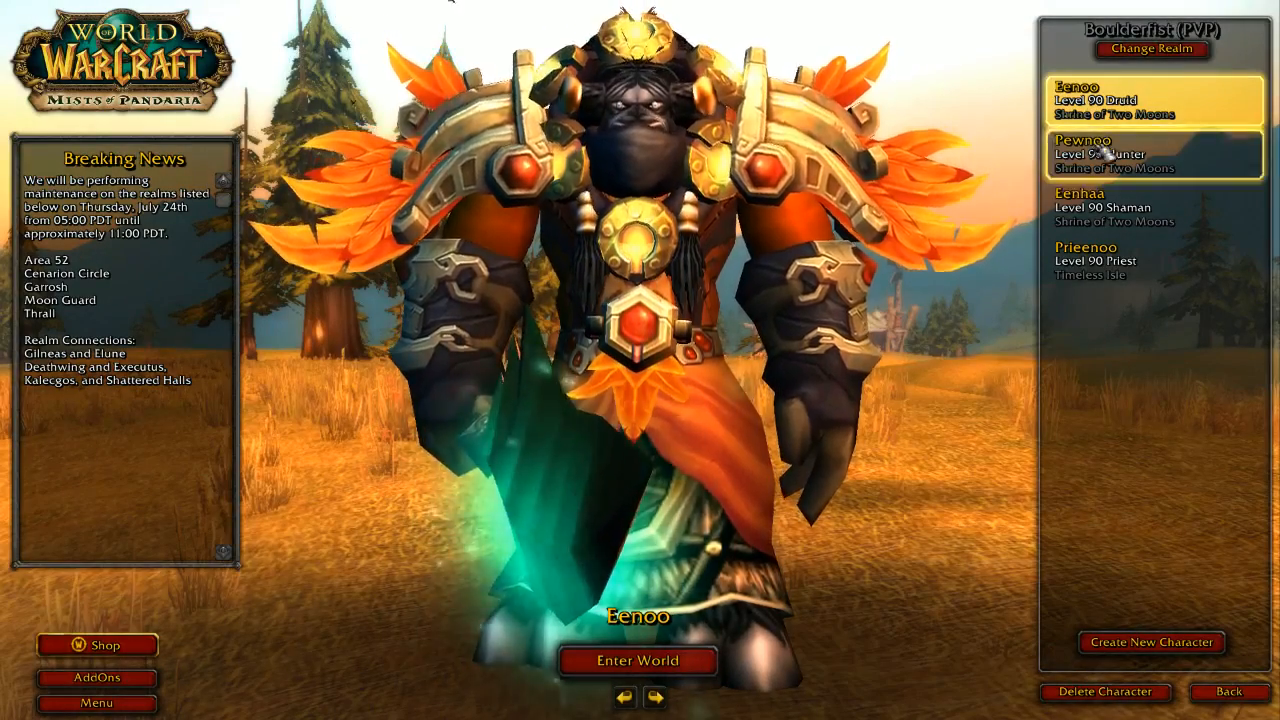
click(1150, 212)
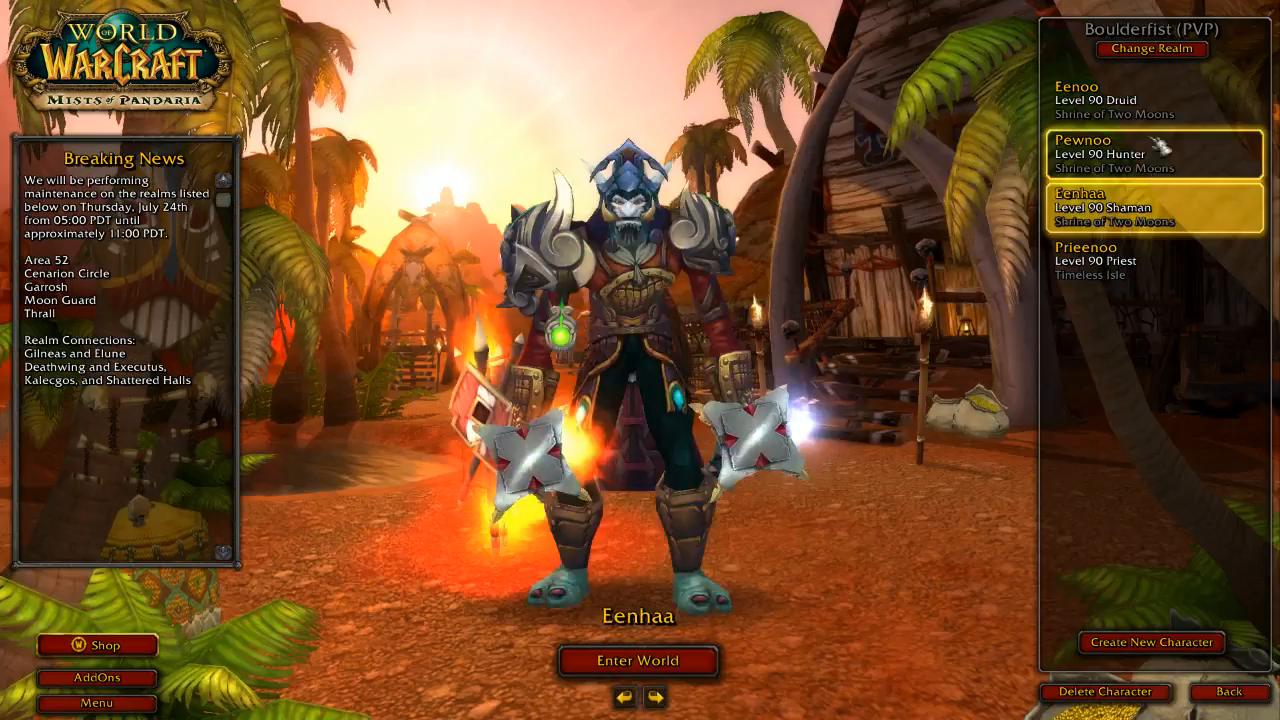
click(636, 660)
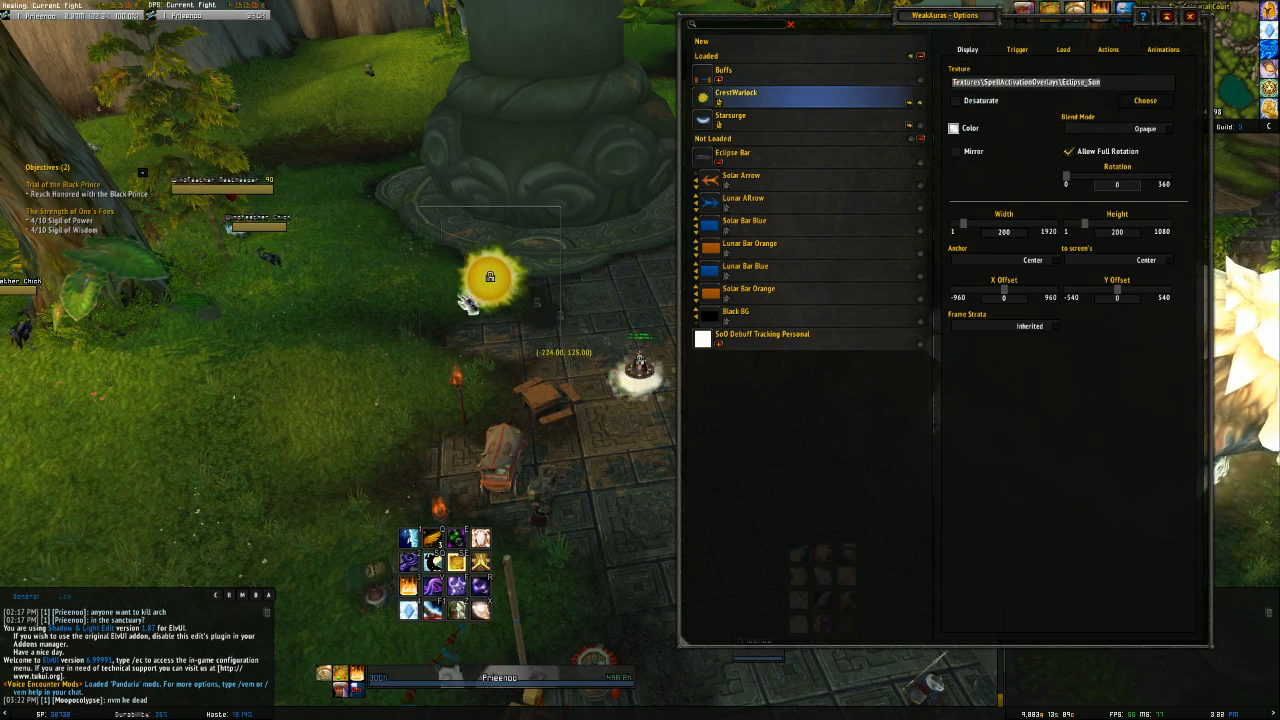
- Browse the aura's texture picker and its category list before starting the Interface\ path
click(1144, 100)
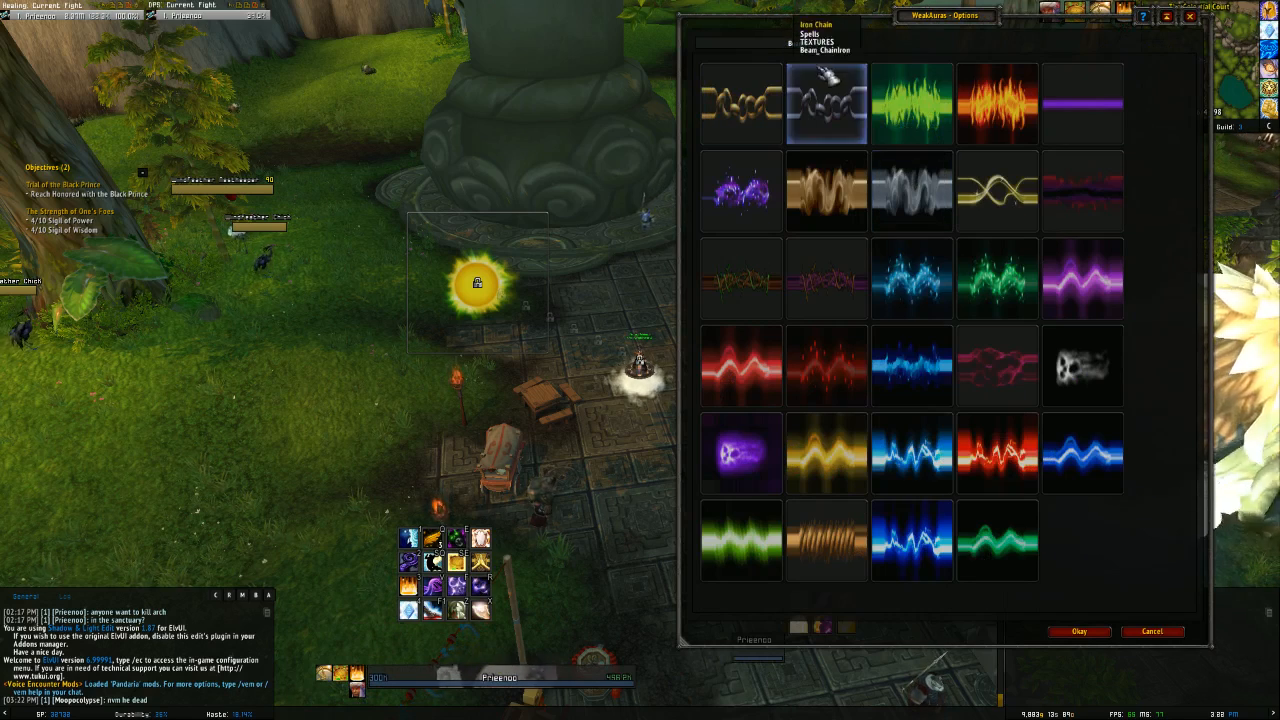
click(796, 44)
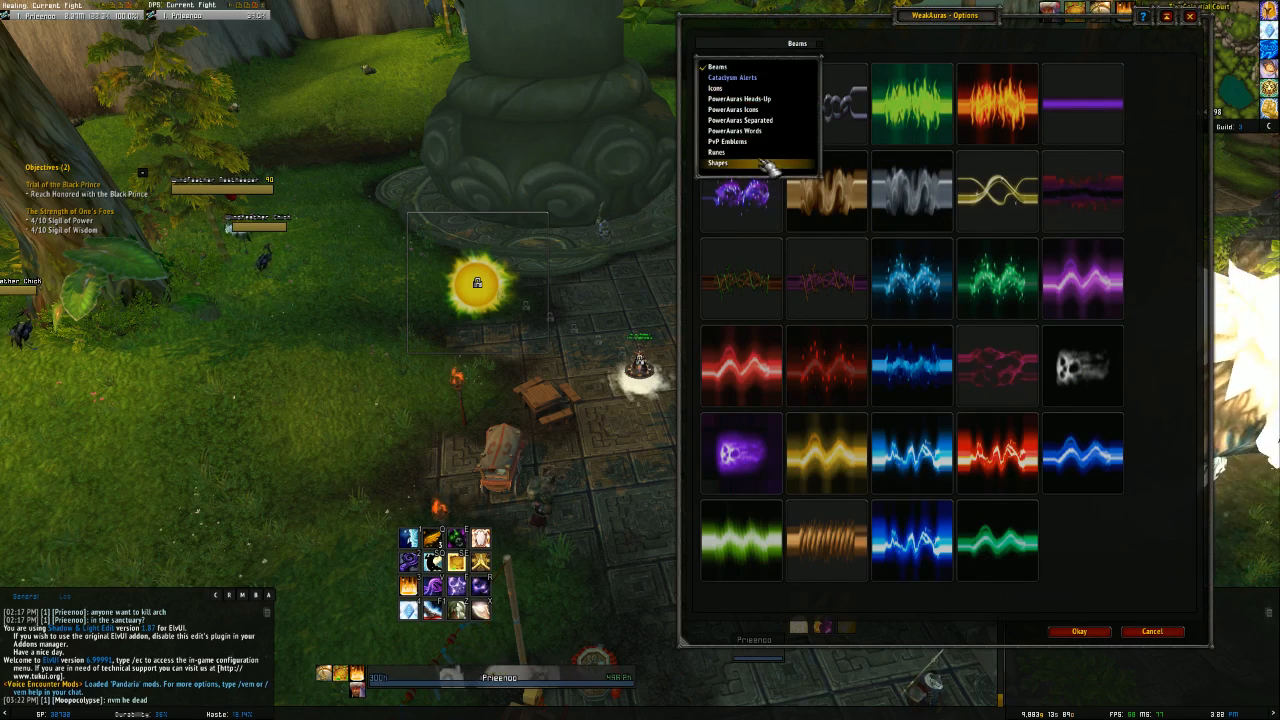
click(718, 164)
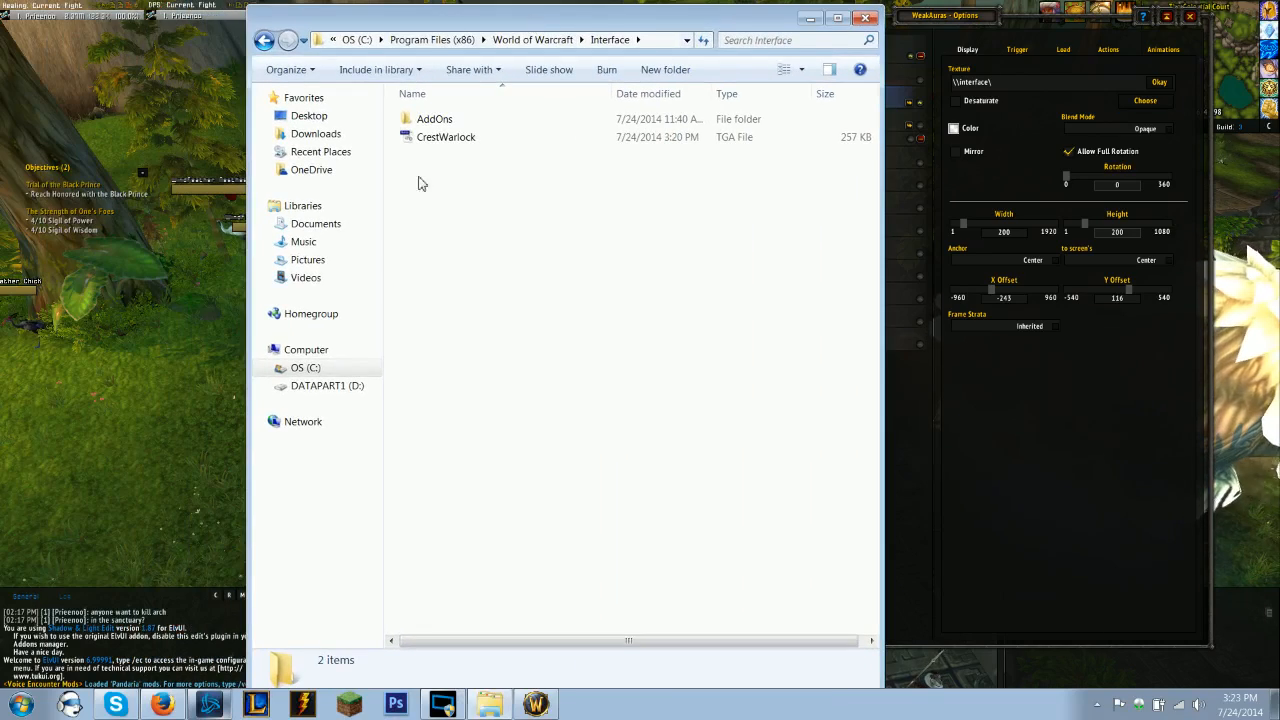
- Look through the AddOns folder contents after confirming CrestWarlock is in Interface
double_click(434, 118)
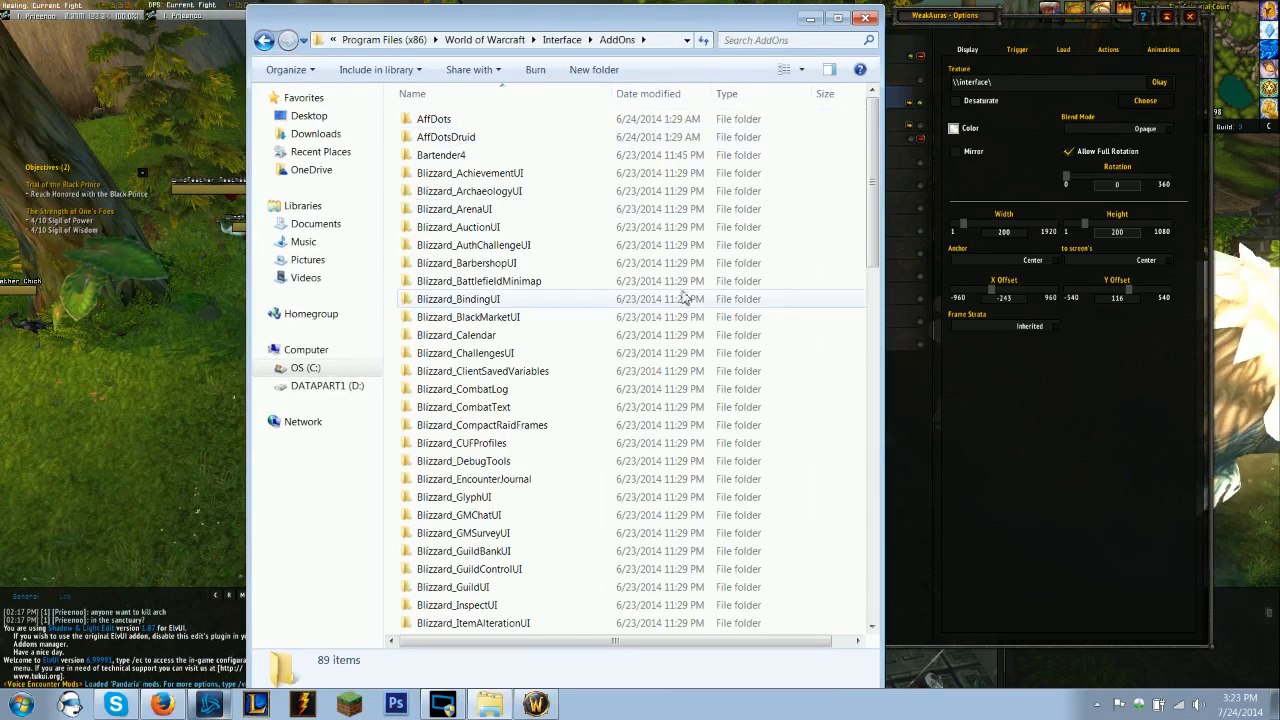
scroll(down, 3)
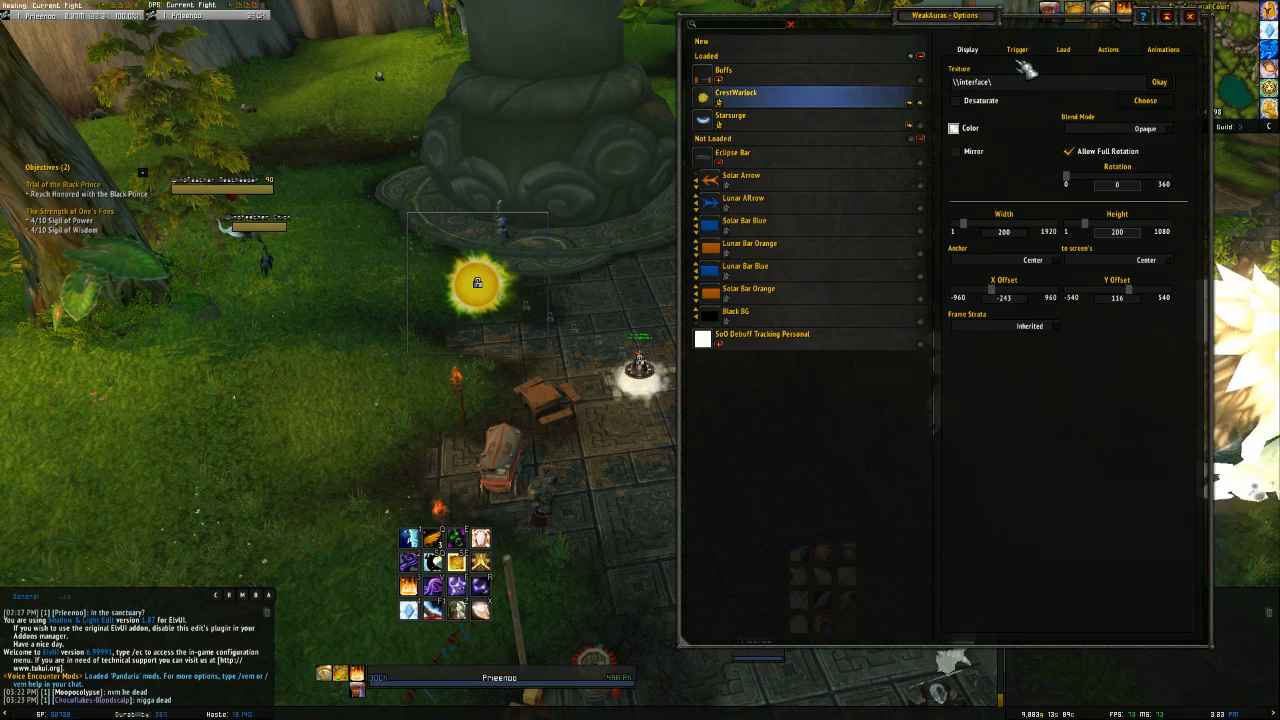
- Set the texture path to Interface\CrestWarlock.tga and move to the load settings
text(CrestWarlock.tga)
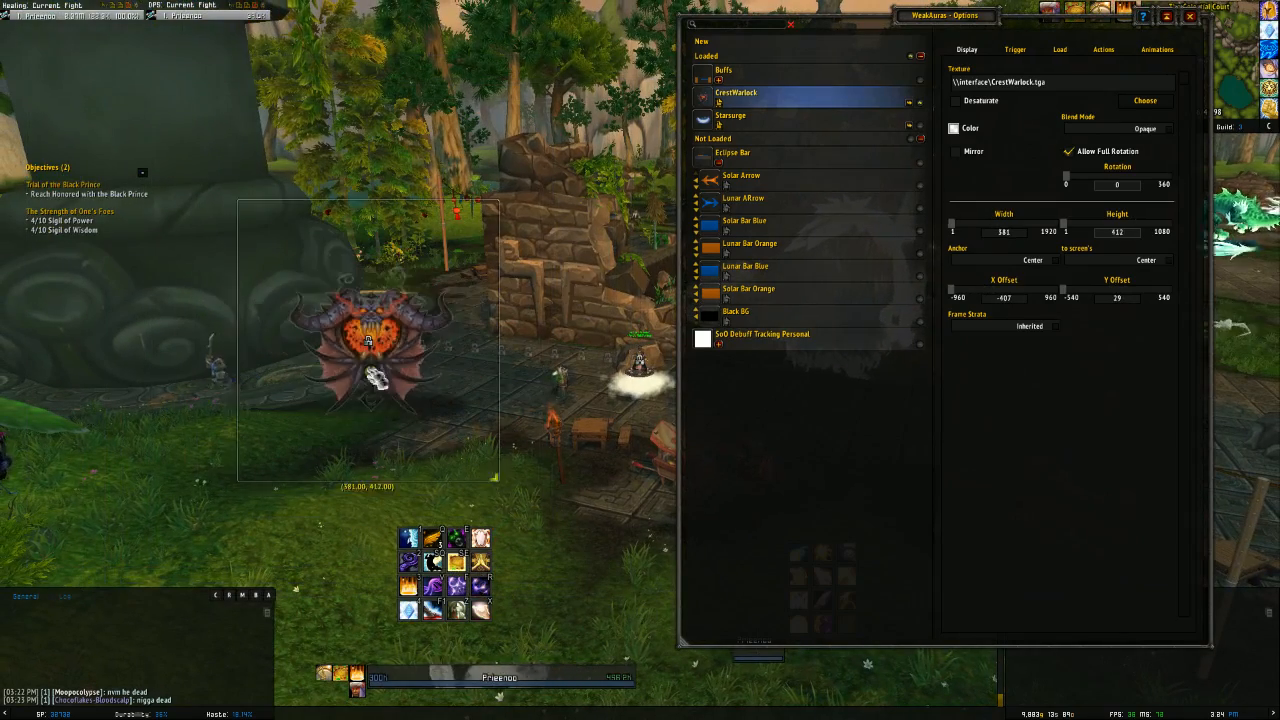
click(1060, 48)
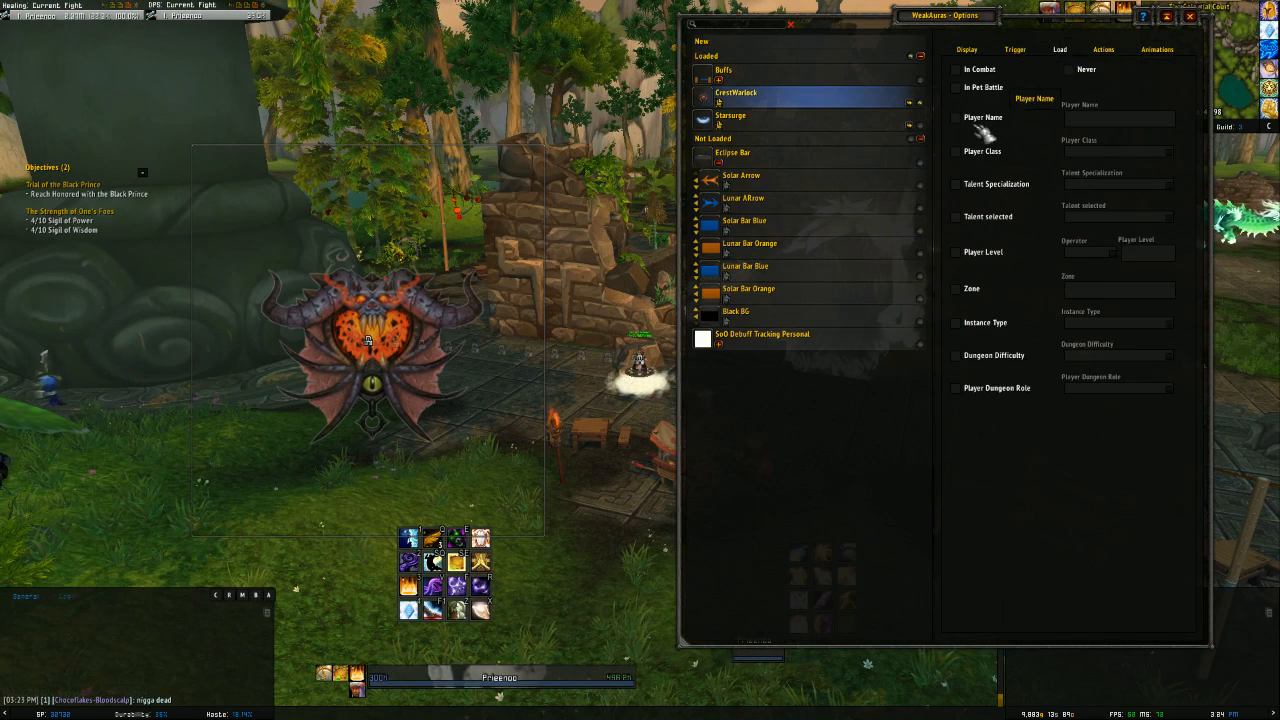
- Set the crest aura's trigger to the Angelic Feather buff
click(1016, 48)
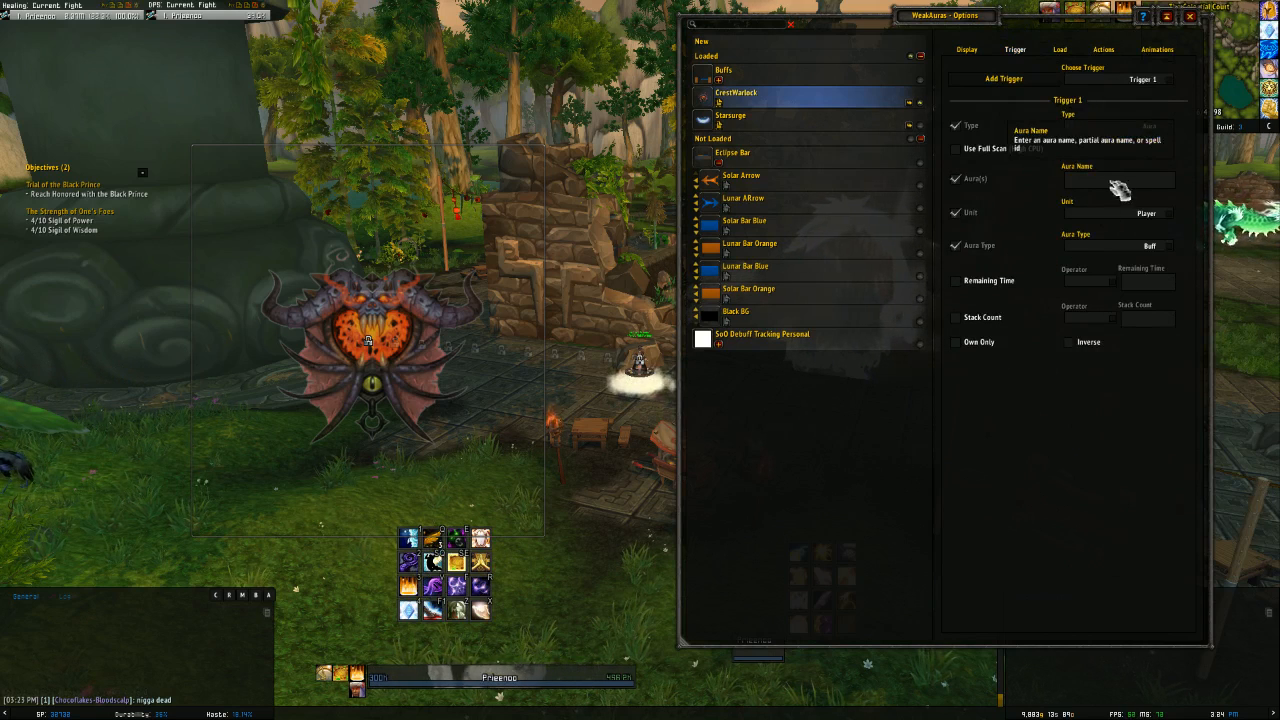
text(angelic feathers)
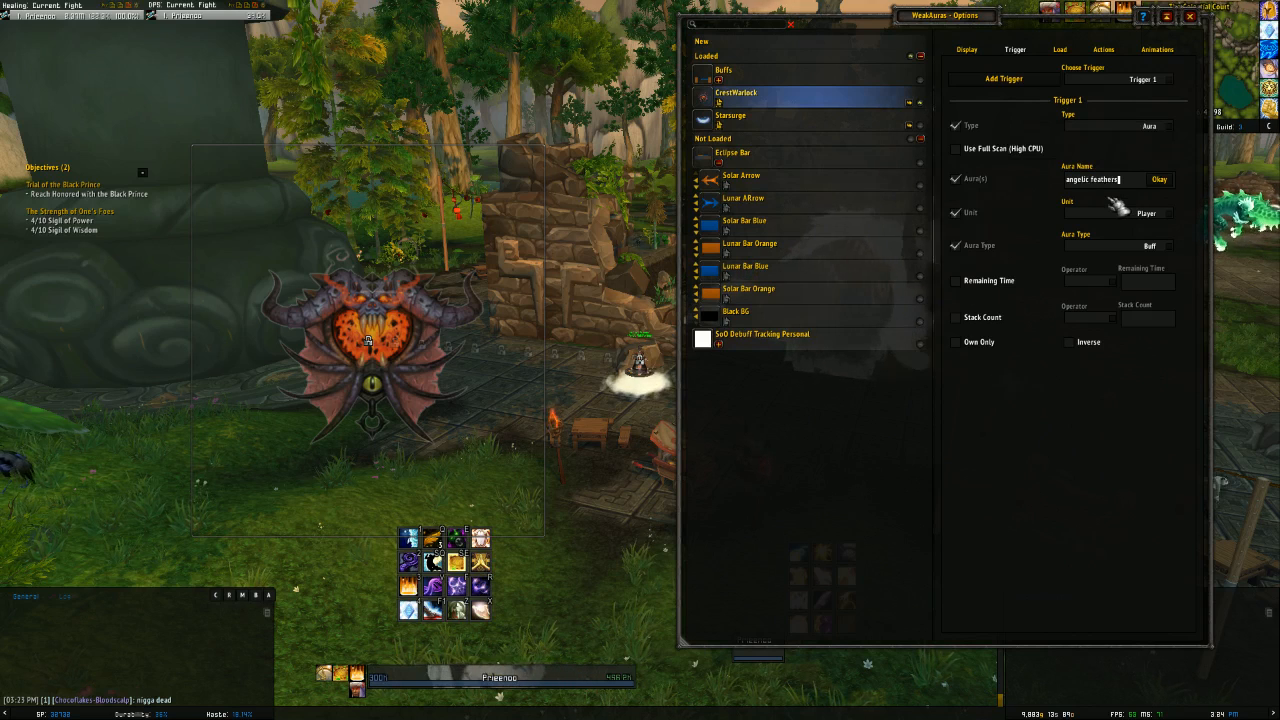
click(1158, 180)
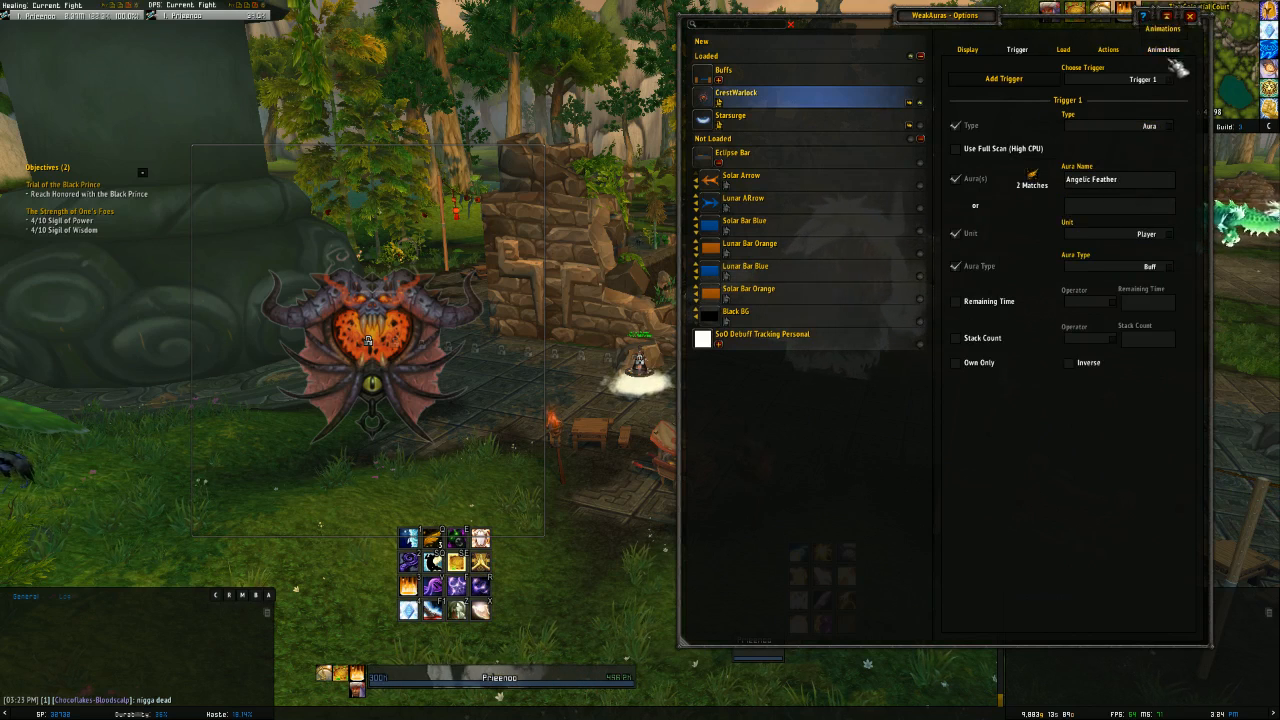
click(956, 362)
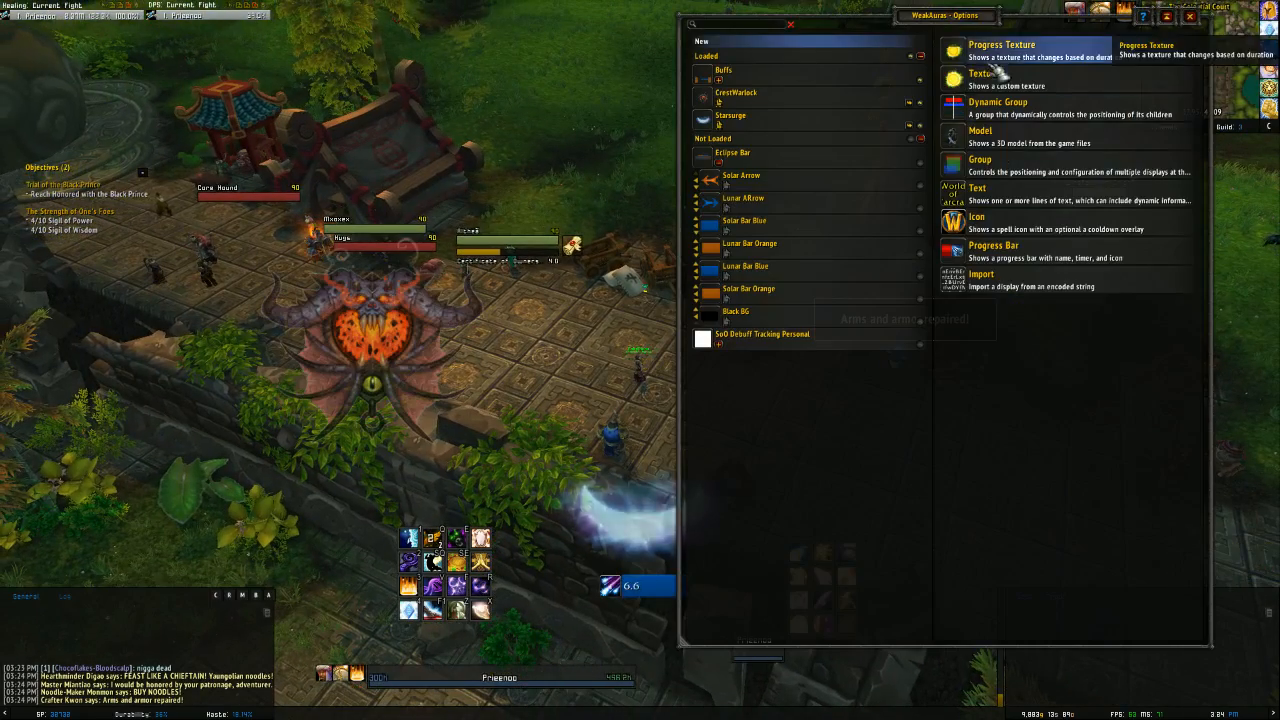
- Create a new Texture aura and bring up its options
click(1000, 78)
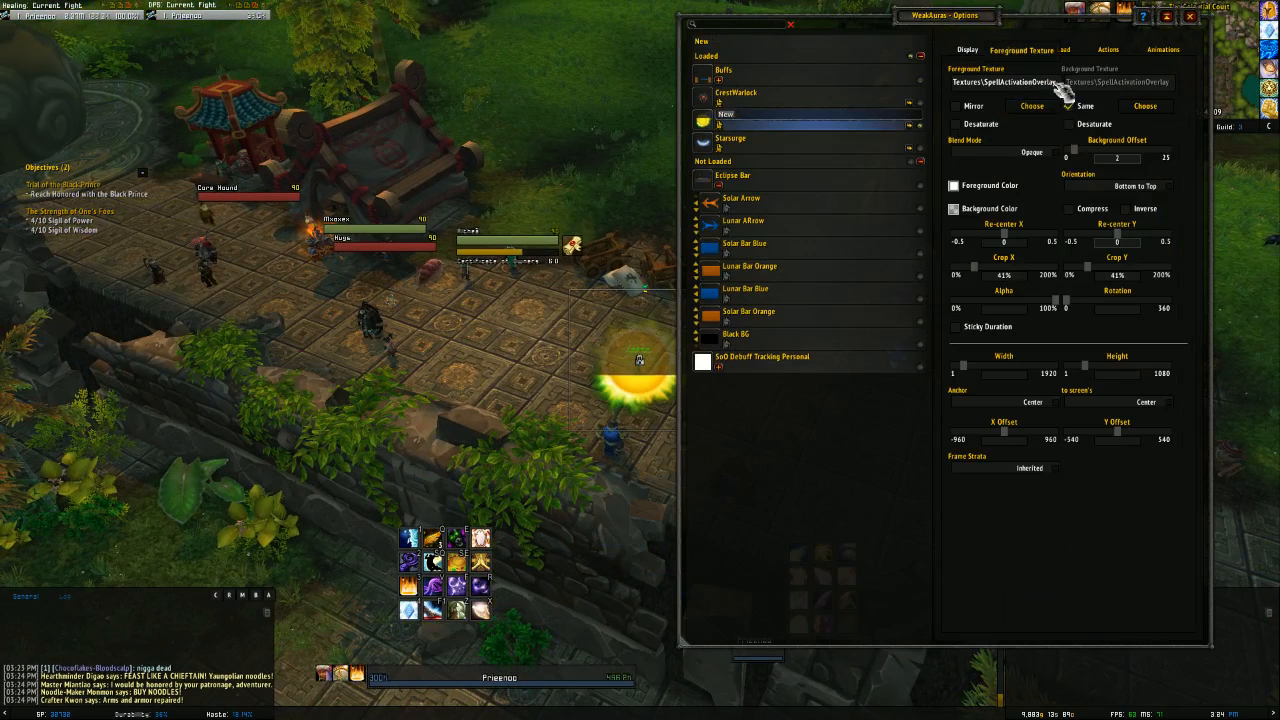
right_click(810, 124)
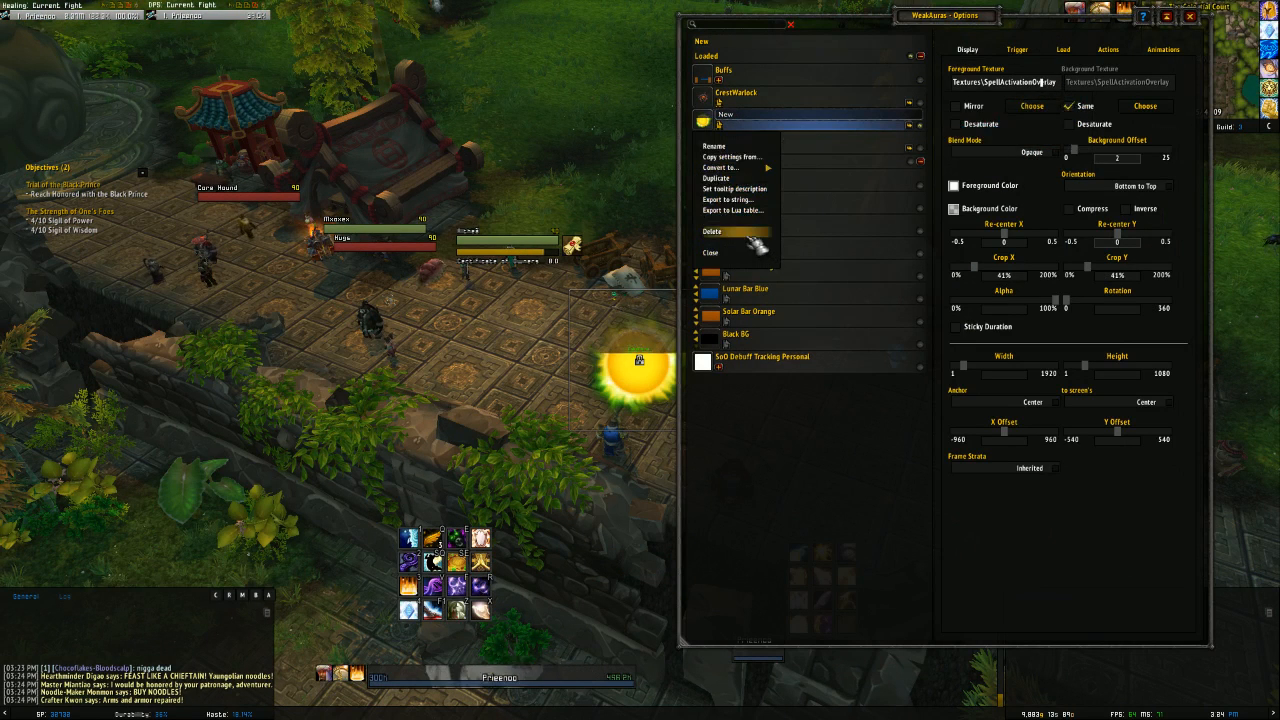